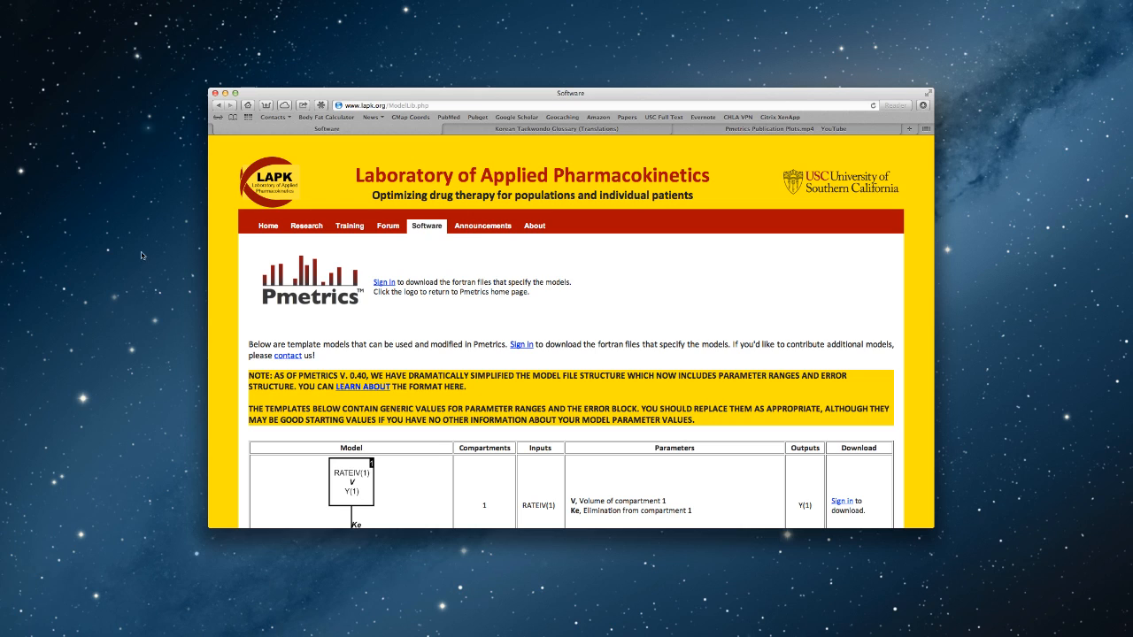
pyautogui.moveTo(370, 112)
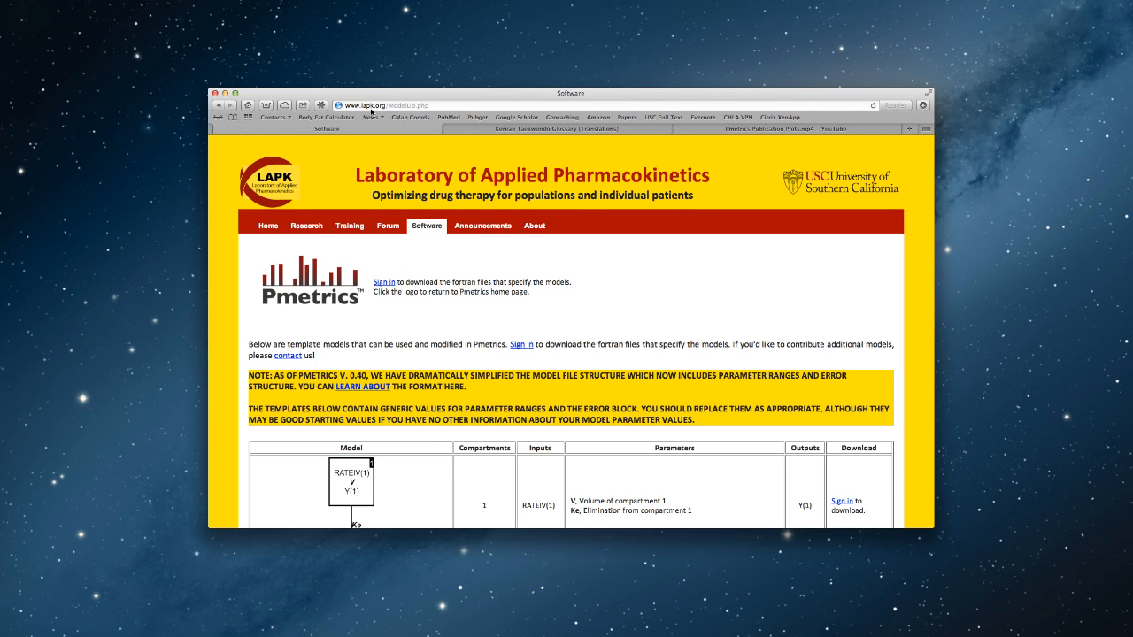
pyautogui.moveTo(372, 113)
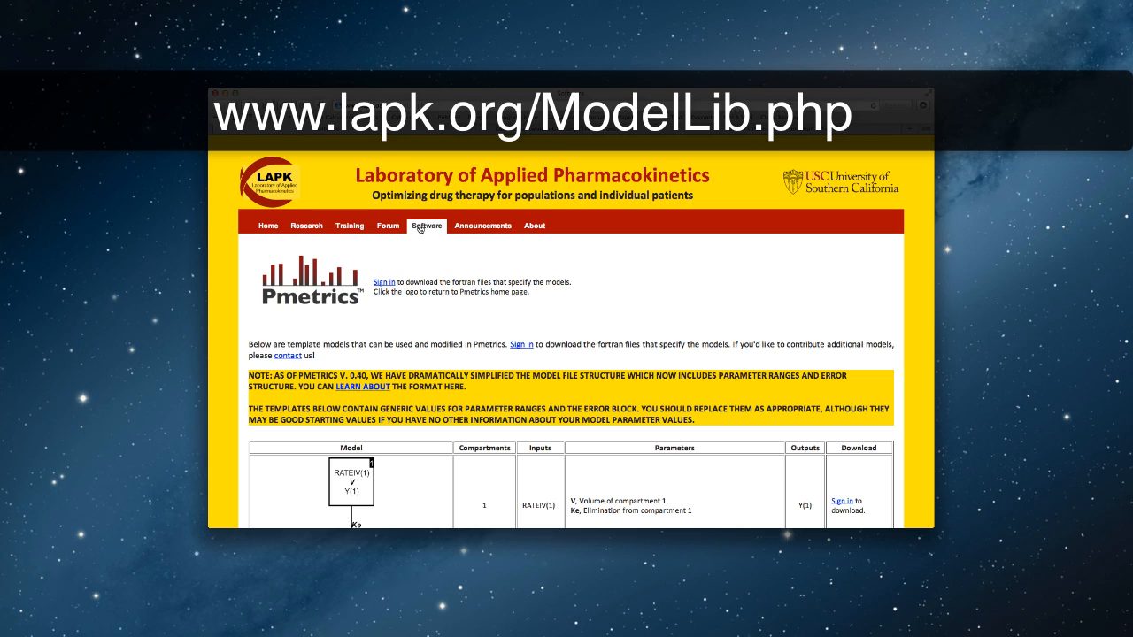
# - Go to Software > Model Library on the LAPK site and submit the sign-in details
pyautogui.click(425, 224)
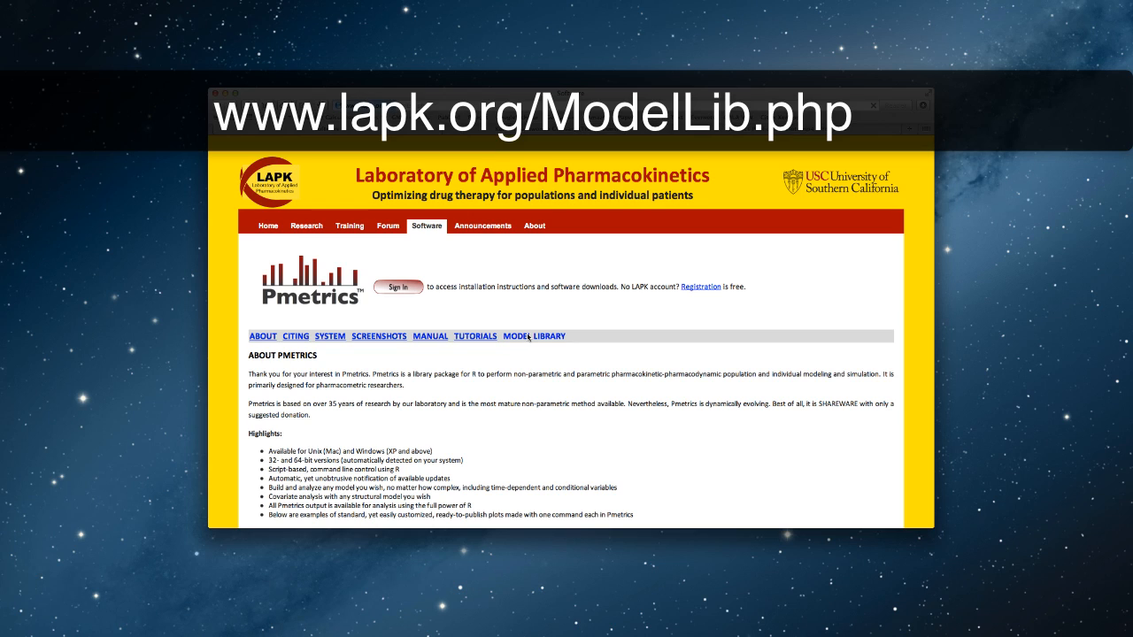
pyautogui.click(534, 335)
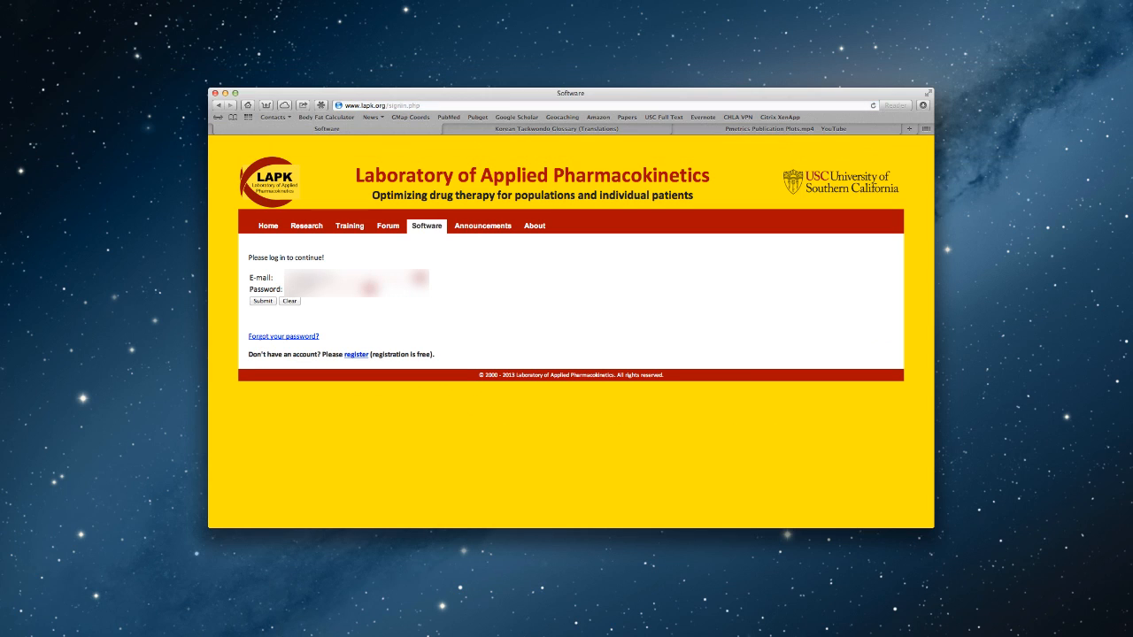
pyautogui.click(263, 301)
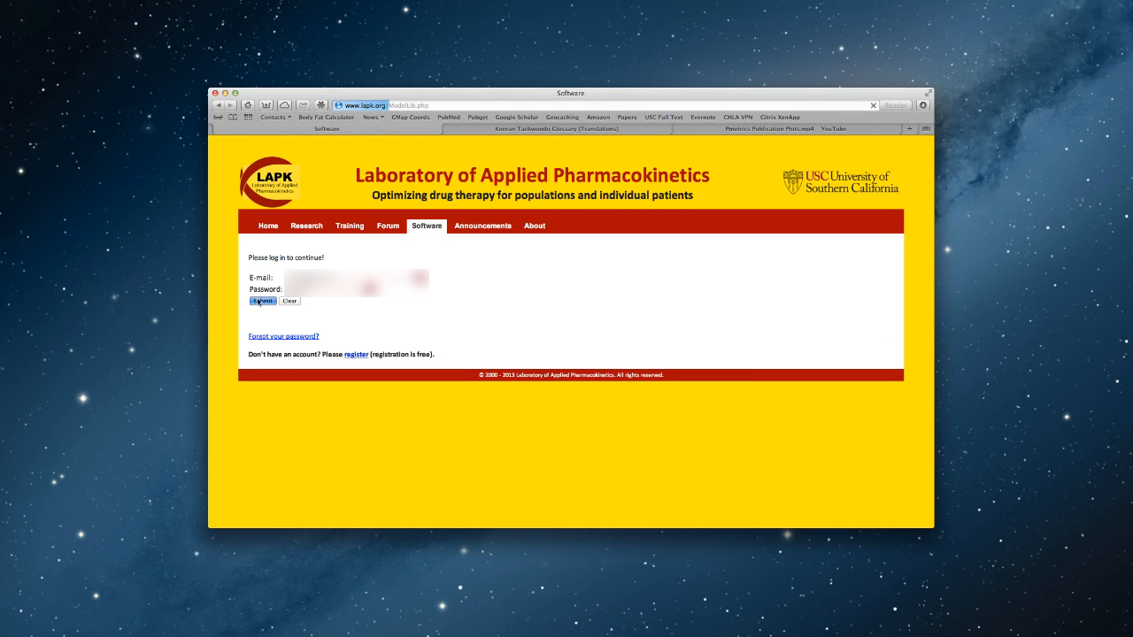
pyautogui.click(263, 301)
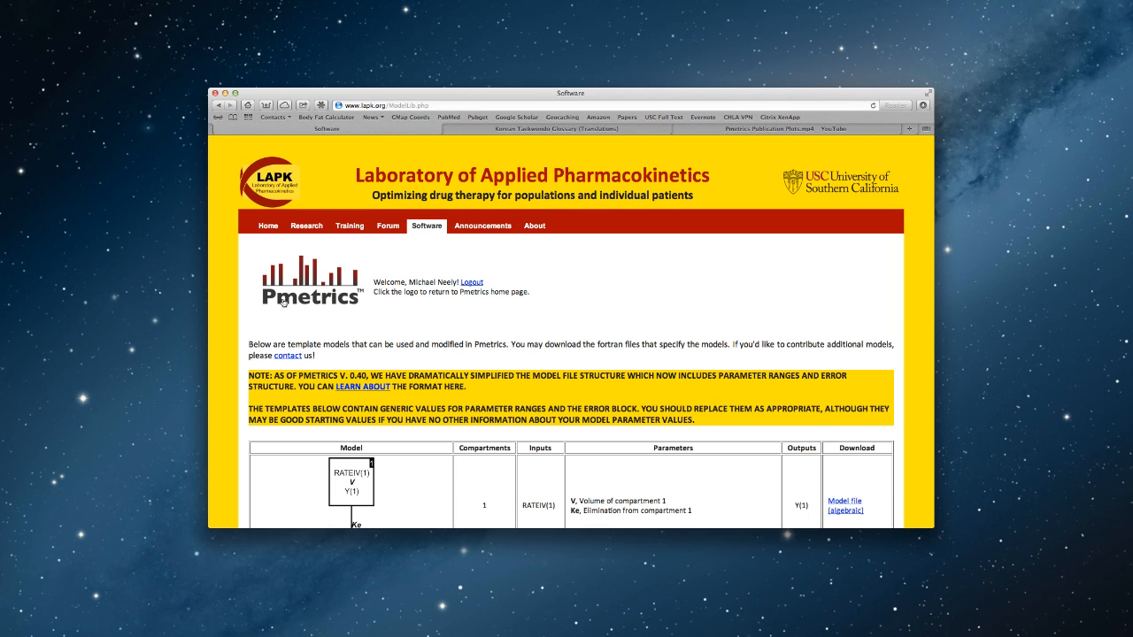
# - Scroll the model library table down to the two-compartment NBOLUS/RATEIV model row
pyautogui.scroll(-3)
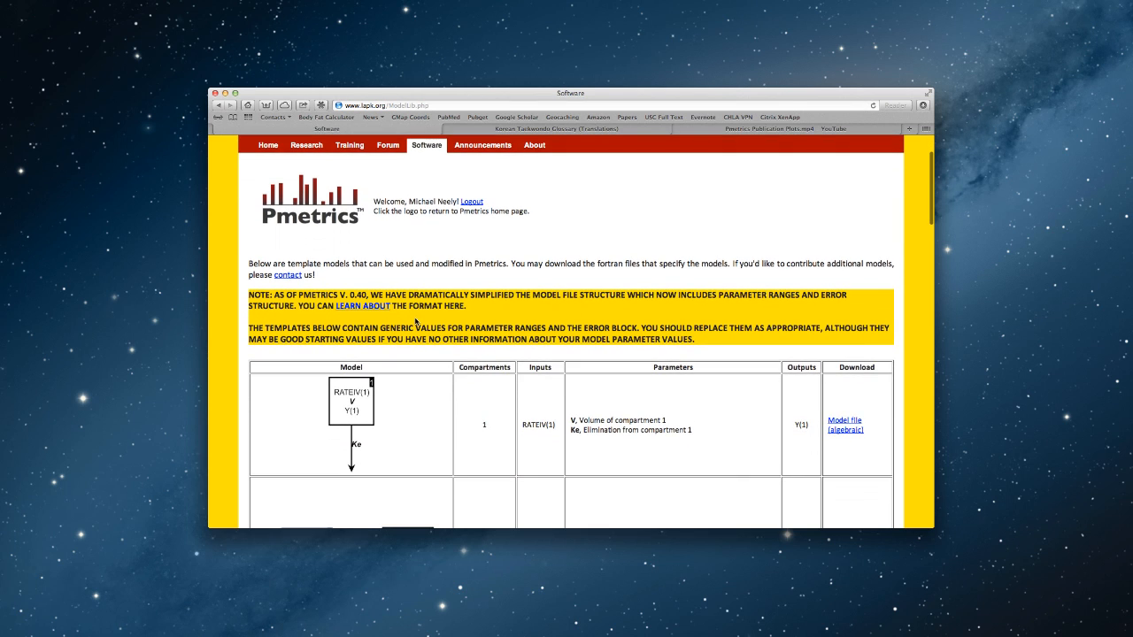
pyautogui.scroll(-3)
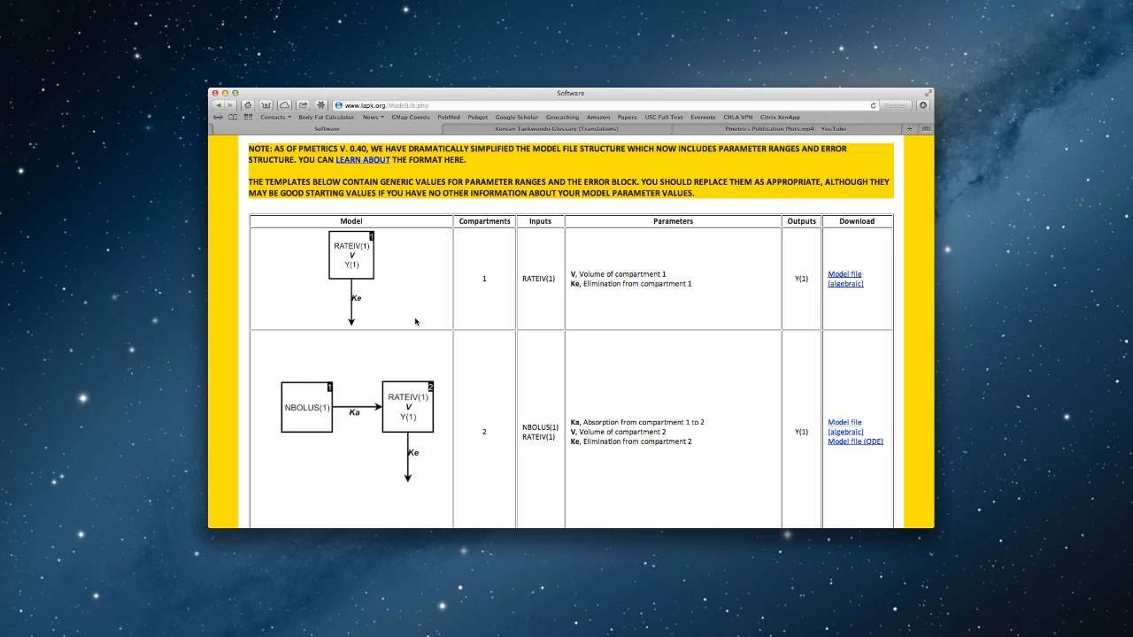
pyautogui.moveTo(391, 292)
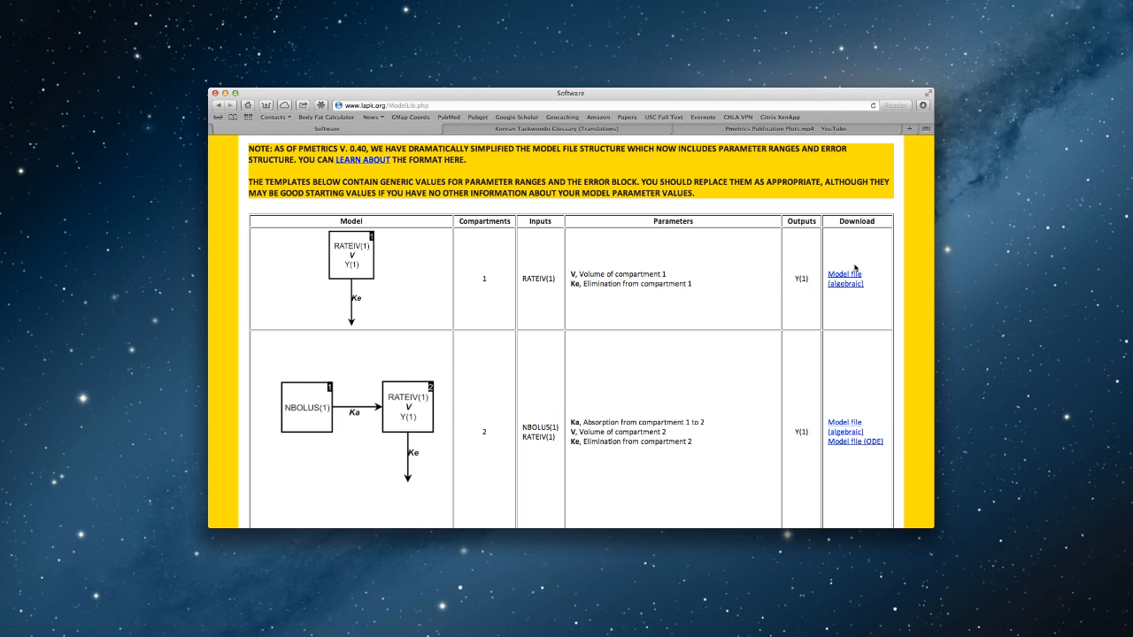
pyautogui.moveTo(854, 298)
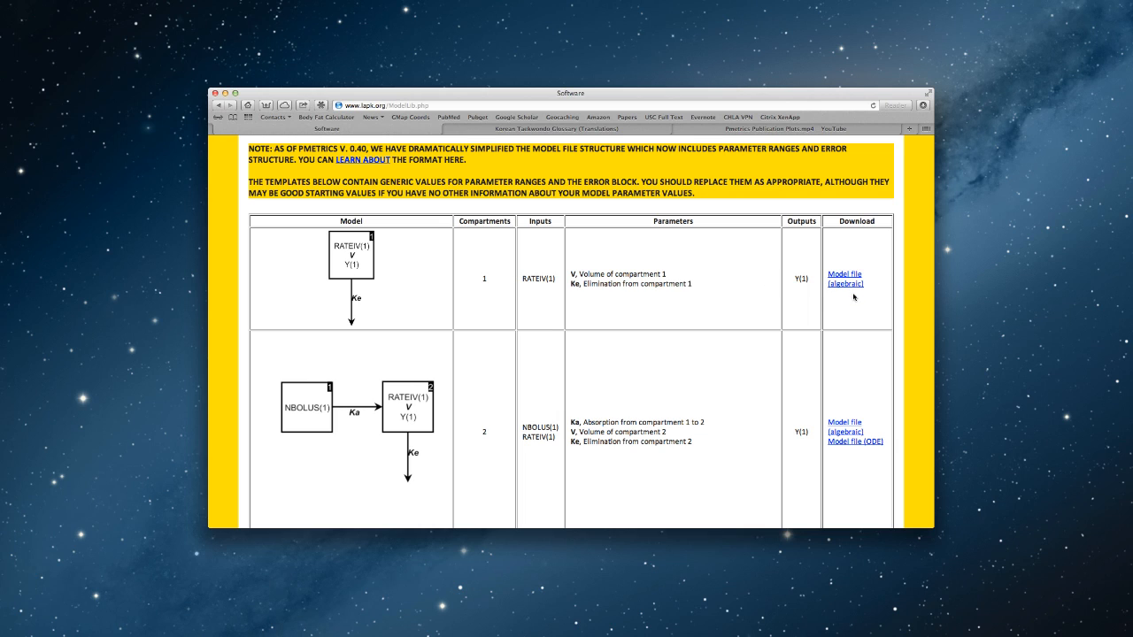
pyautogui.moveTo(575, 363)
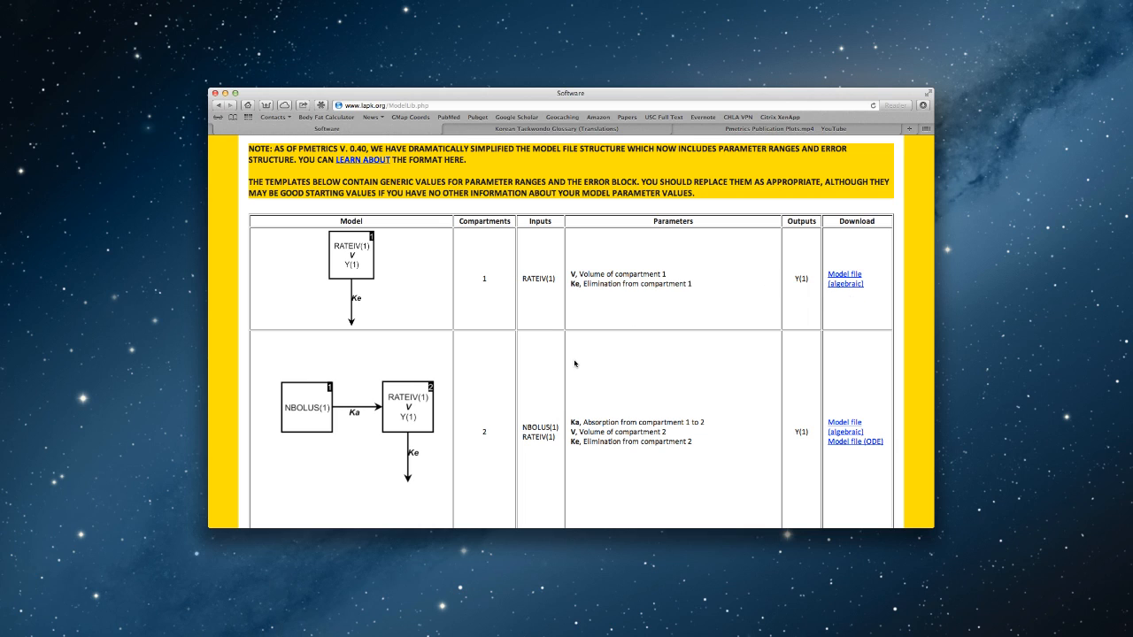
pyautogui.scroll(-3)
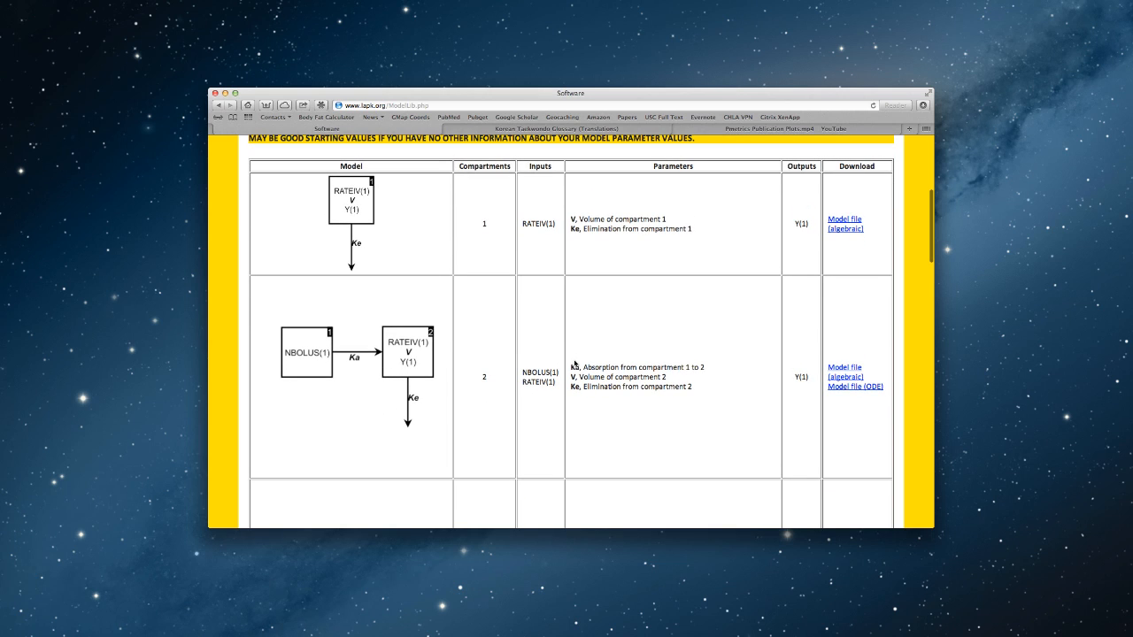
pyautogui.scroll(-3)
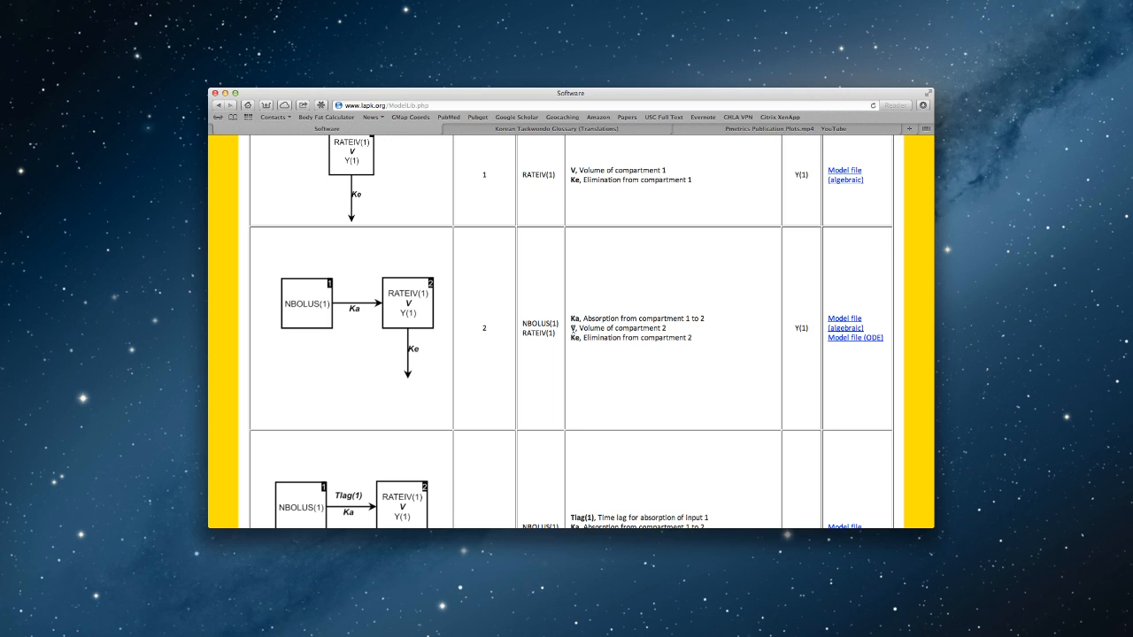
pyautogui.moveTo(575, 336)
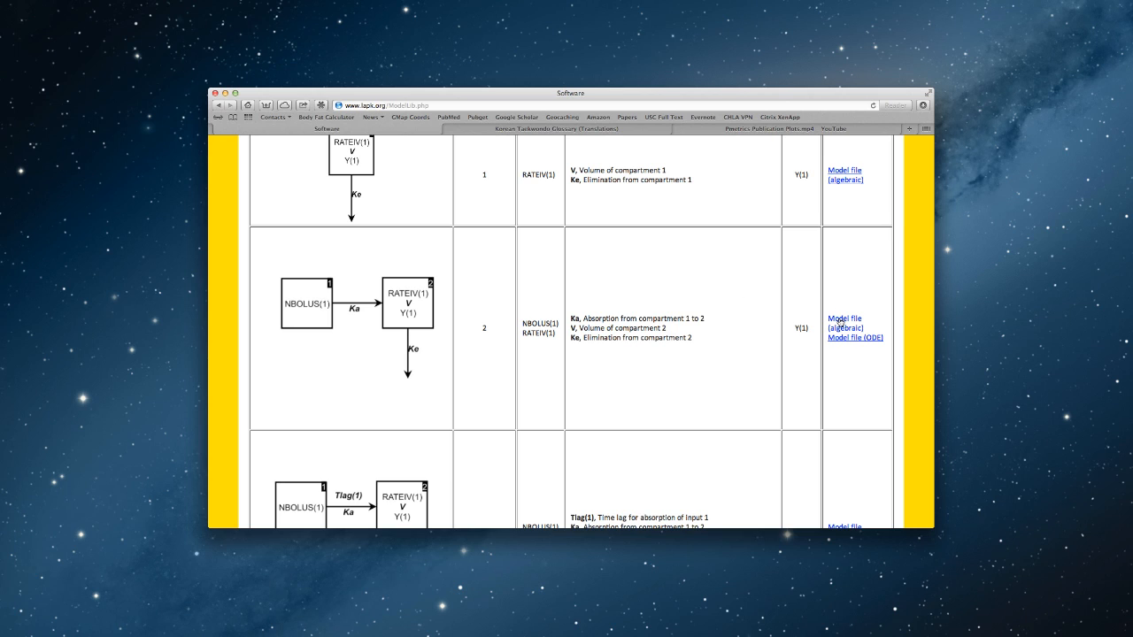
# - Download the two-compartment 'Model file (algebraic)' and open 2C_1_A.txt from Downloads
pyautogui.rightClick(855, 337)
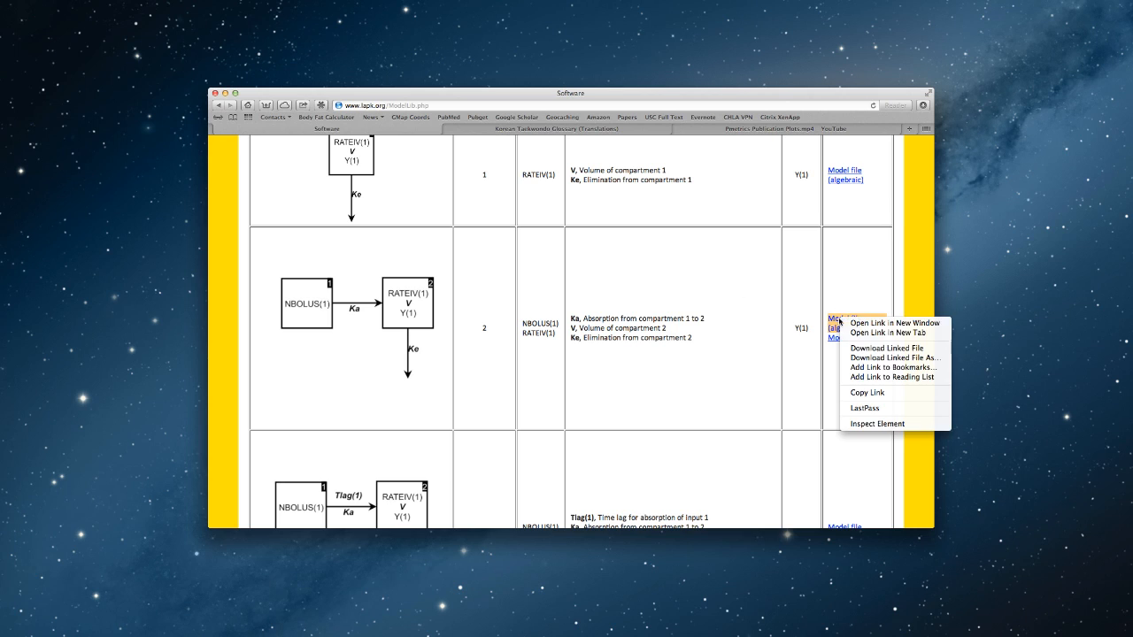
pyautogui.moveTo(892, 333)
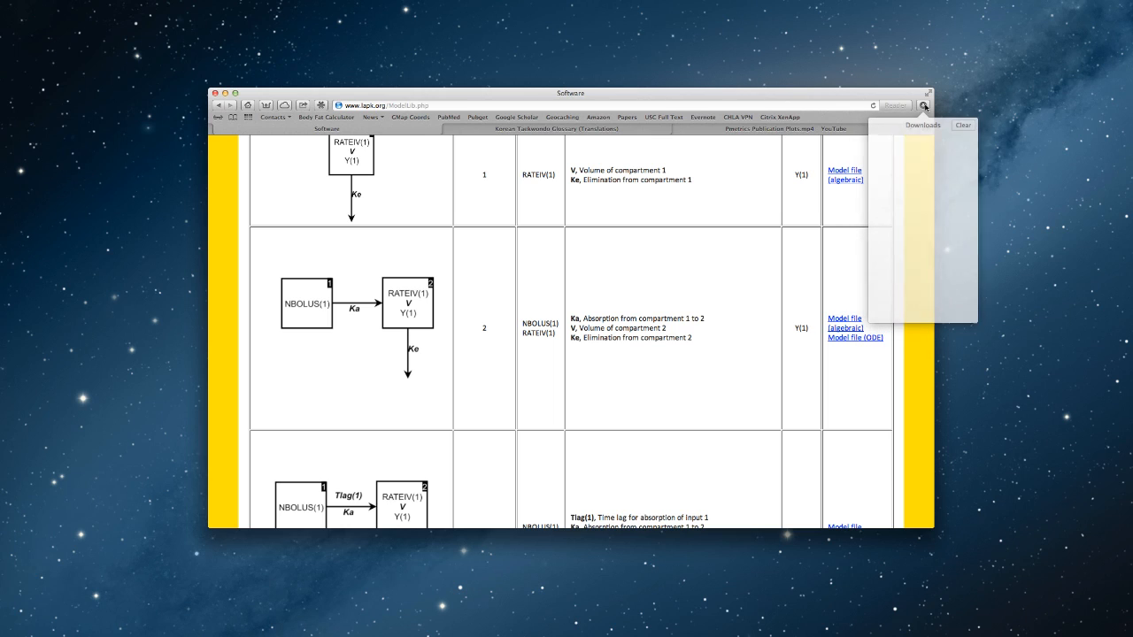
pyautogui.click(923, 105)
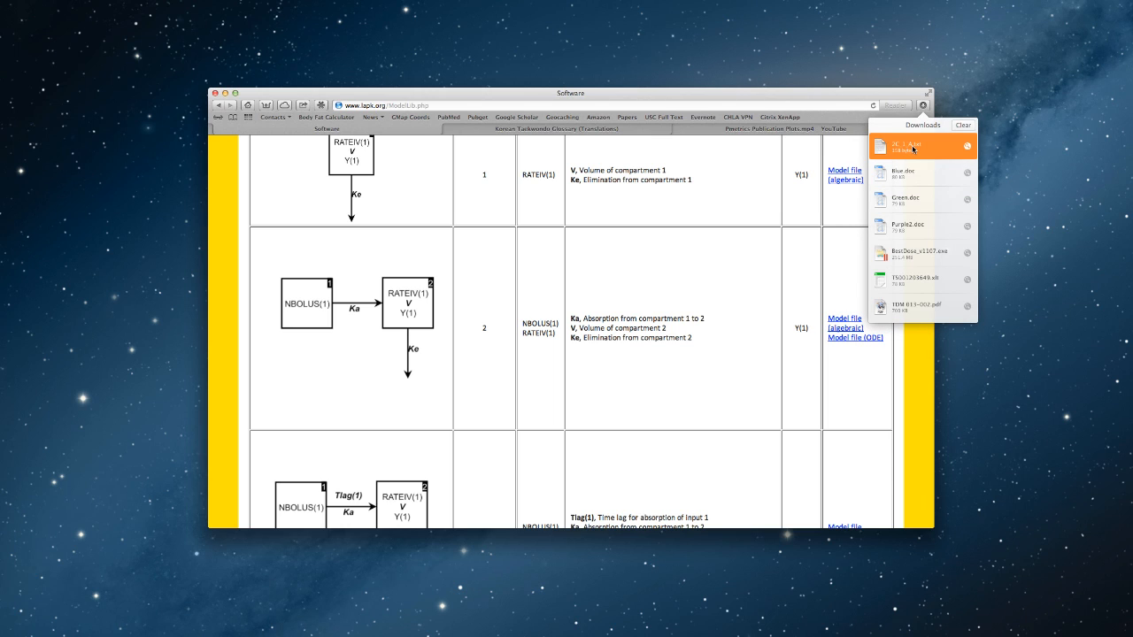
pyautogui.moveTo(820, 178)
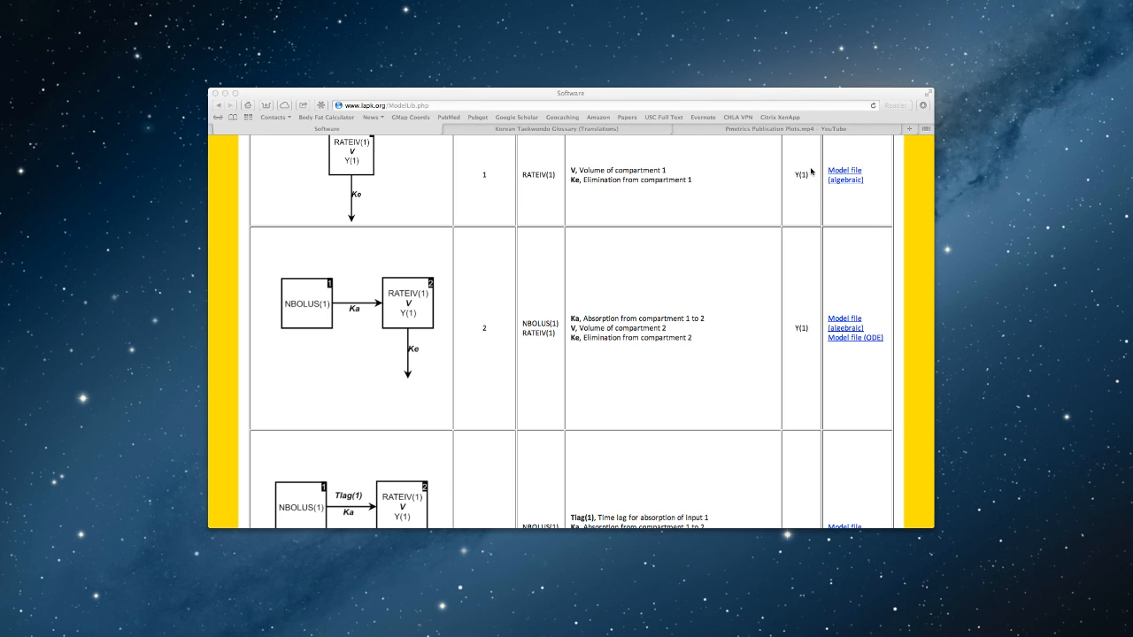
pyautogui.moveTo(810, 174)
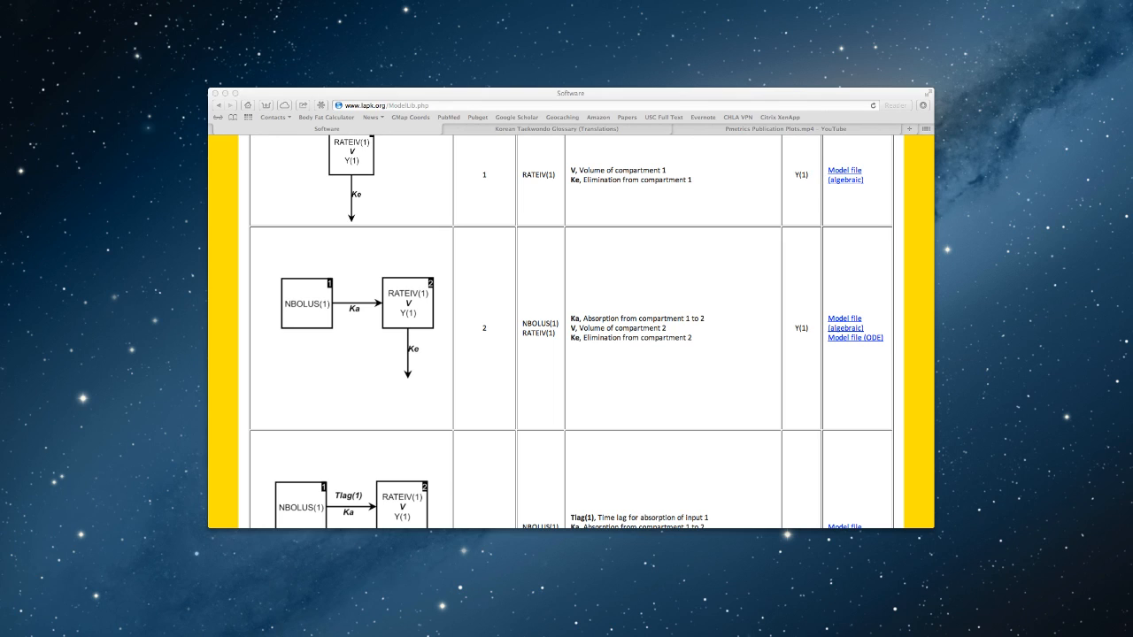
pyautogui.click(843, 170)
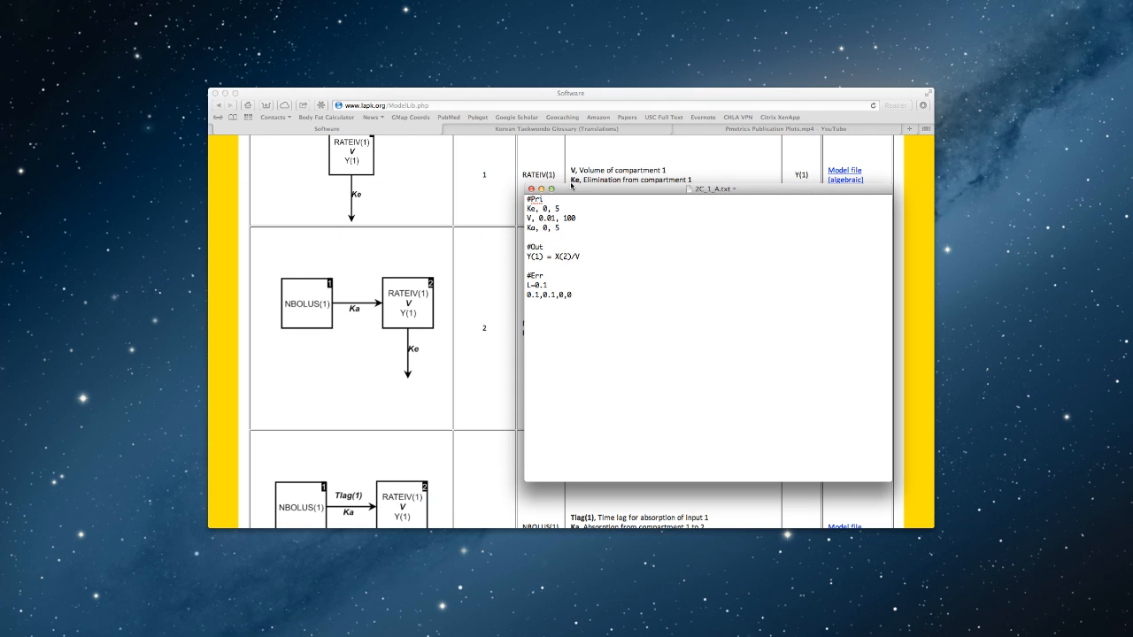
# - Make the 2C_1_A.txt TextEdit window the active window
pyautogui.click(220, 93)
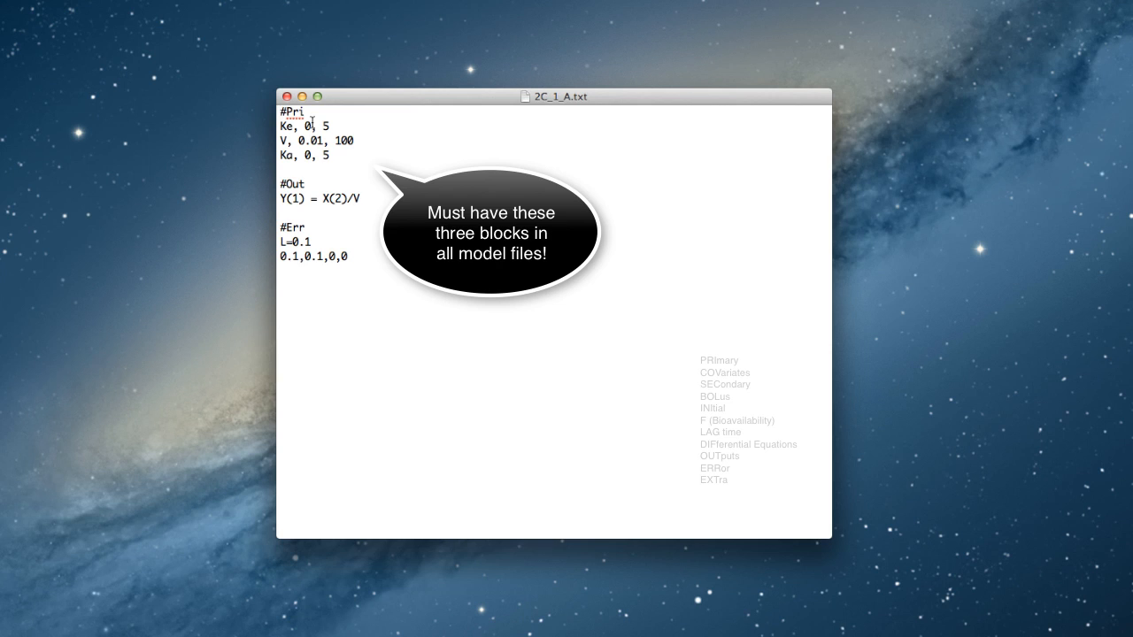
pyautogui.moveTo(326, 239)
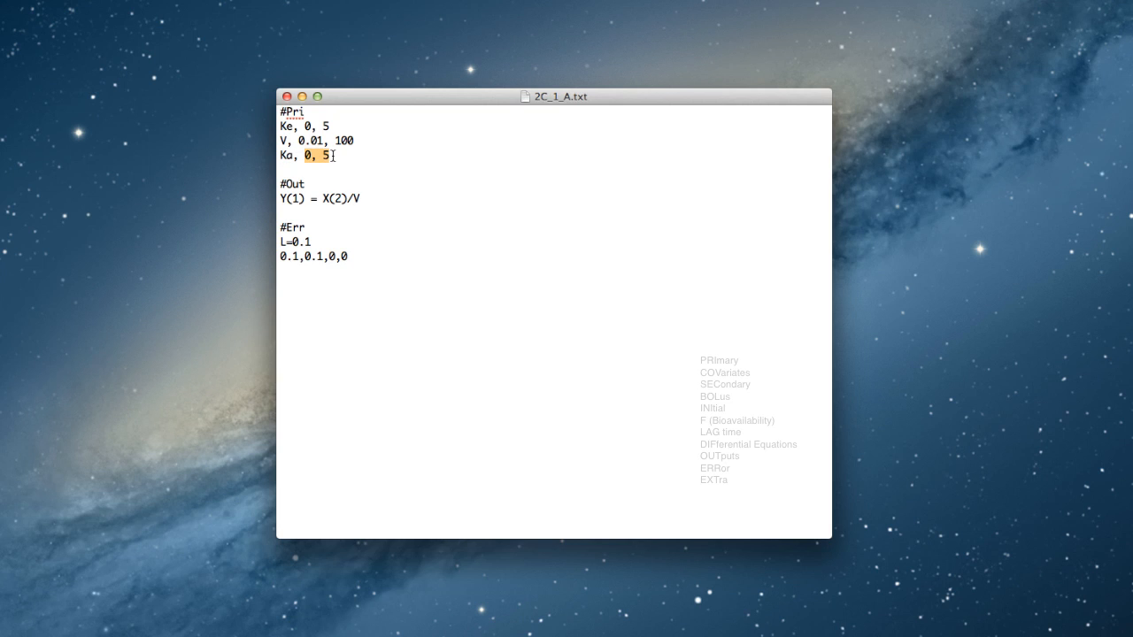
pyautogui.write('1')
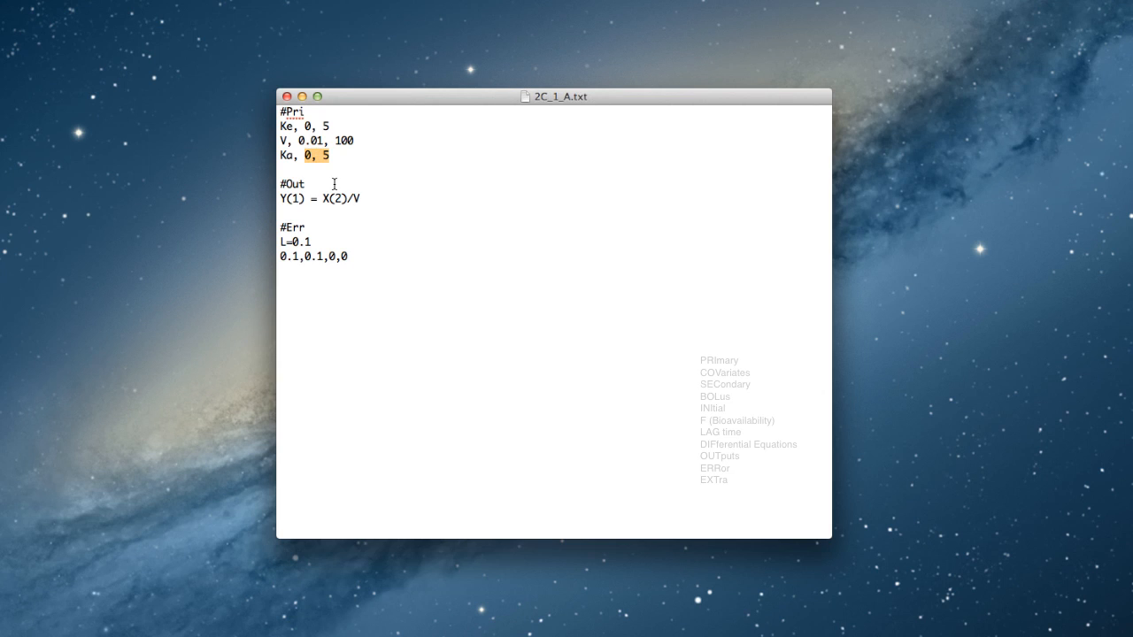
pyautogui.moveTo(362, 210)
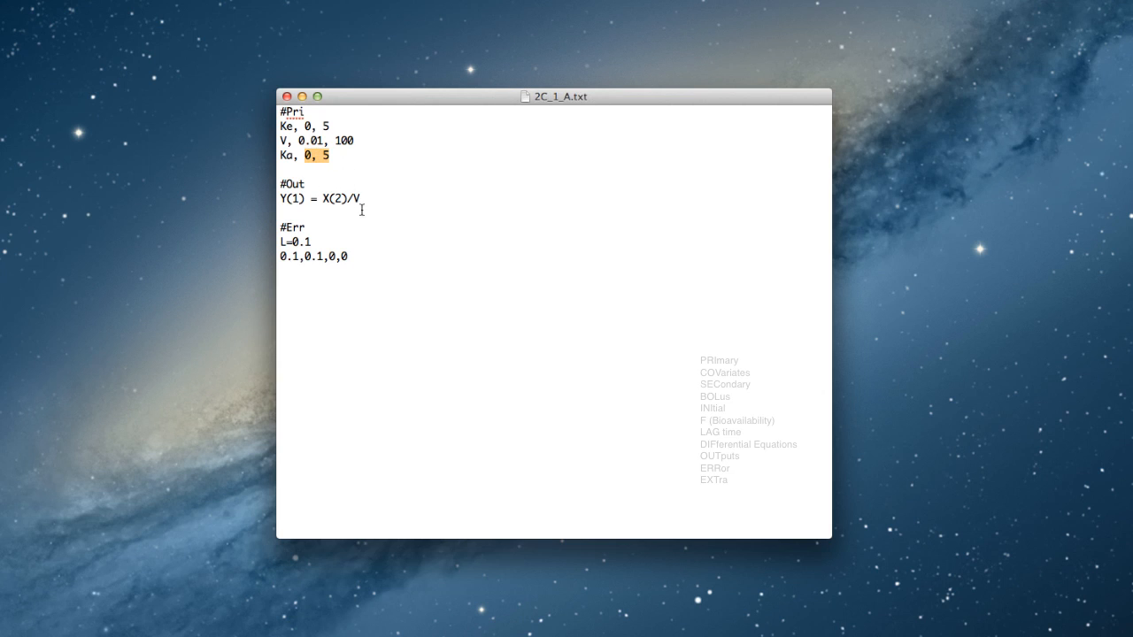
pyautogui.moveTo(315, 198)
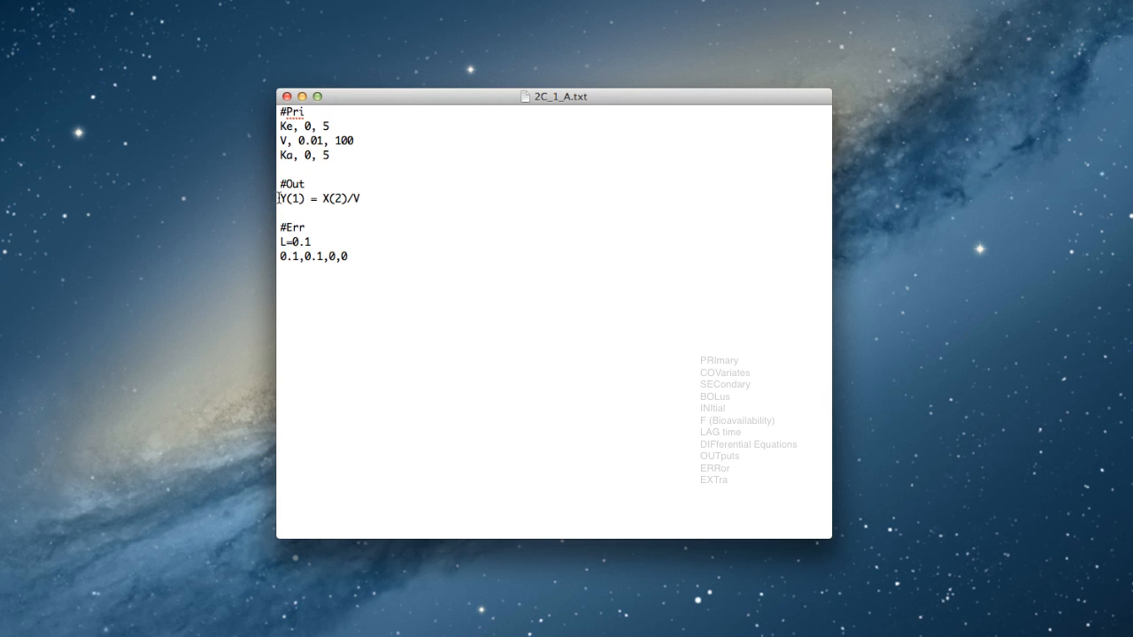
pyautogui.click(307, 183)
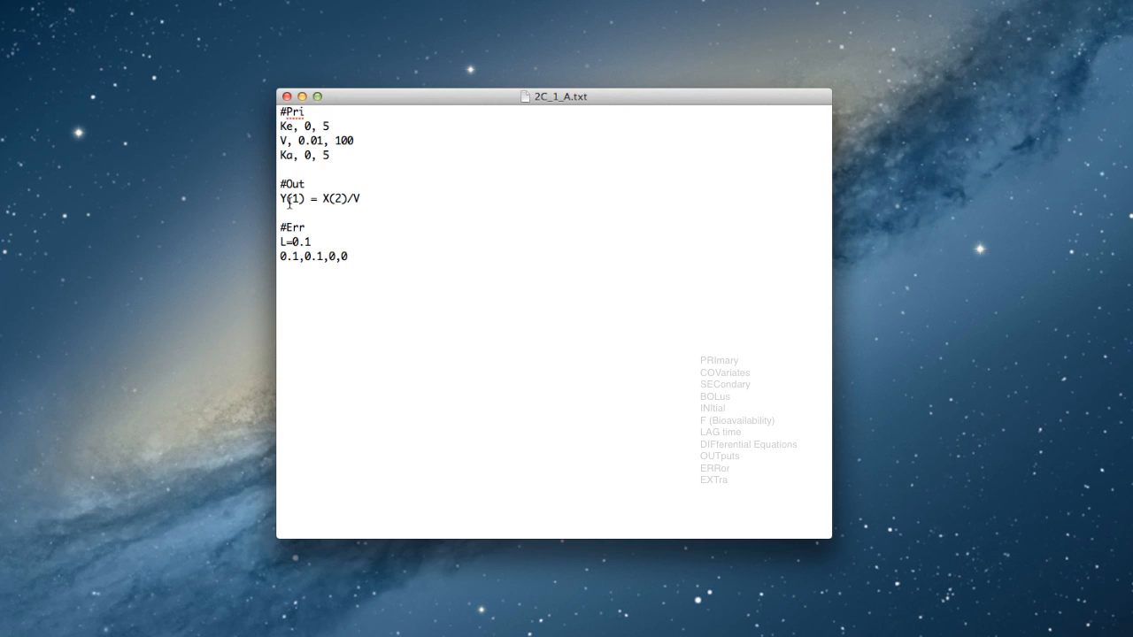
pyautogui.click(307, 184)
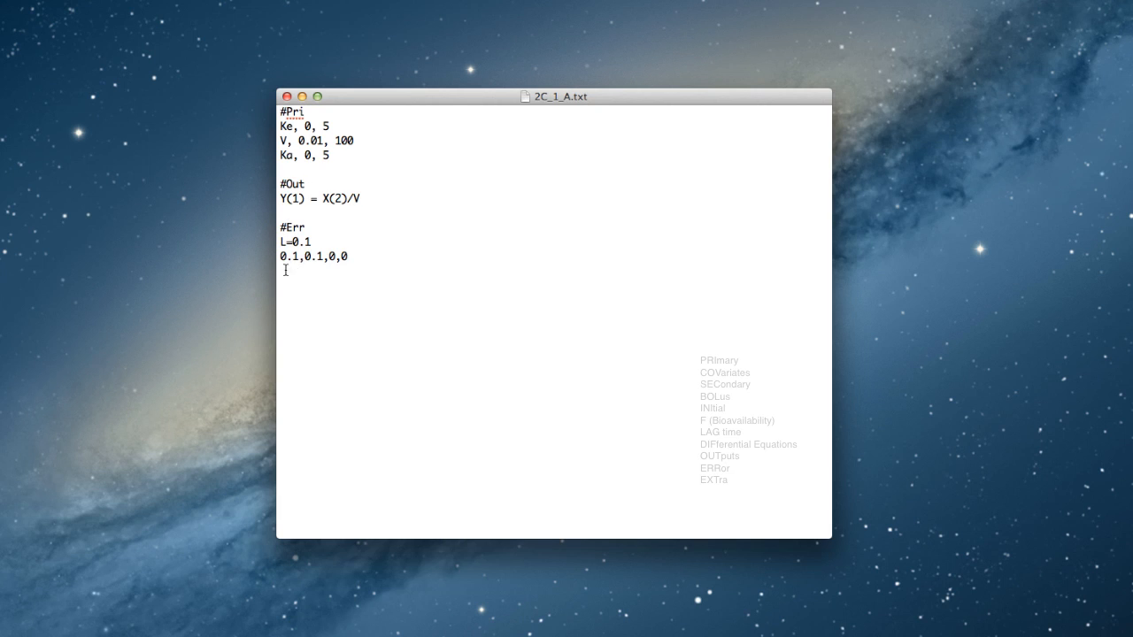
pyautogui.click(307, 184)
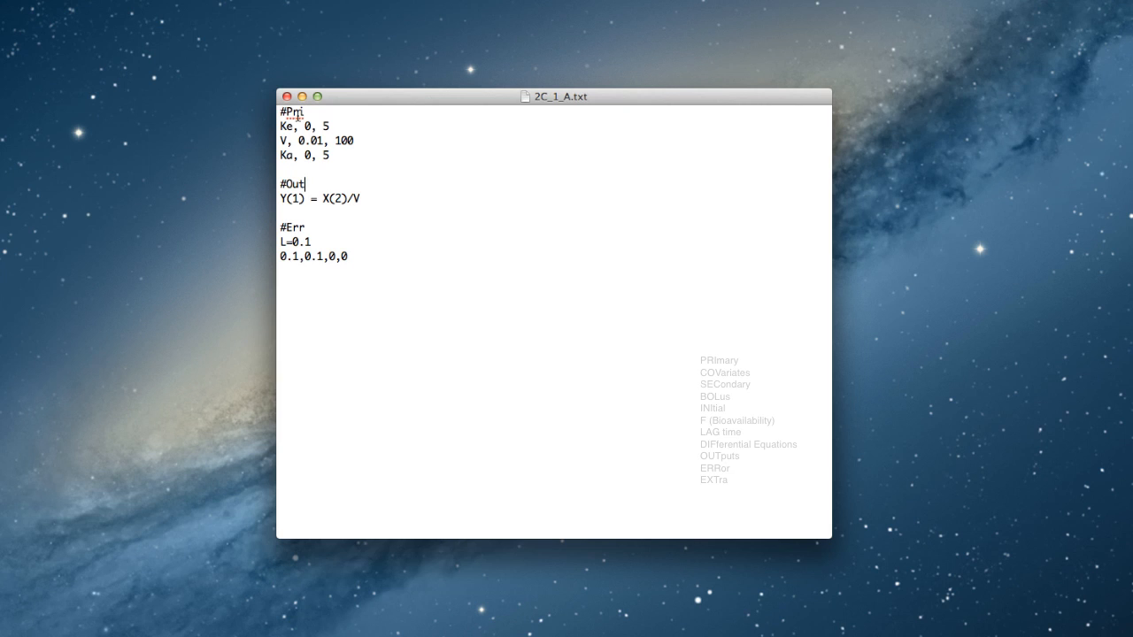
pyautogui.moveTo(323, 175)
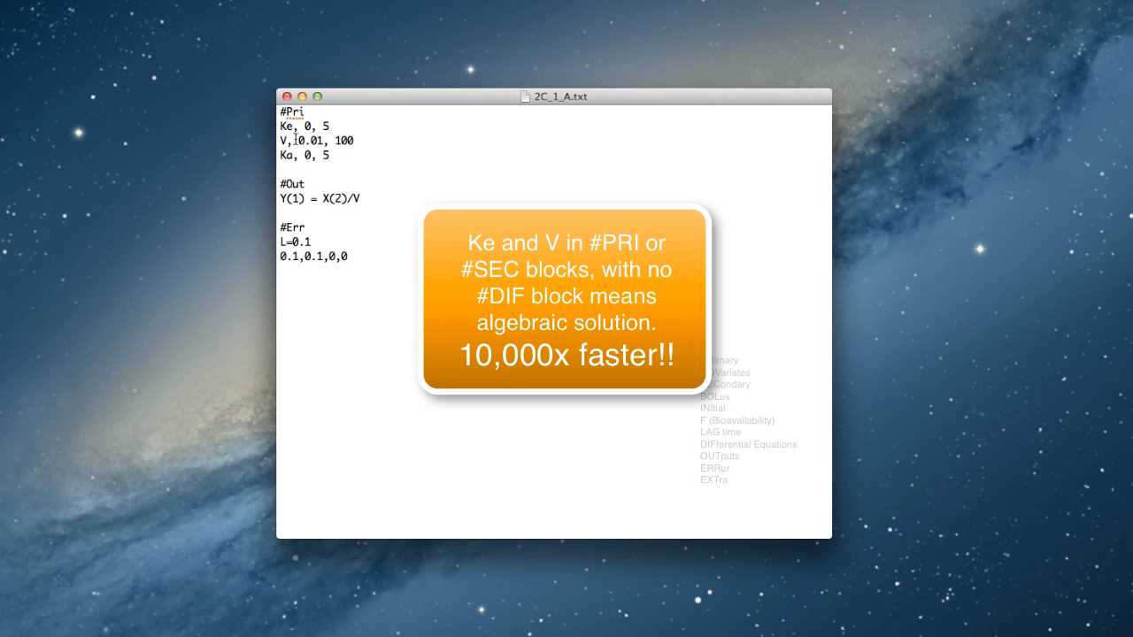
pyautogui.click(304, 183)
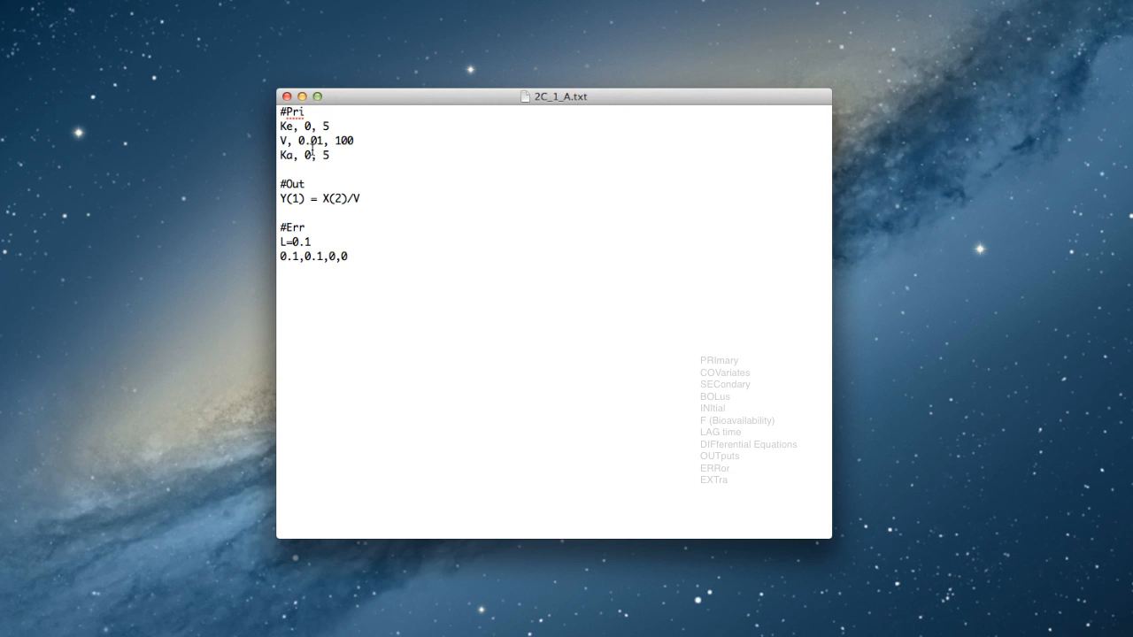
pyautogui.click(307, 184)
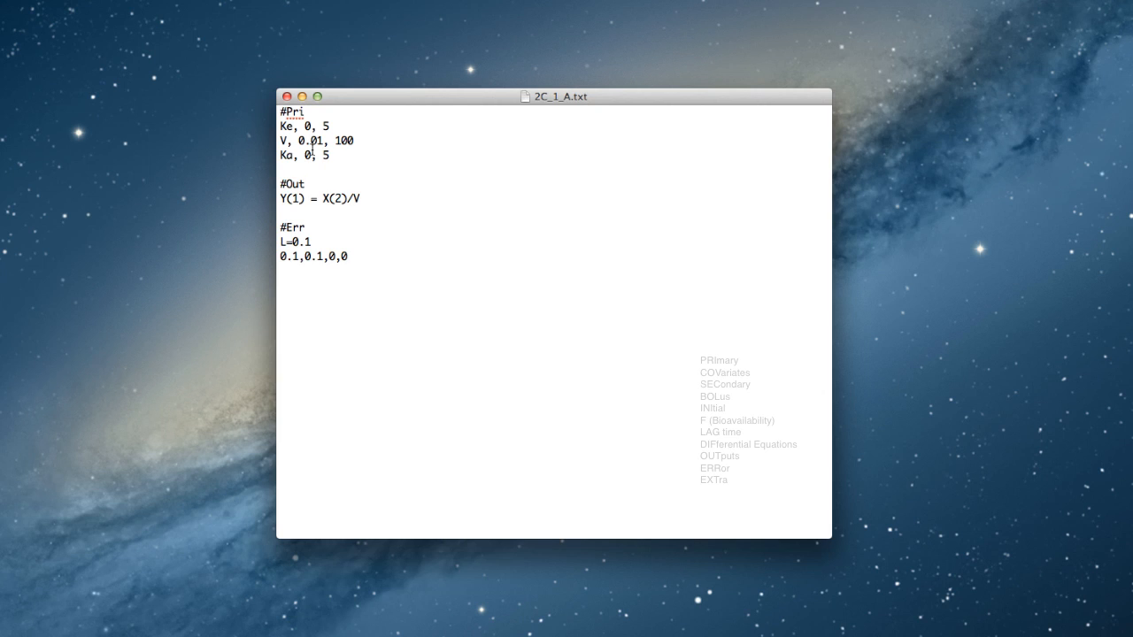
pyautogui.click(307, 184)
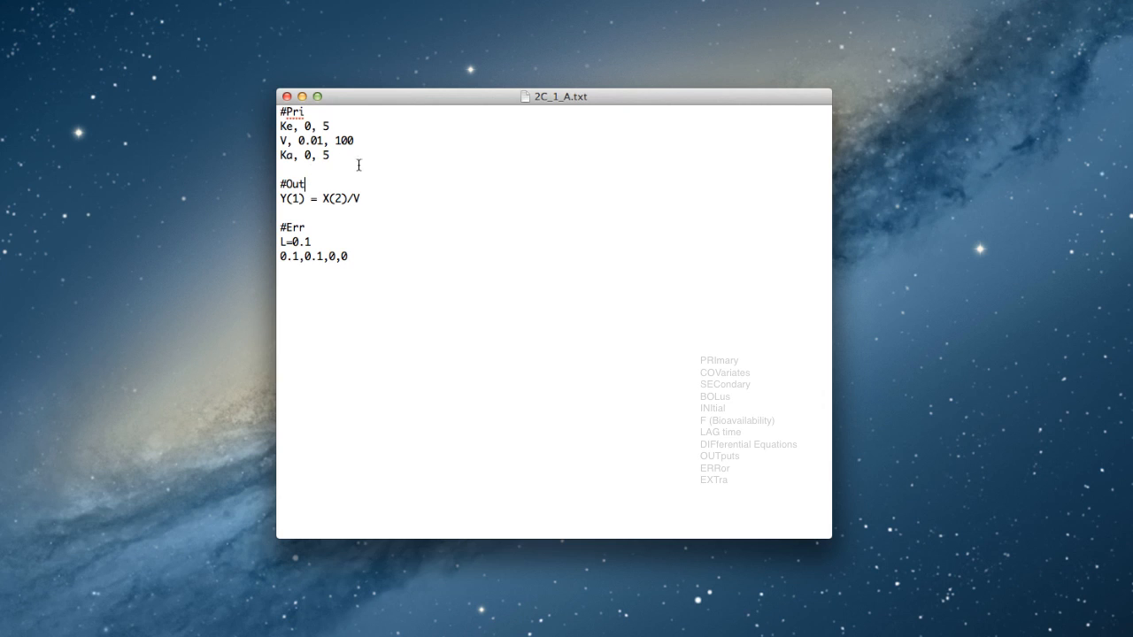
pyautogui.moveTo(336, 193)
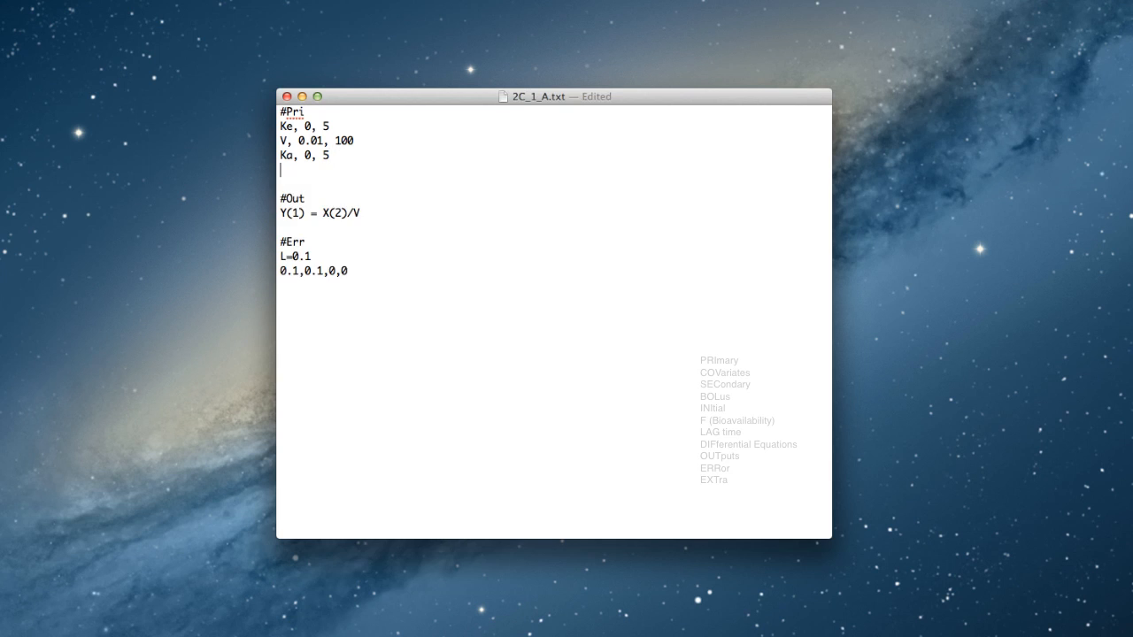
# - Add a #dif heading on a new line after the Ka parameter
pyautogui.write('#di')
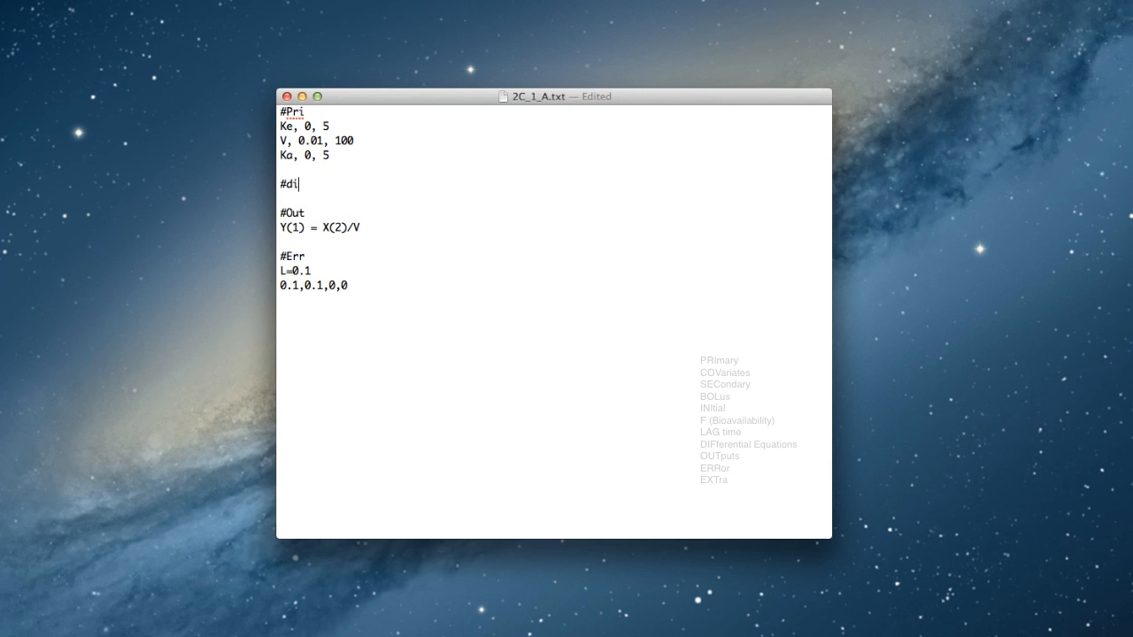
pyautogui.write('f')
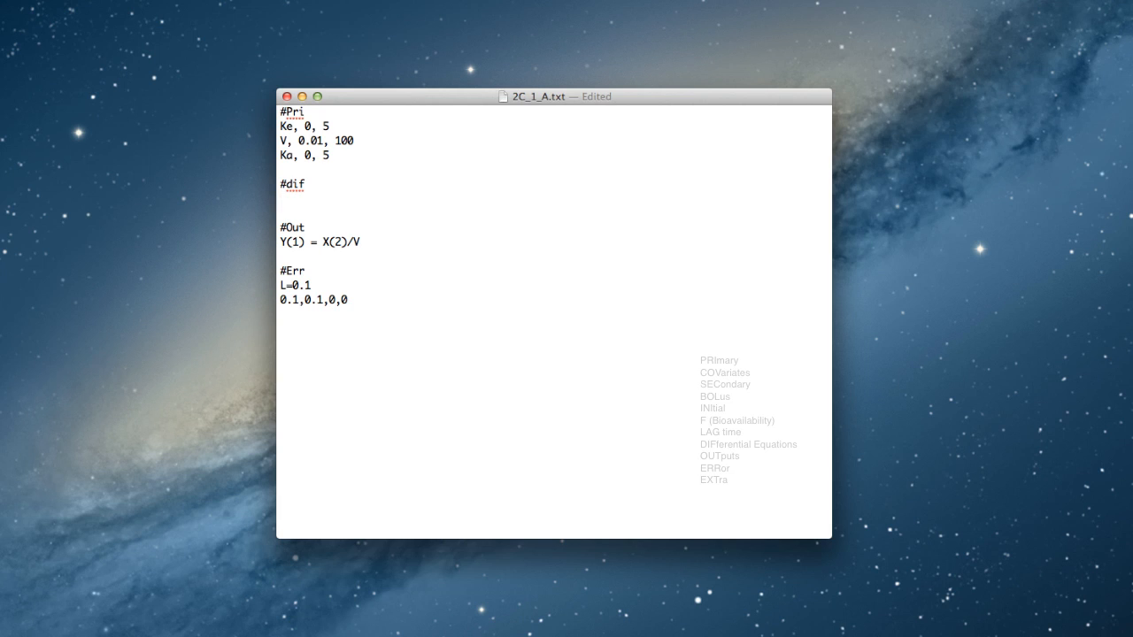
# - Write XP(1) = -Ka*X(1) and XP(2) = Ka*X(1) - Ke*X(2) under #dif
pyautogui.write('XP(1)')
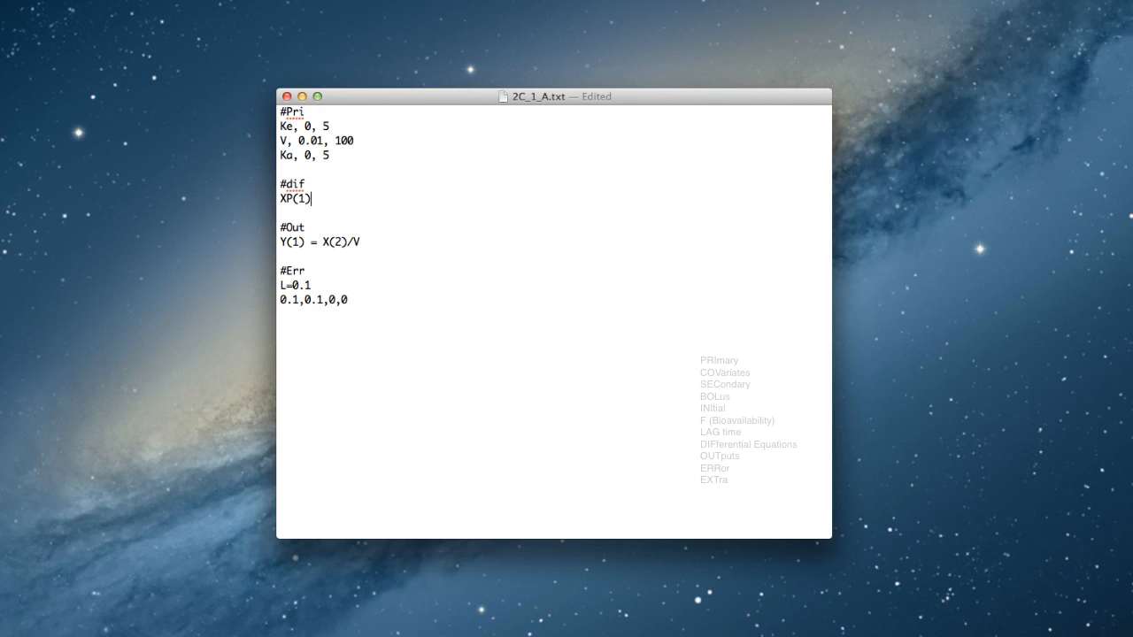
pyautogui.write('=')
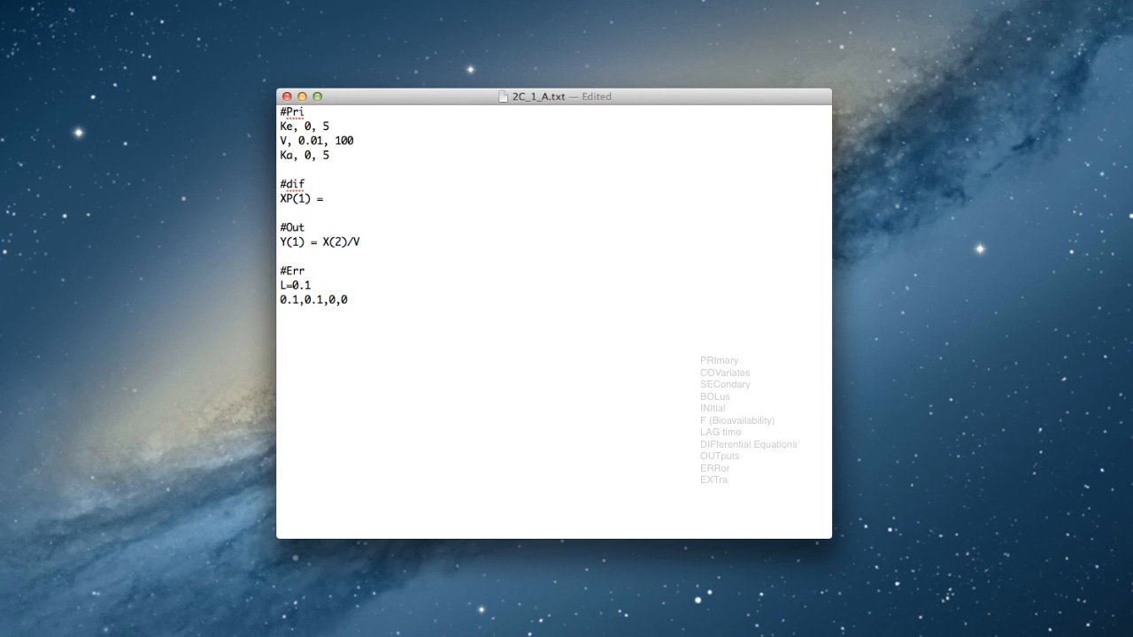
pyautogui.click(329, 198)
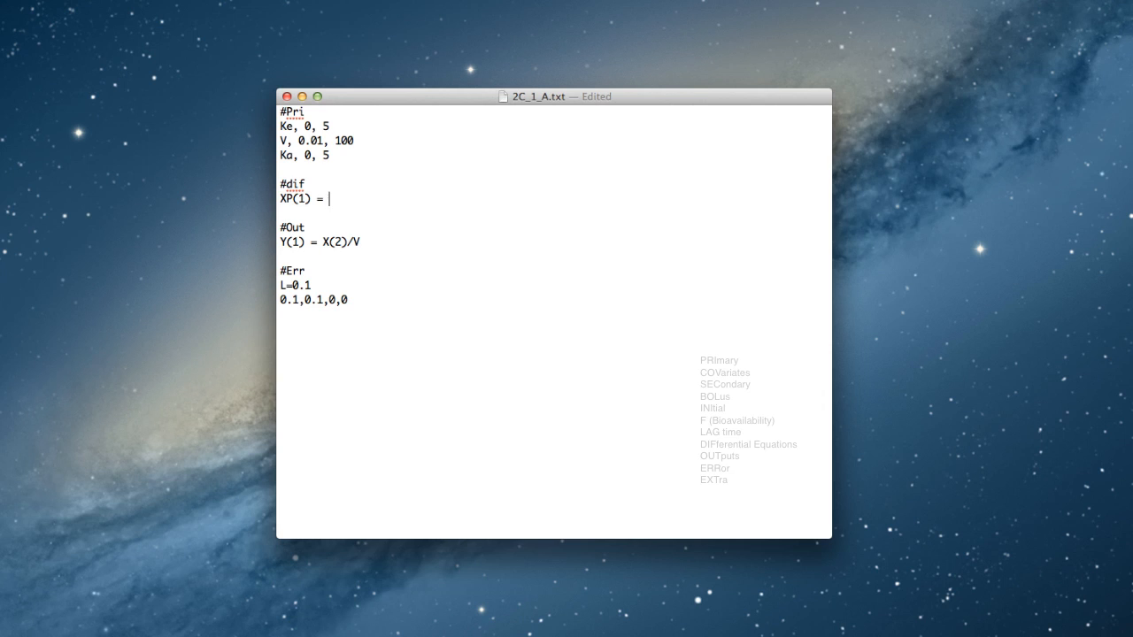
pyautogui.write('-Ka')
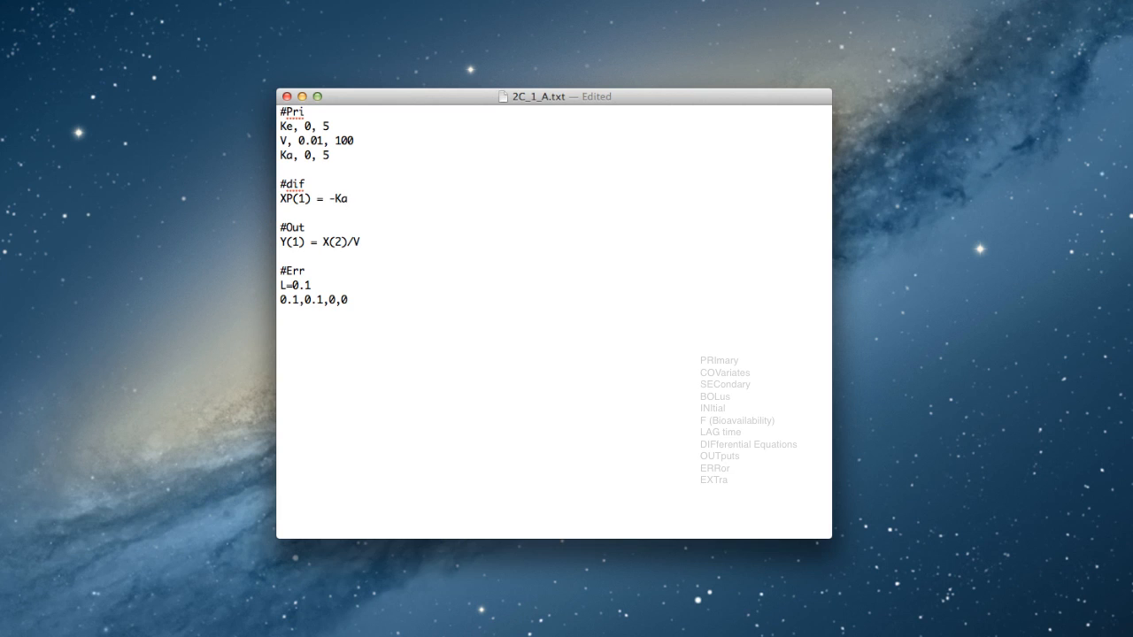
pyautogui.write('*X(1')
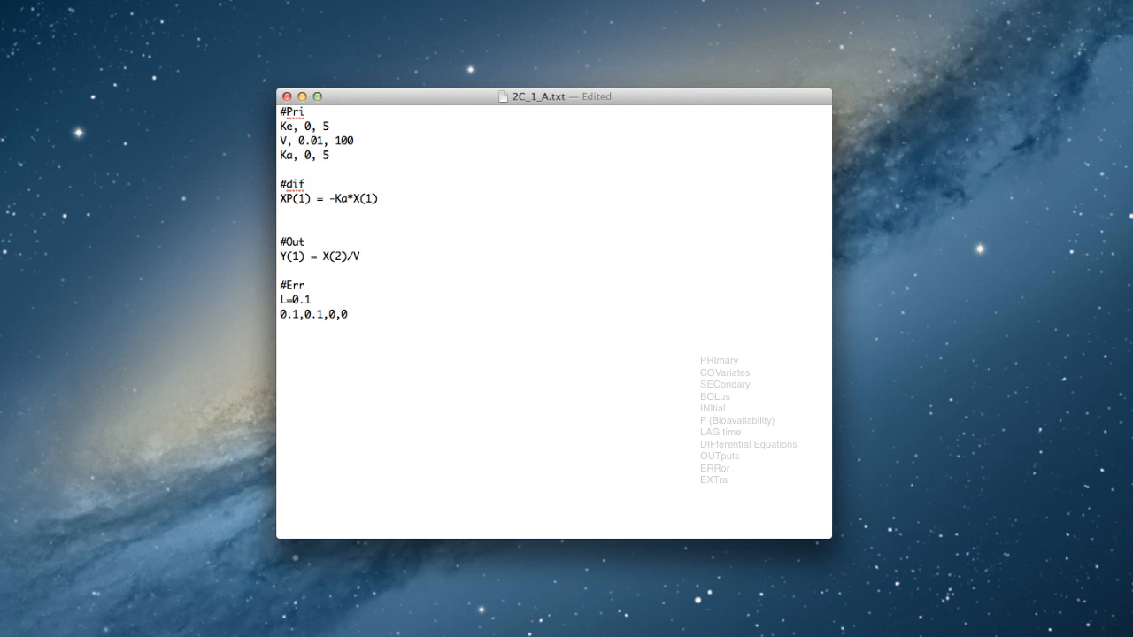
pyautogui.write('XP(2) = Ka')
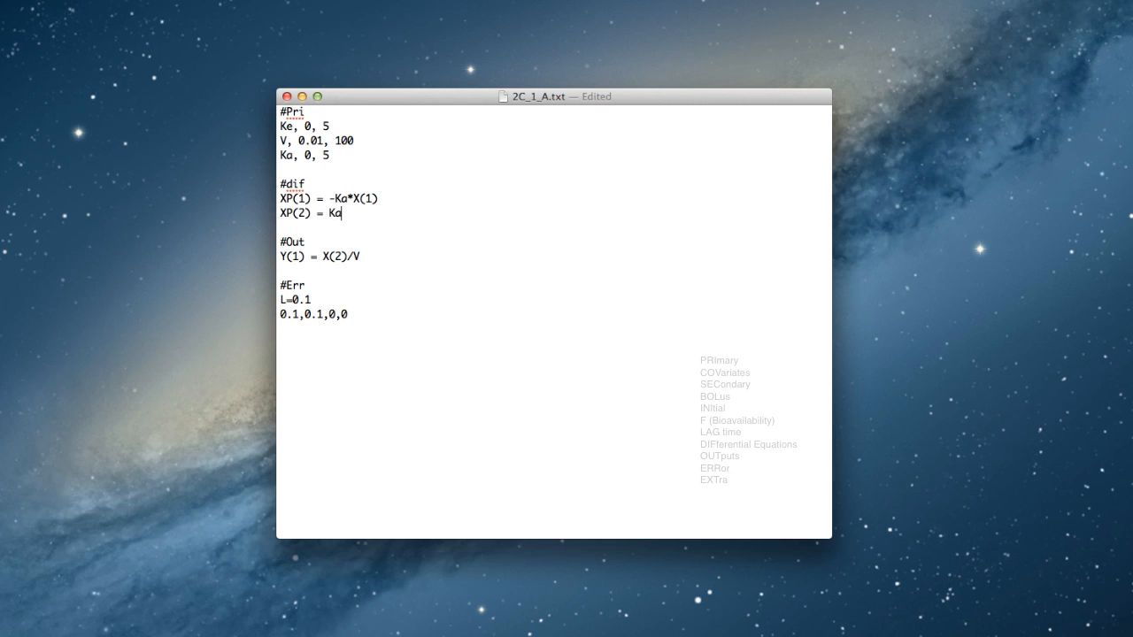
pyautogui.write('*X')
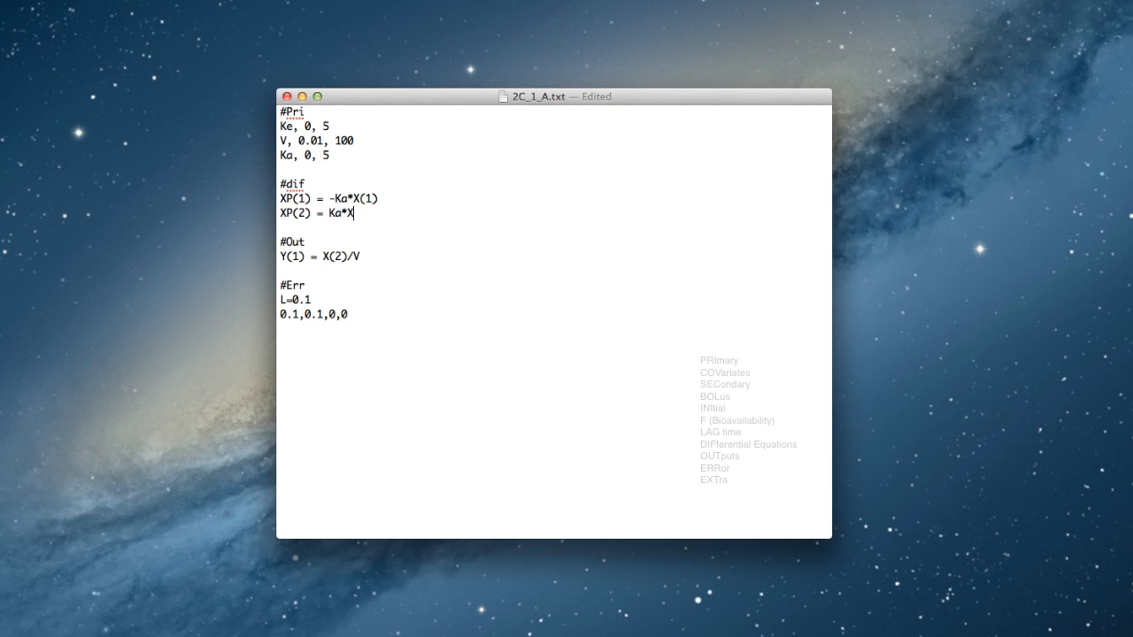
pyautogui.write('(1)')
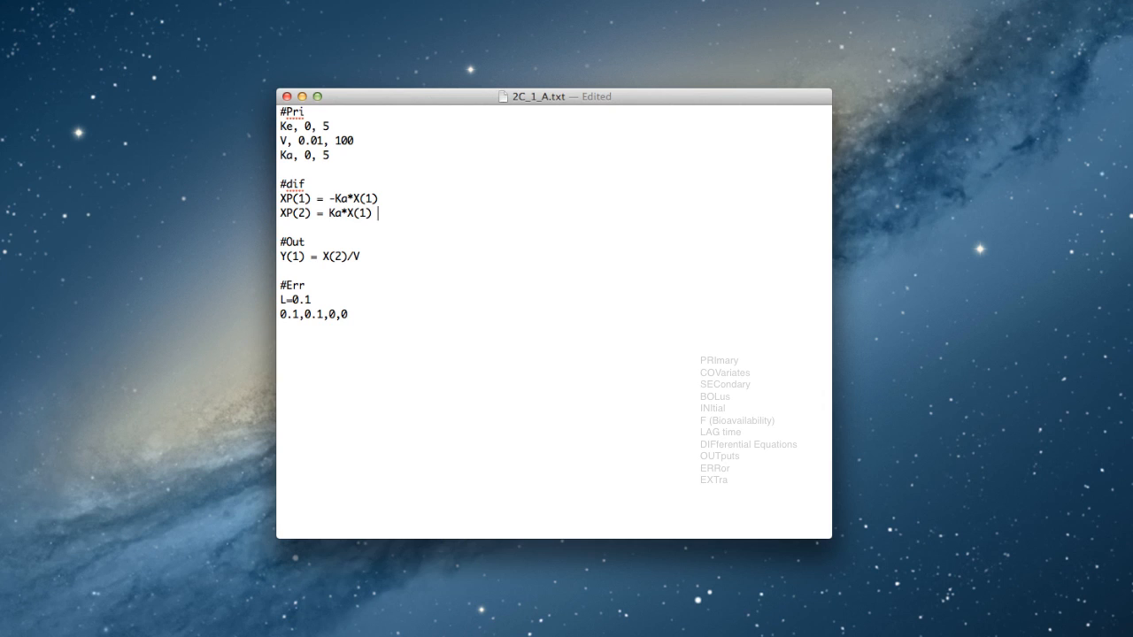
pyautogui.write('- Ke')
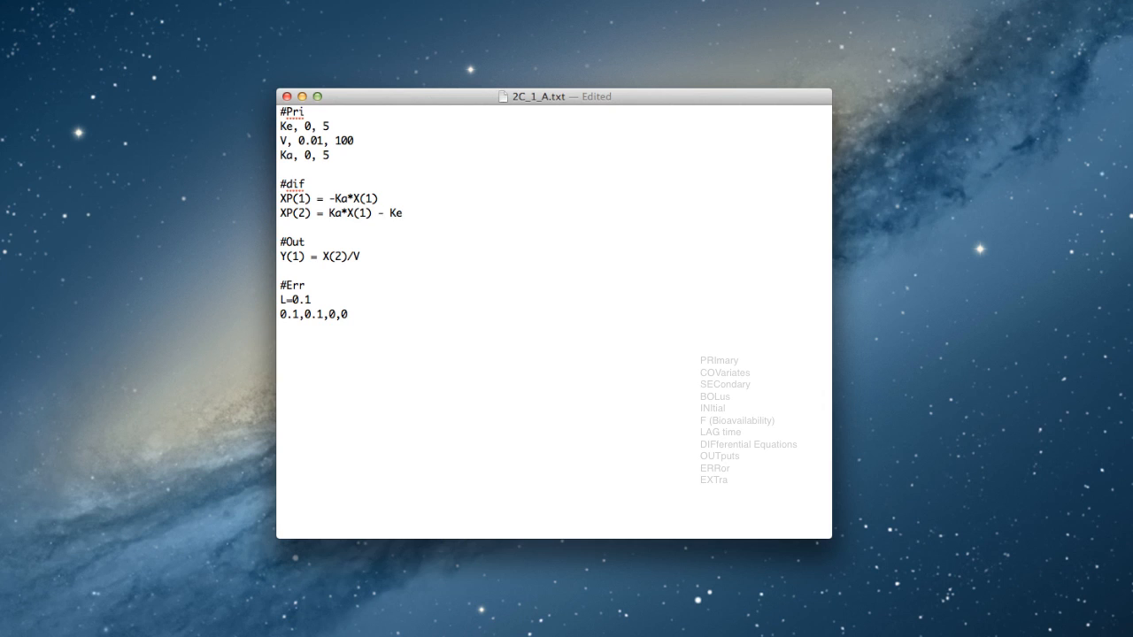
pyautogui.write('*X(2)')
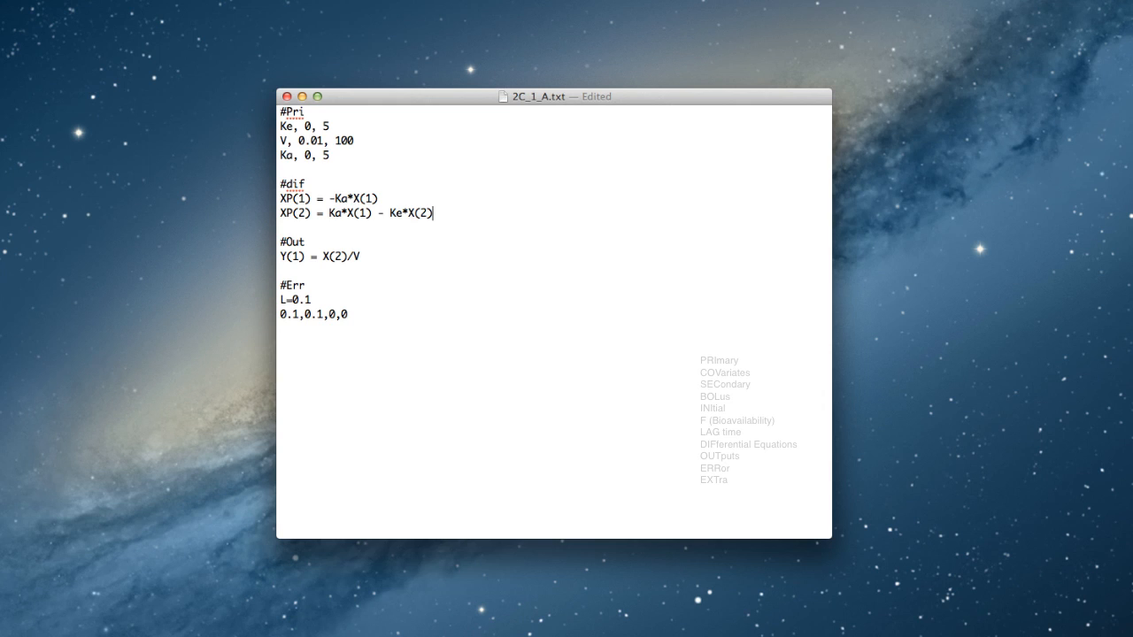
pyautogui.moveTo(359, 143)
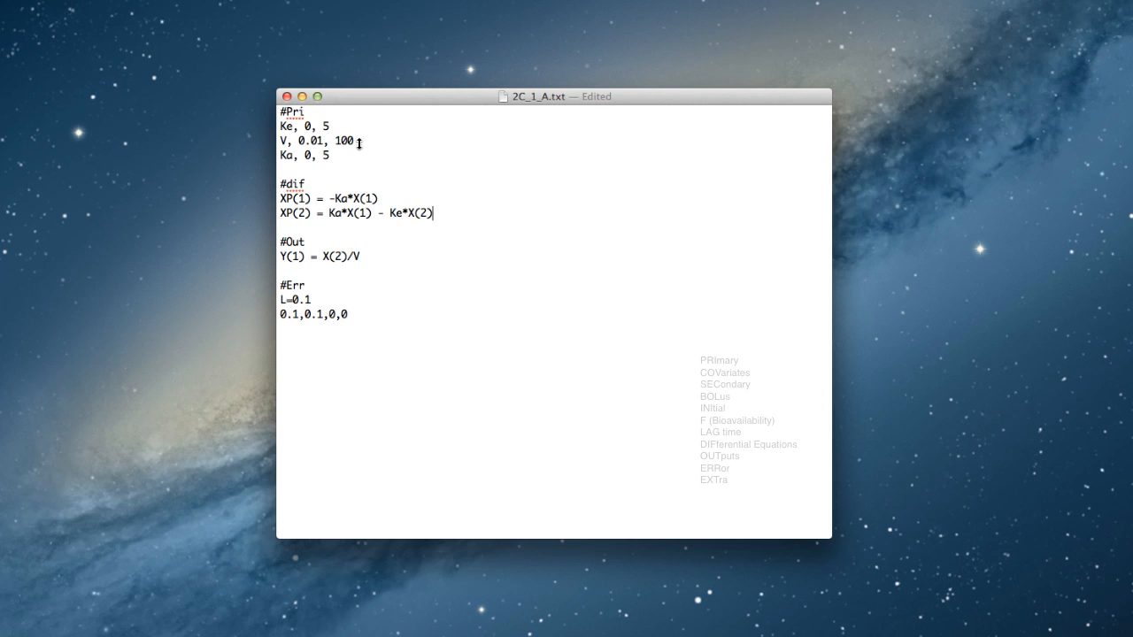
pyautogui.moveTo(307, 239)
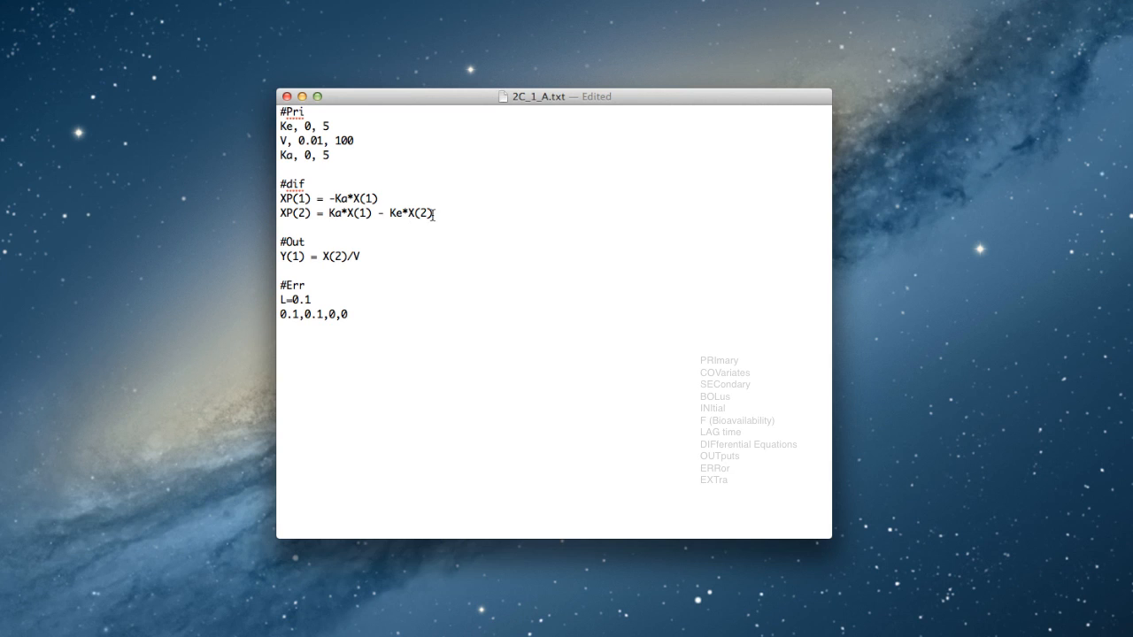
# - Replace #dif with #cov (wt, age) and an empty #sec block, renaming Ke and V to Ke0, V0
pyautogui.moveTo(323, 213); pyautogui.dragTo(434, 213)
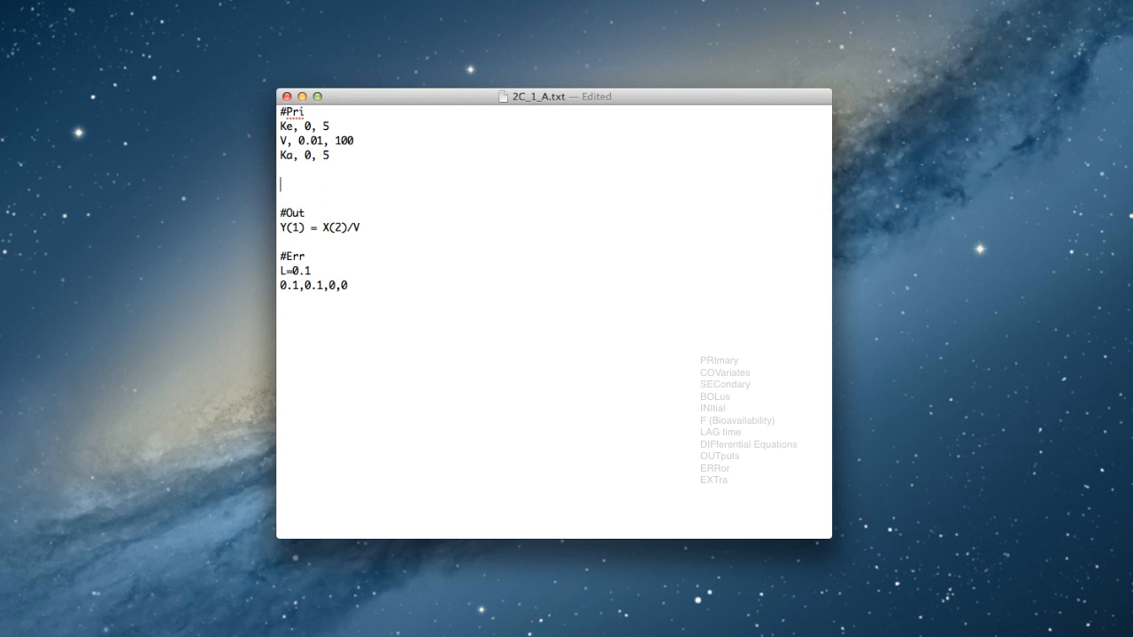
pyautogui.write('#')
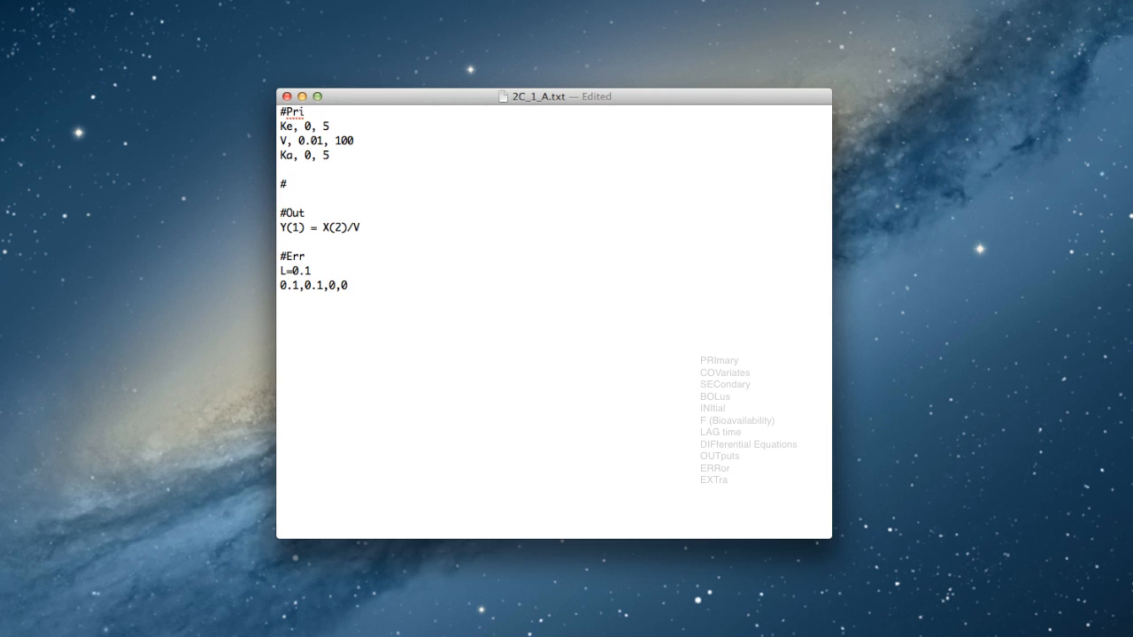
pyautogui.write('cov')
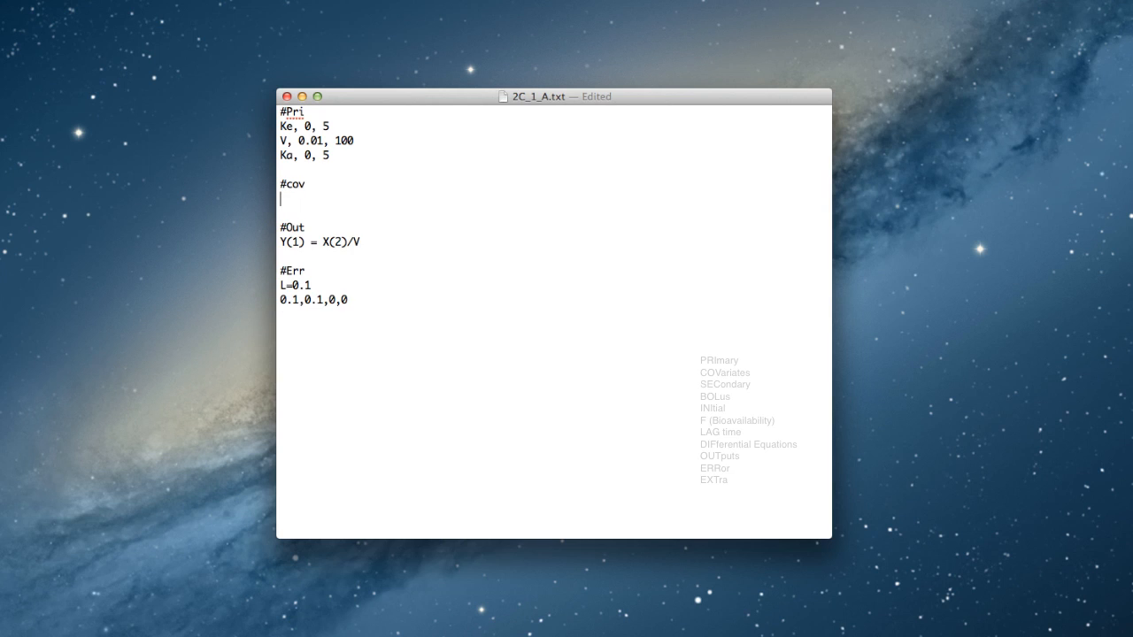
pyautogui.write('wt')
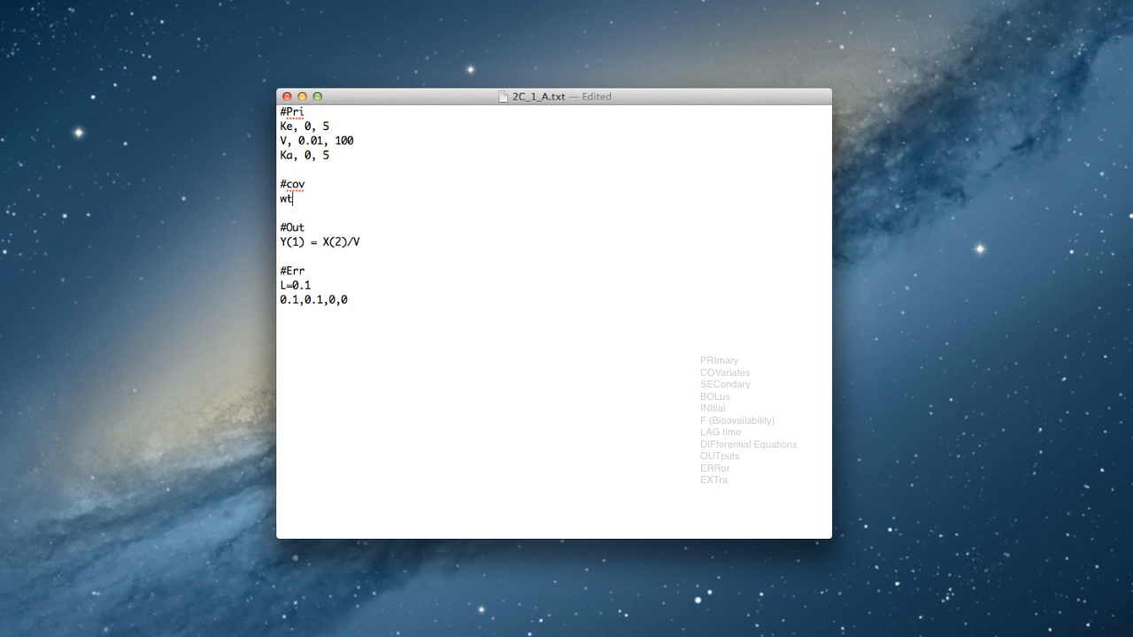
pyautogui.write('age')
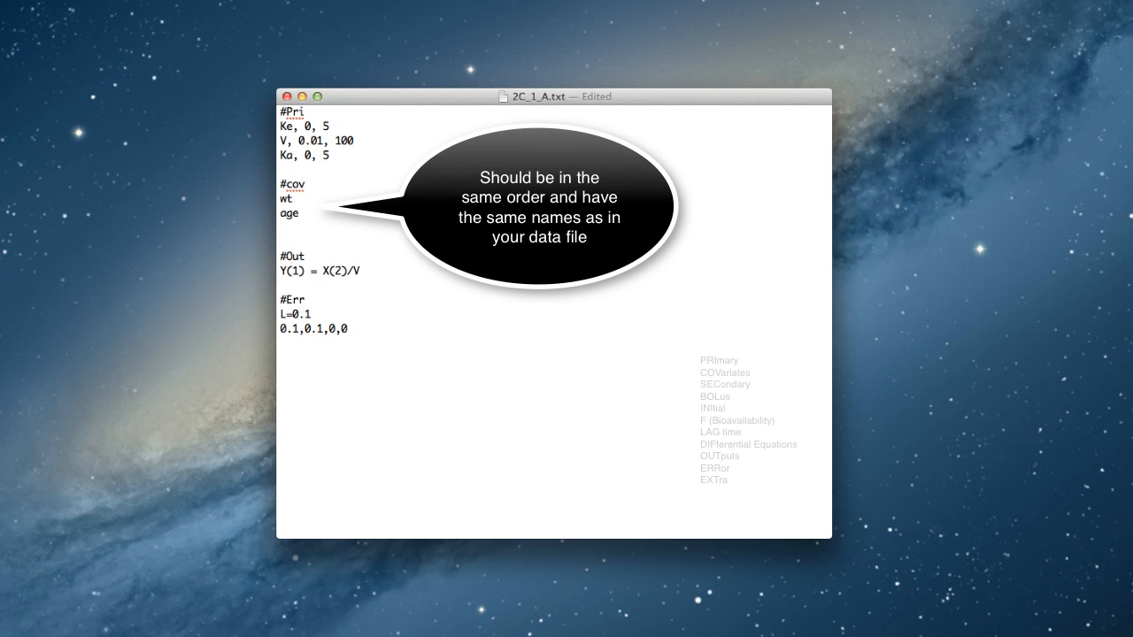
pyautogui.write('#')
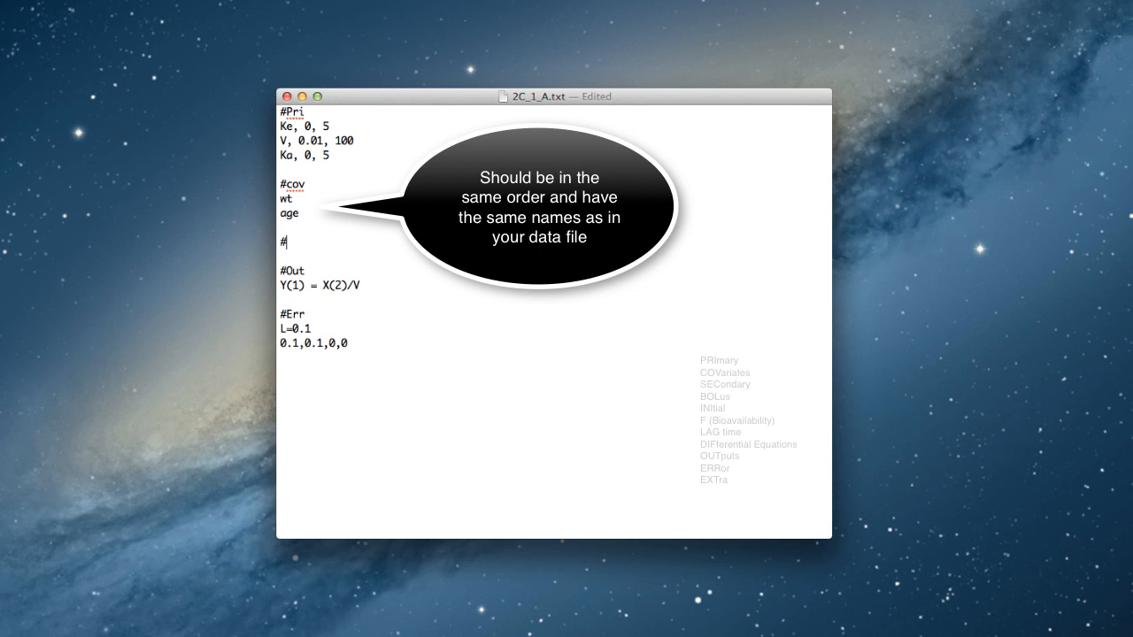
pyautogui.write('sec')
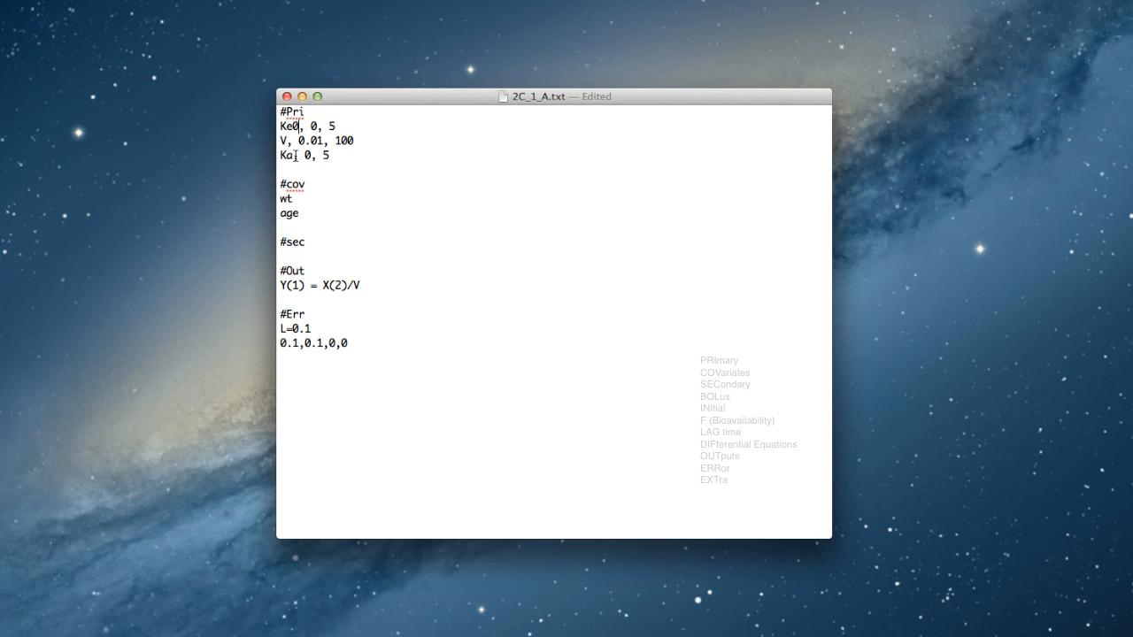
pyautogui.write('0')
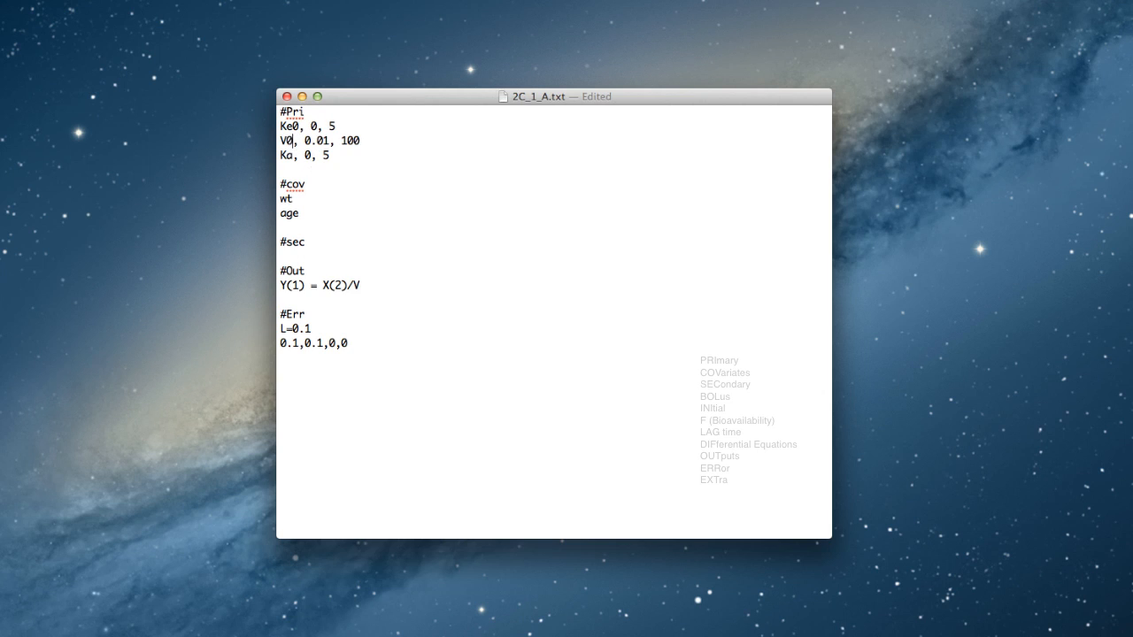
pyautogui.click(305, 242)
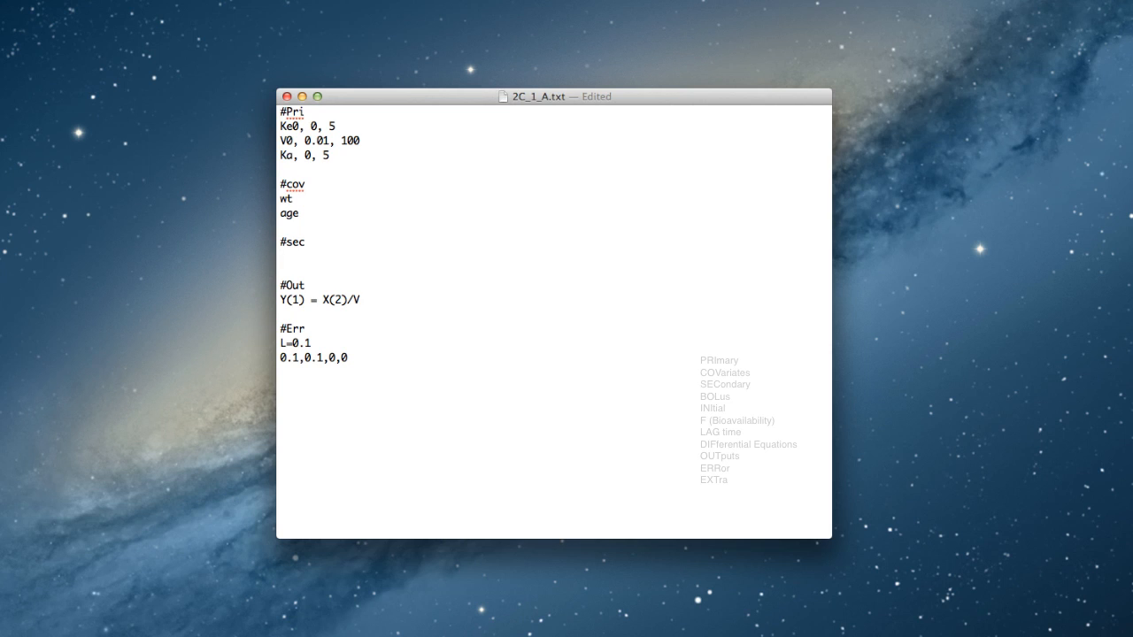
# - Define V = V0*wt and Ke = Ke0 * exp(th1*age) in the #sec block
pyautogui.write('V')
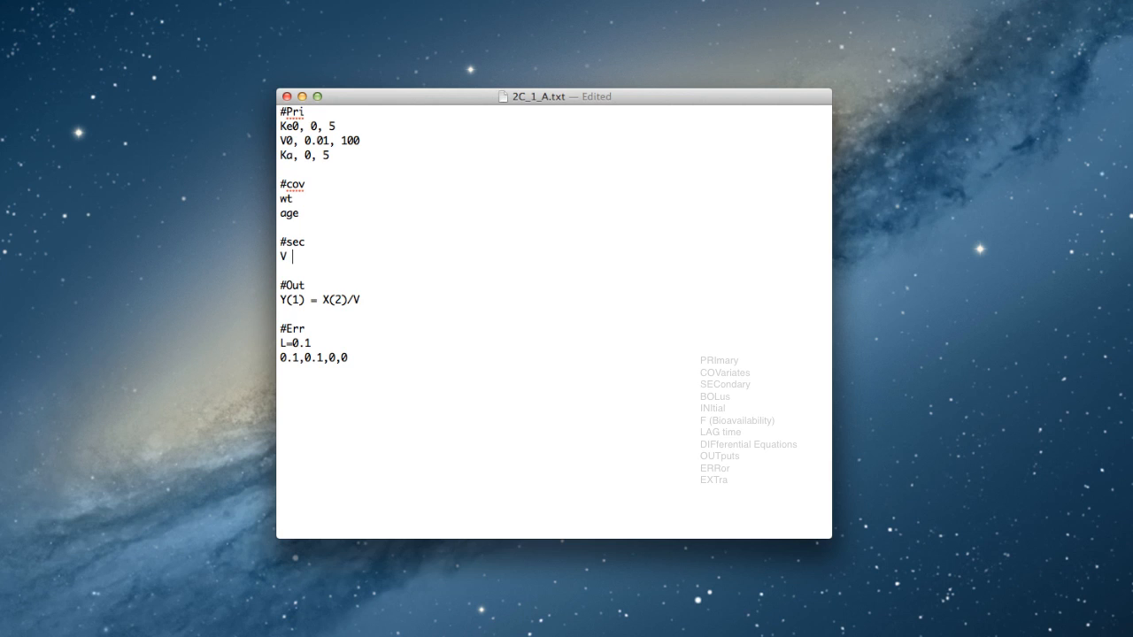
pyautogui.write('= V0*')
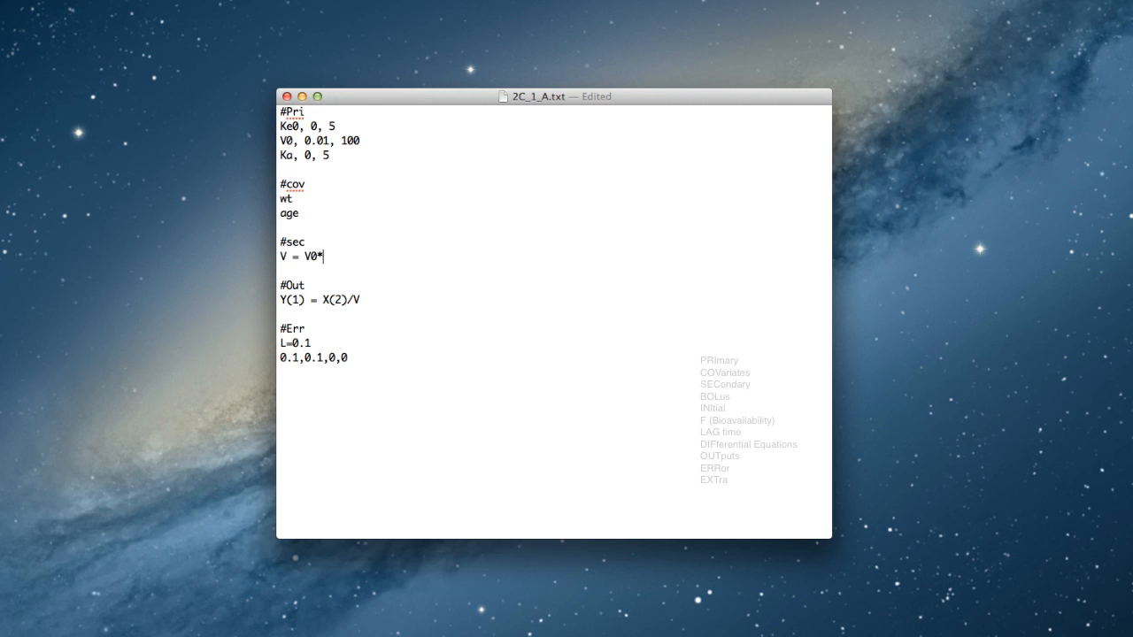
pyautogui.write('wt')
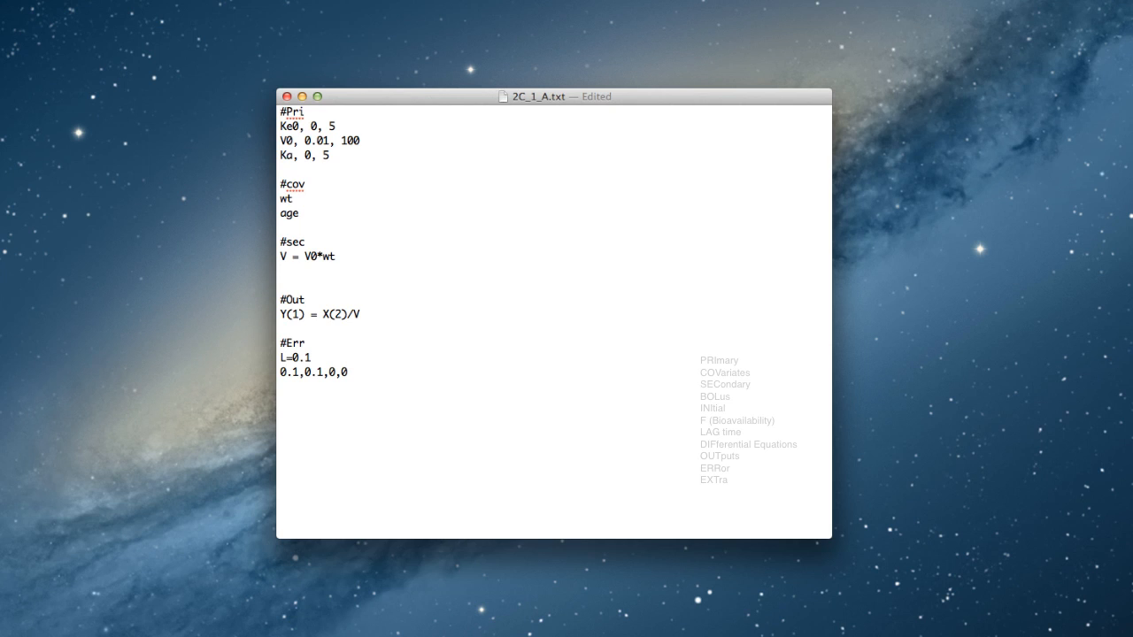
pyautogui.write('Ke =')
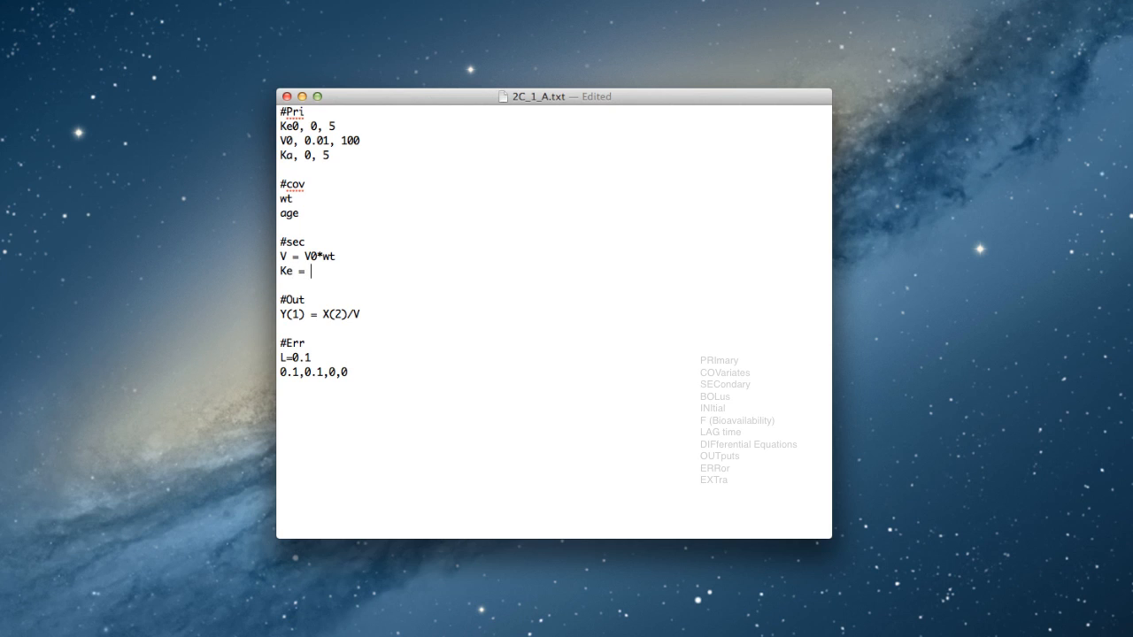
pyautogui.write('Ke0')
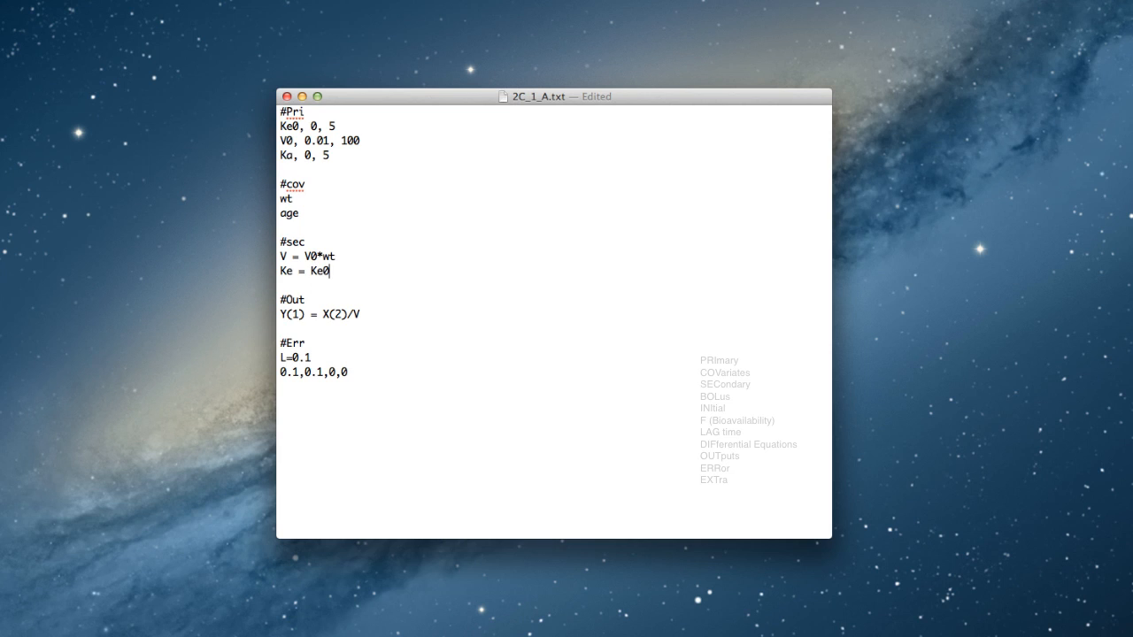
pyautogui.write('* exp')
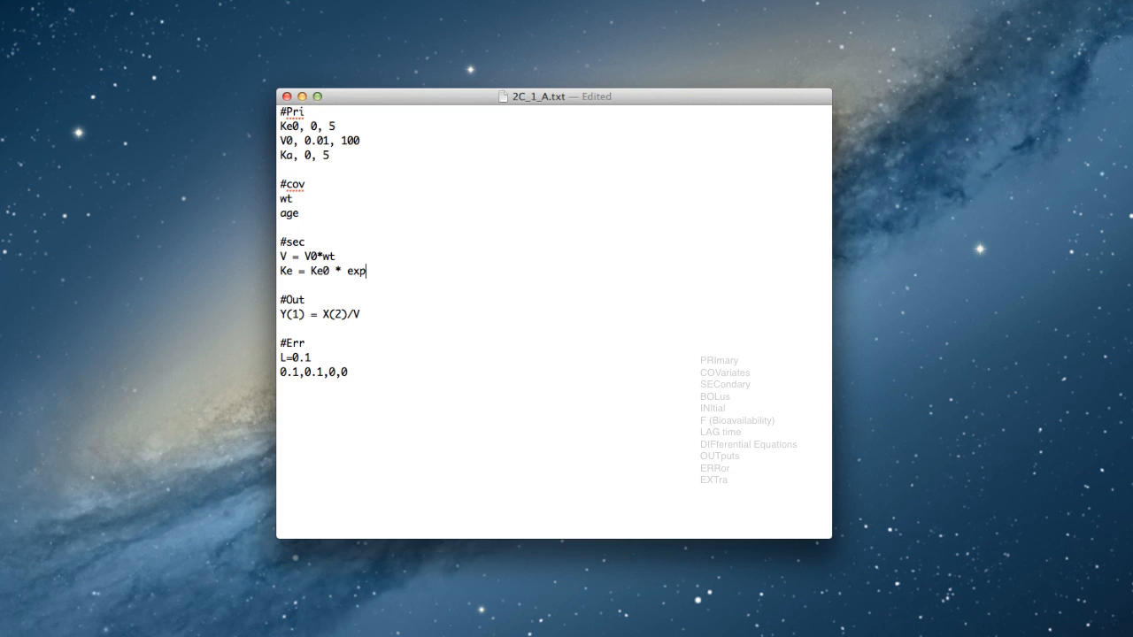
pyautogui.write('(')
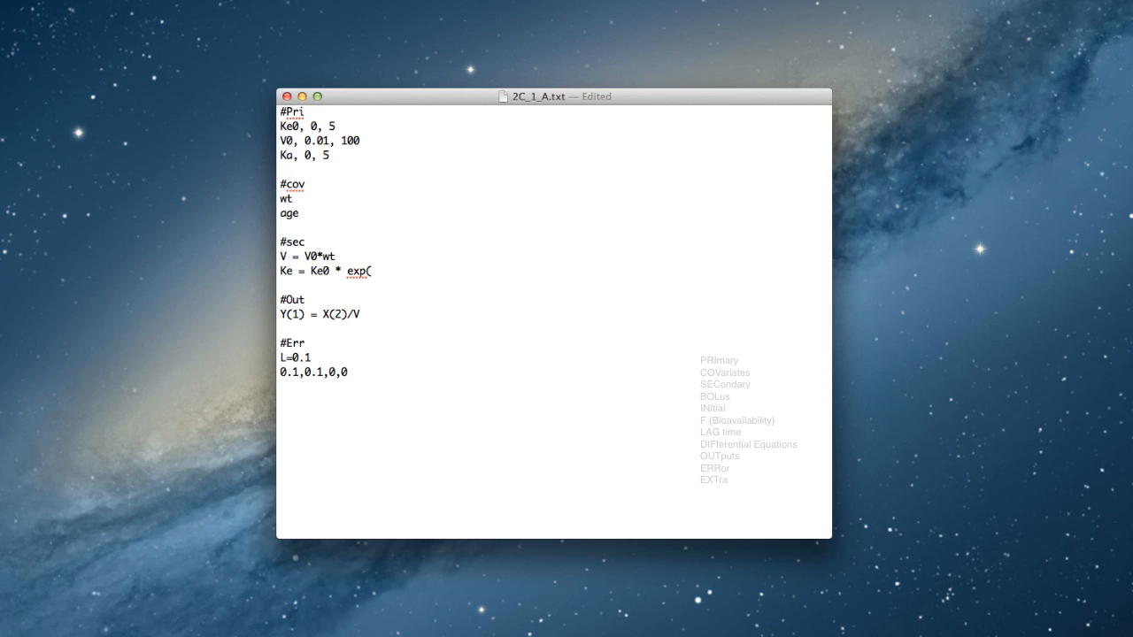
pyautogui.write('th1')
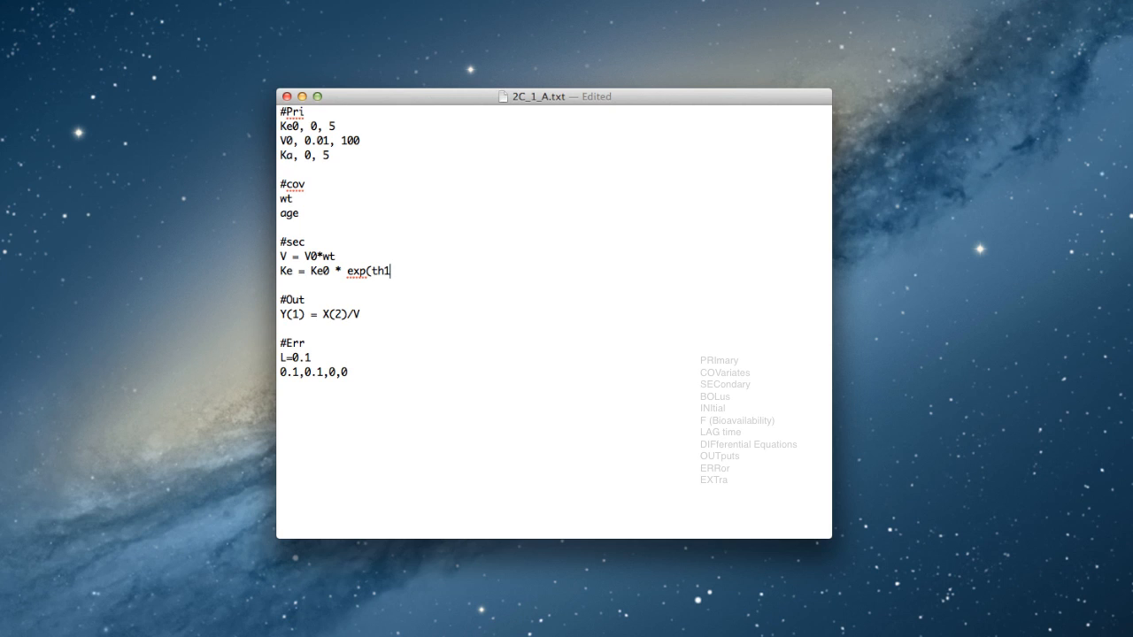
pyautogui.write('*age)')
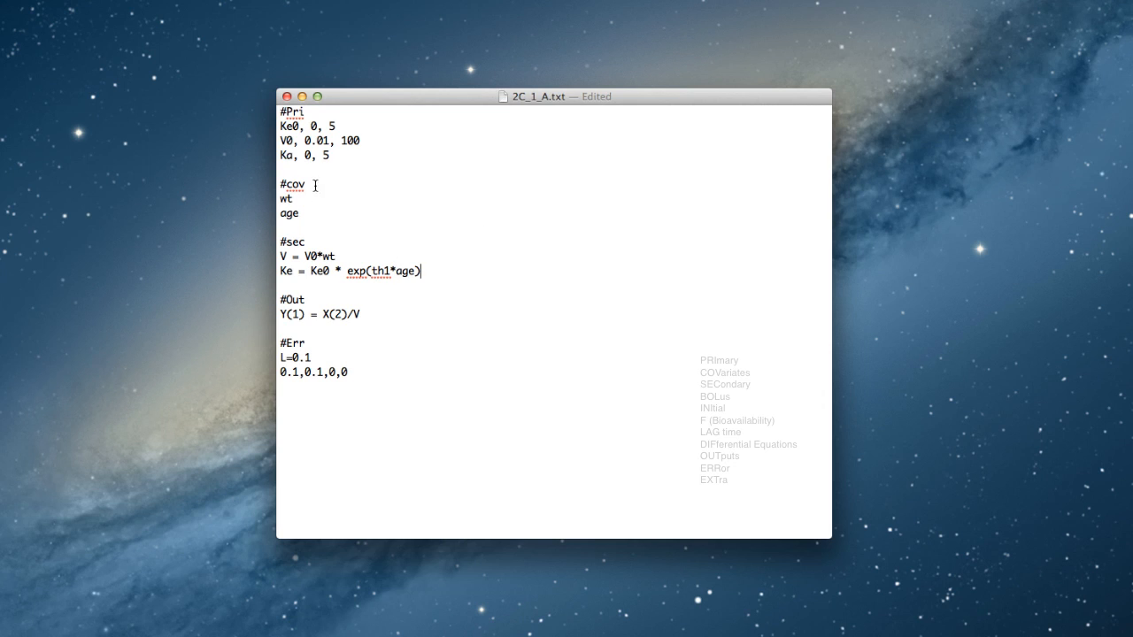
# - Add the primary parameter line th1,0,2 under #Pri
pyautogui.write('th')
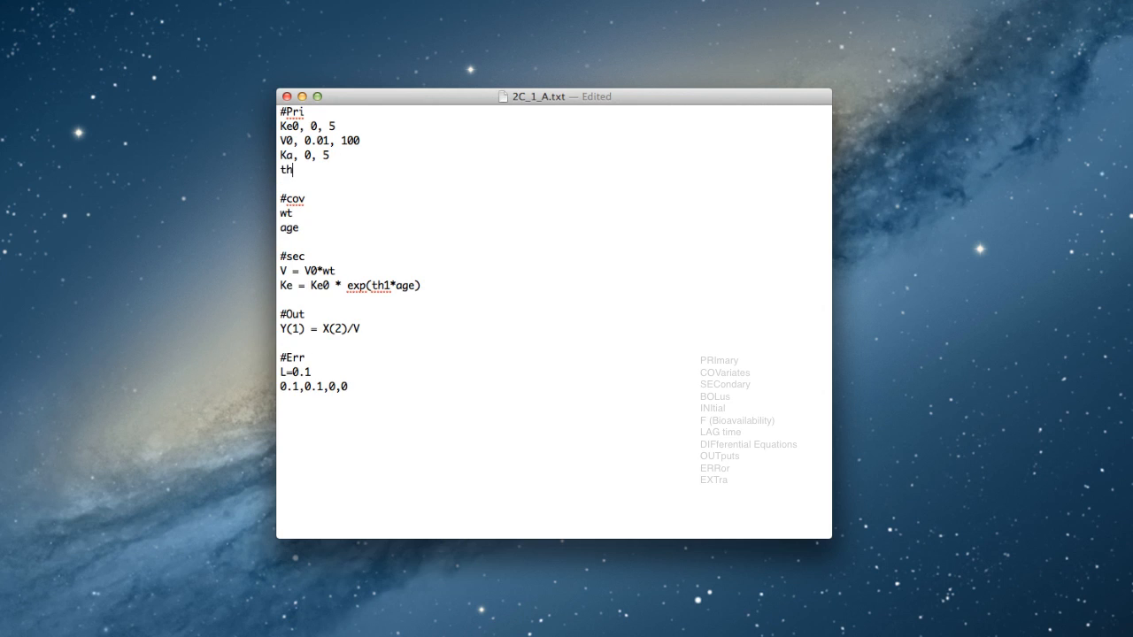
pyautogui.write('1,')
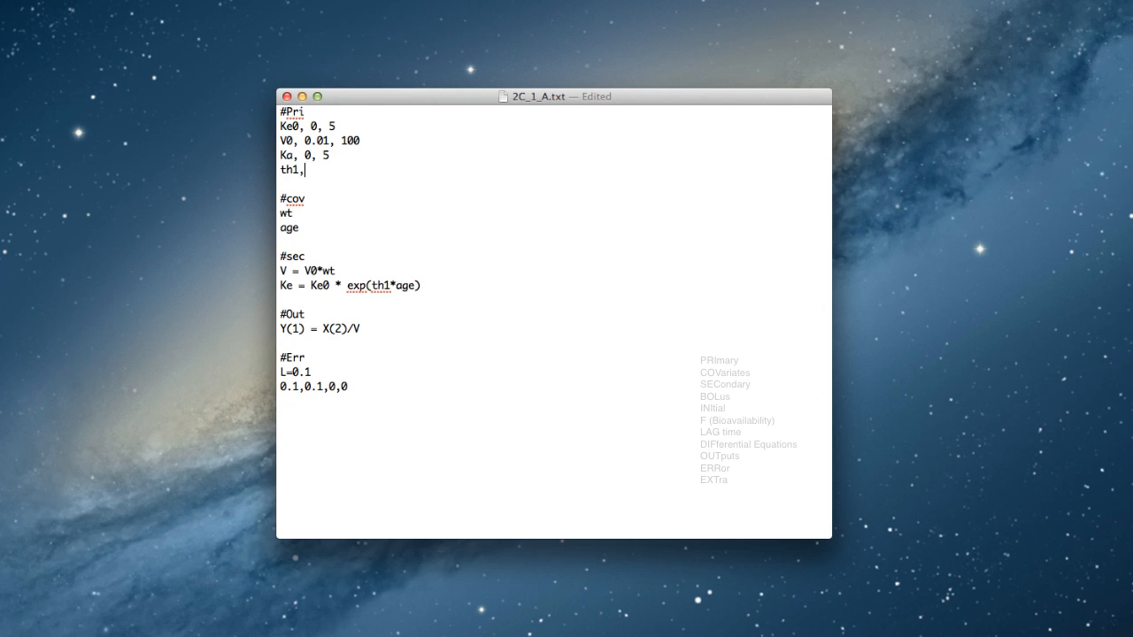
pyautogui.write('0,')
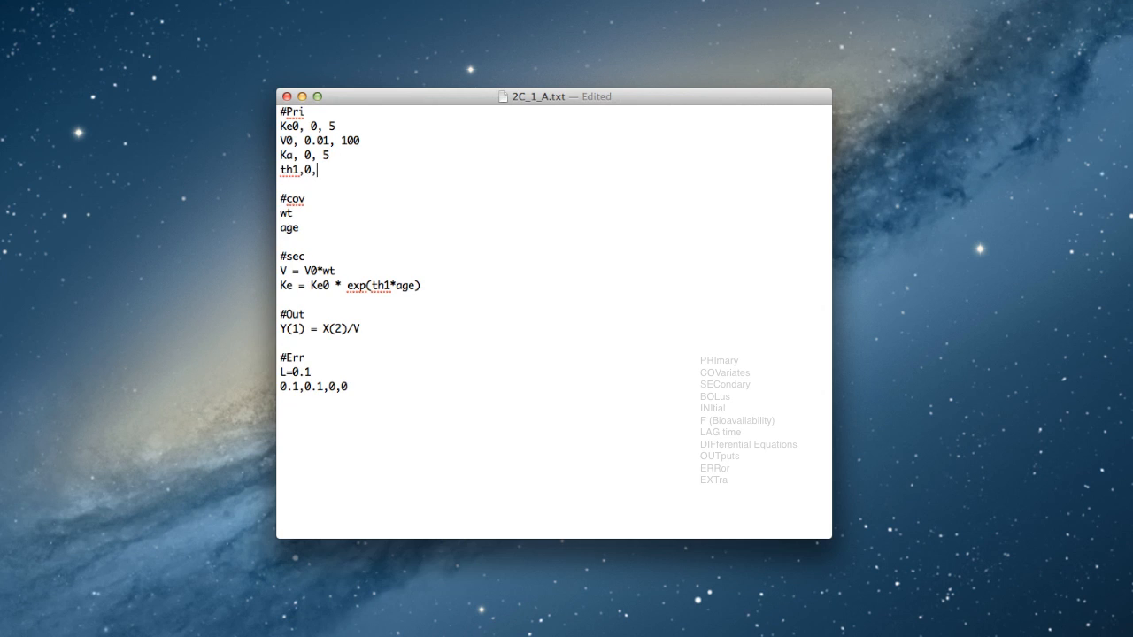
pyautogui.write('2')
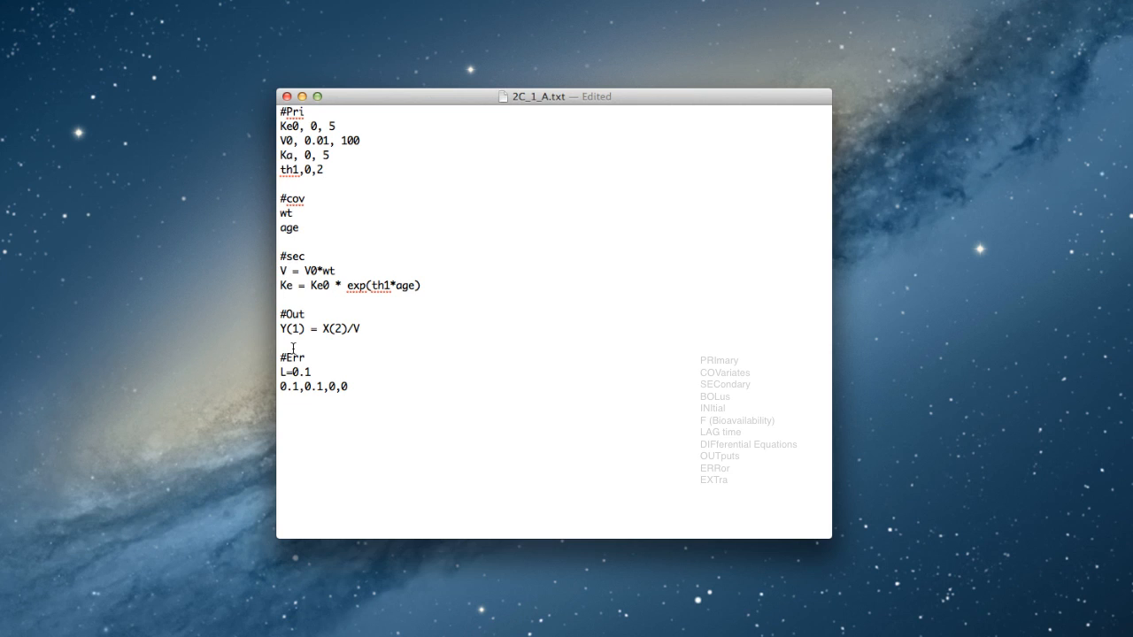
# - Insert blank lines after the #cov wt/age lines and after the #sec Ke line
pyautogui.click(325, 169)
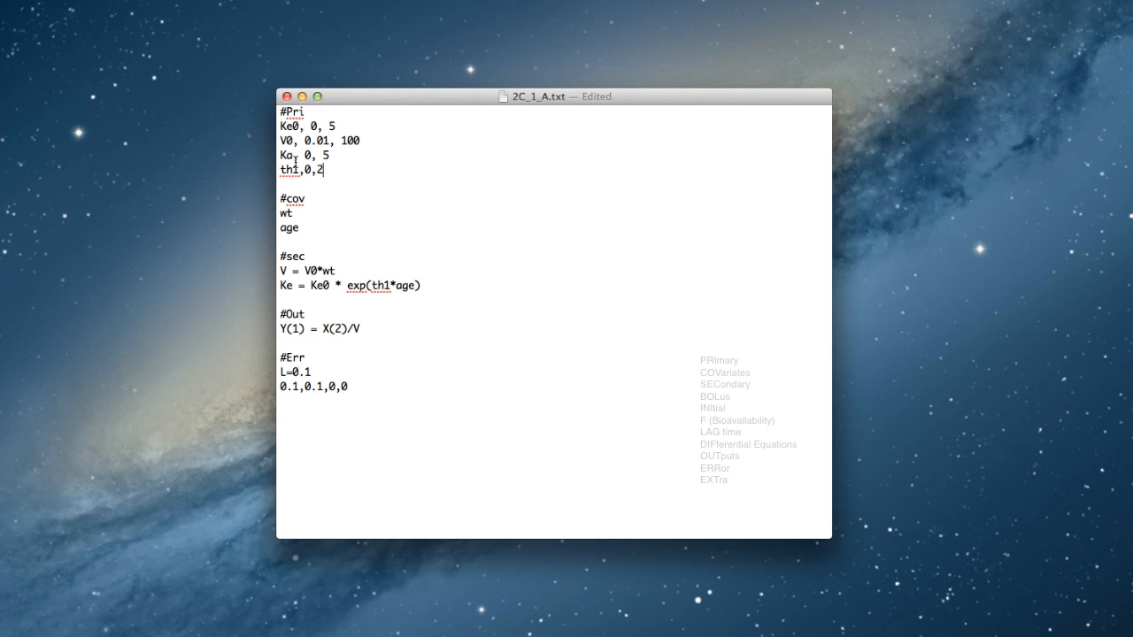
pyautogui.moveTo(396, 311)
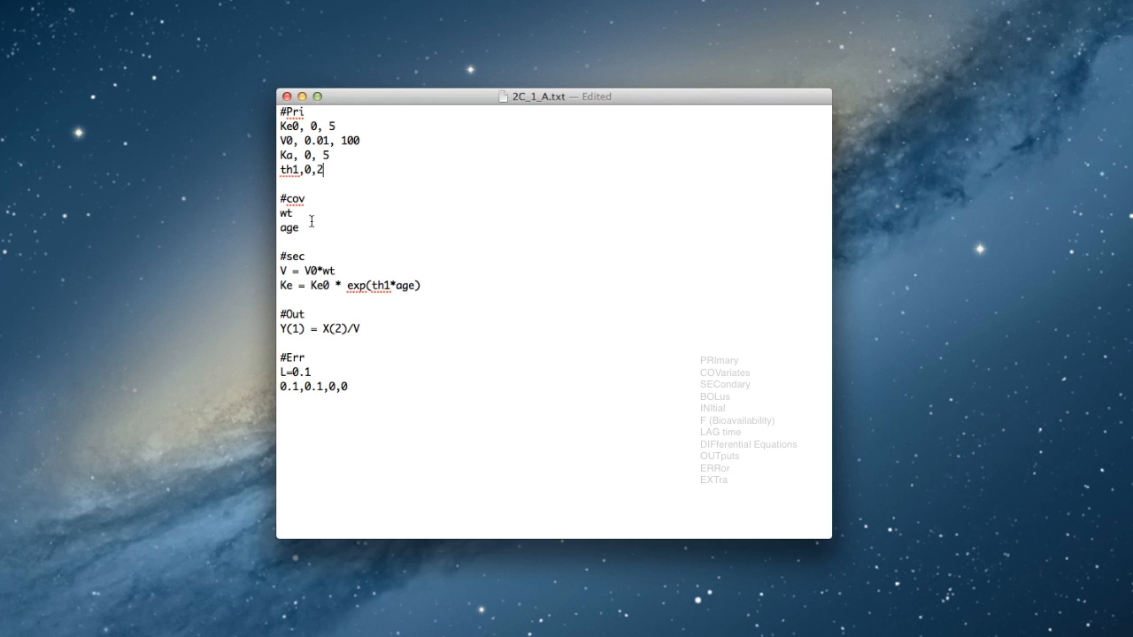
pyautogui.click(293, 214)
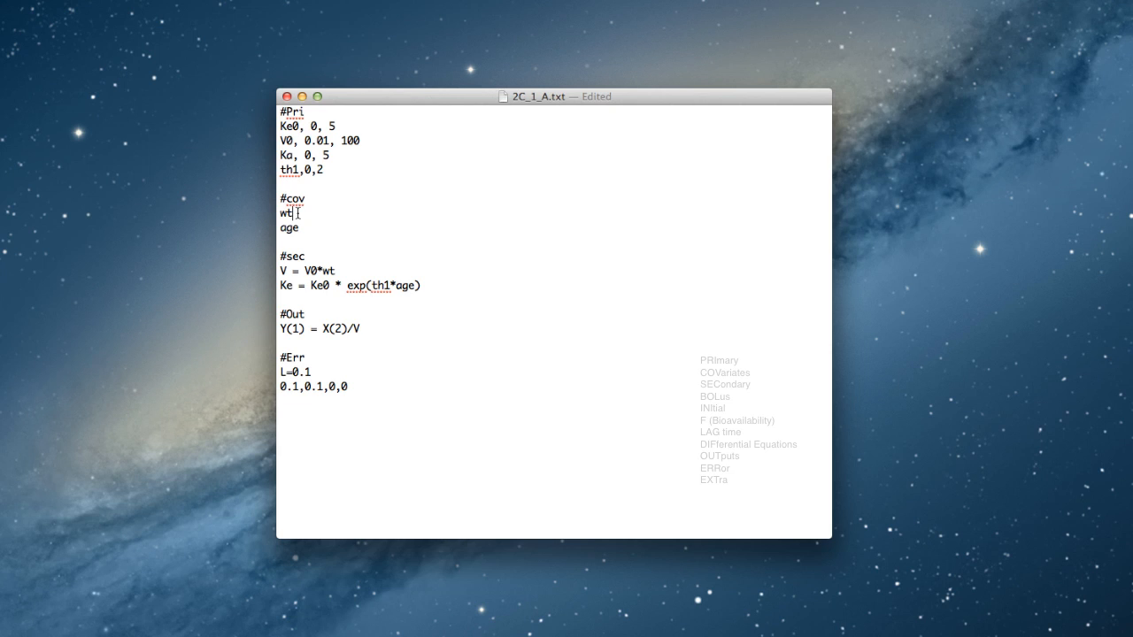
pyautogui.write('!')
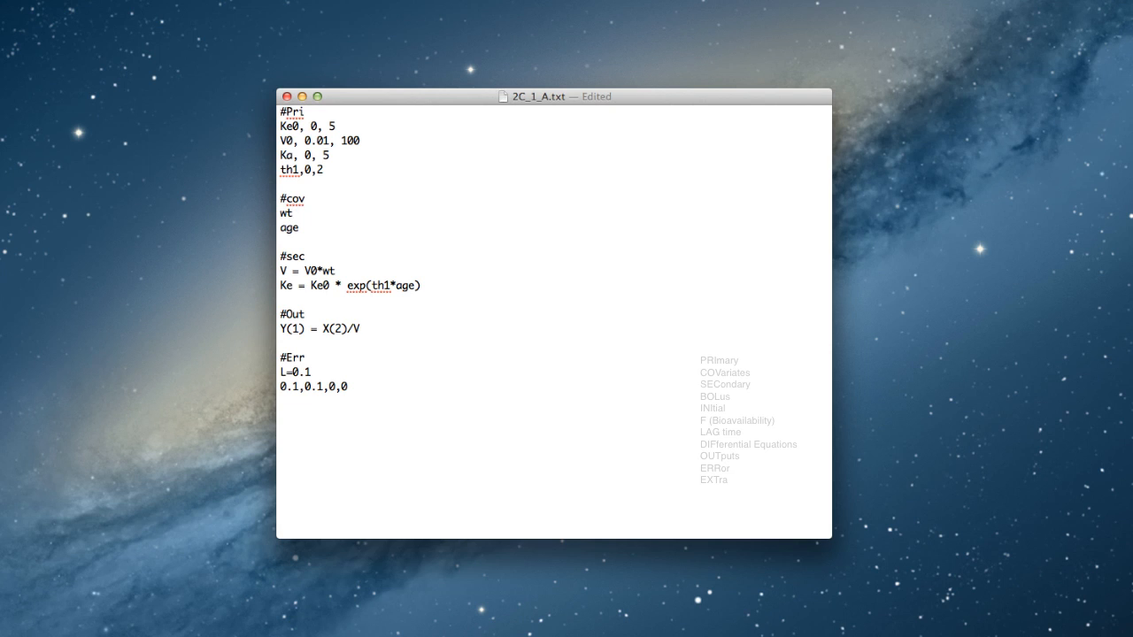
pyautogui.moveTo(320, 230)
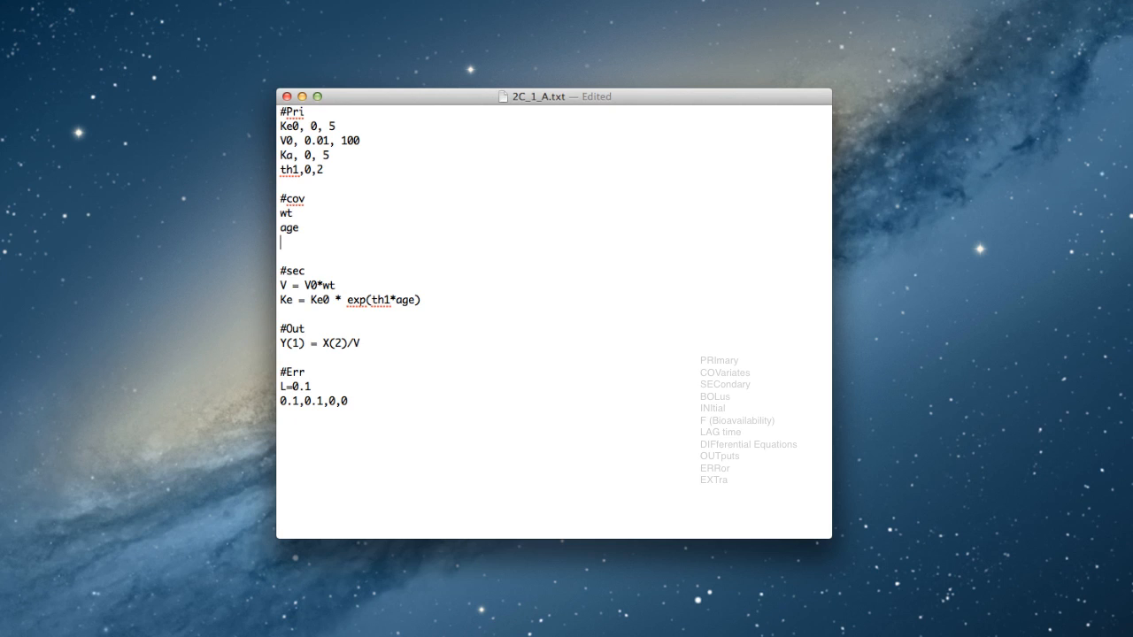
pyautogui.moveTo(276, 283)
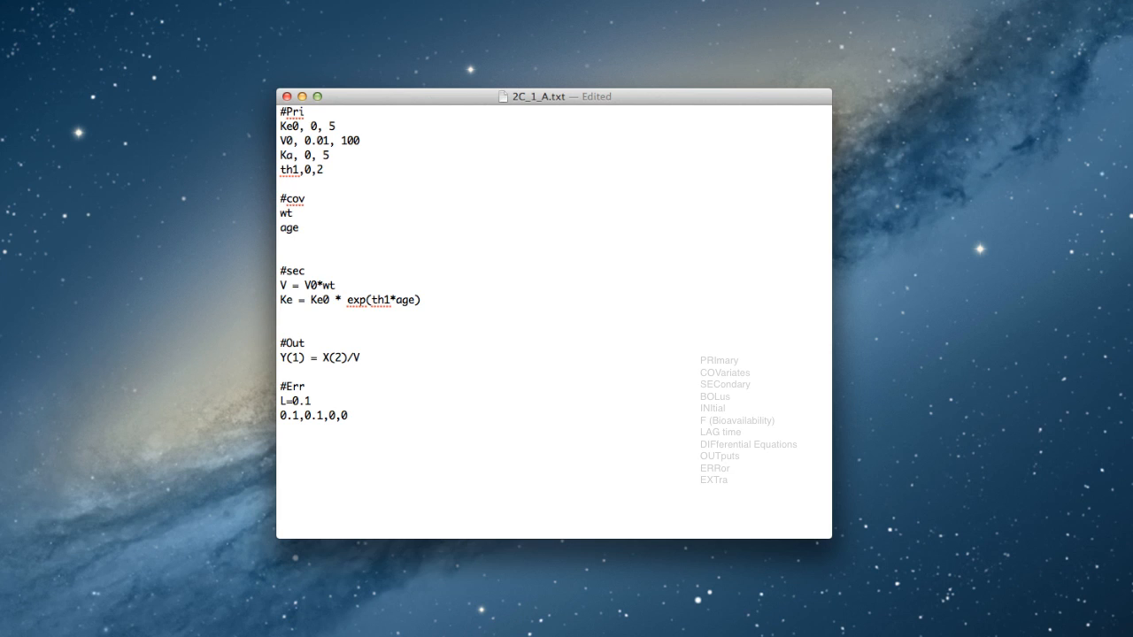
# - Type +if(age >= 18) then Ke=20 on the line below the Ke equation
pyautogui.write('+')
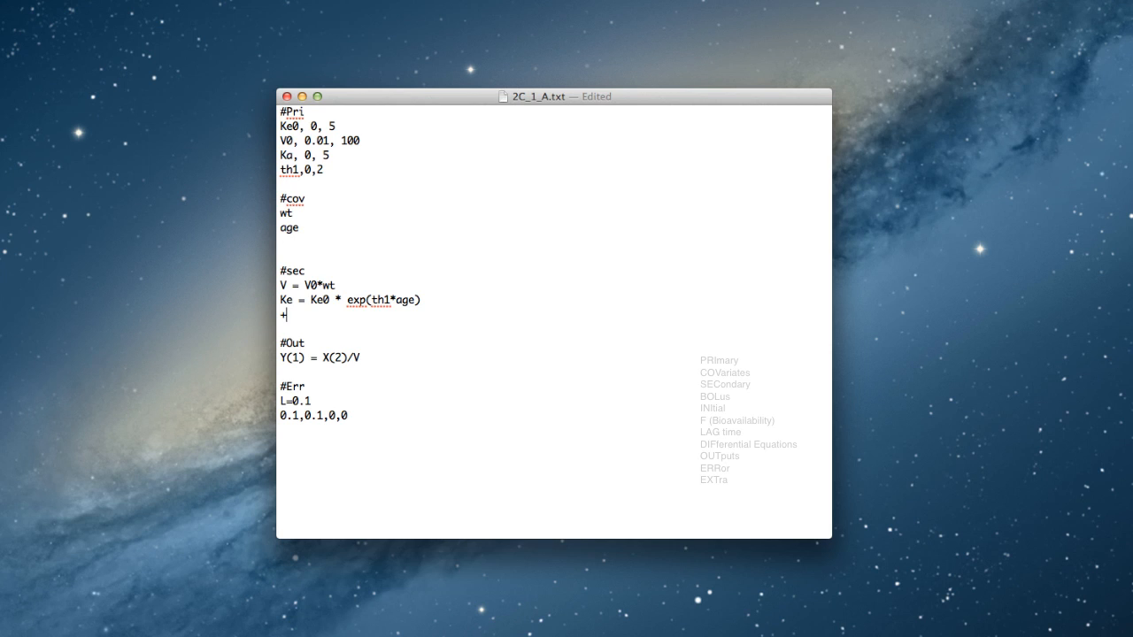
pyautogui.write('if')
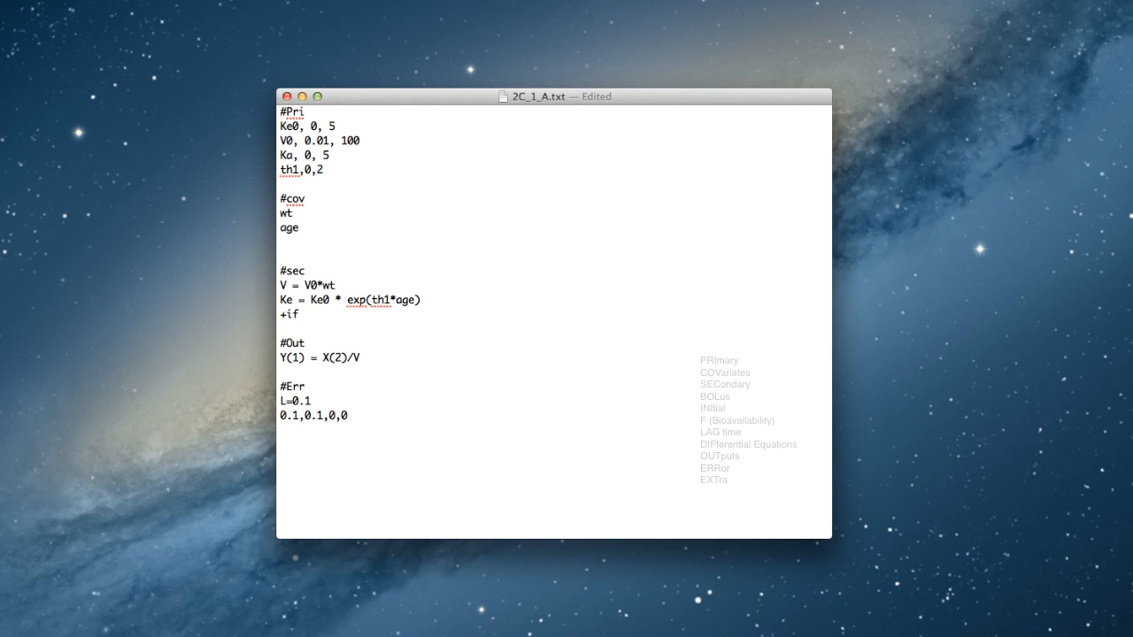
pyautogui.write('(age')
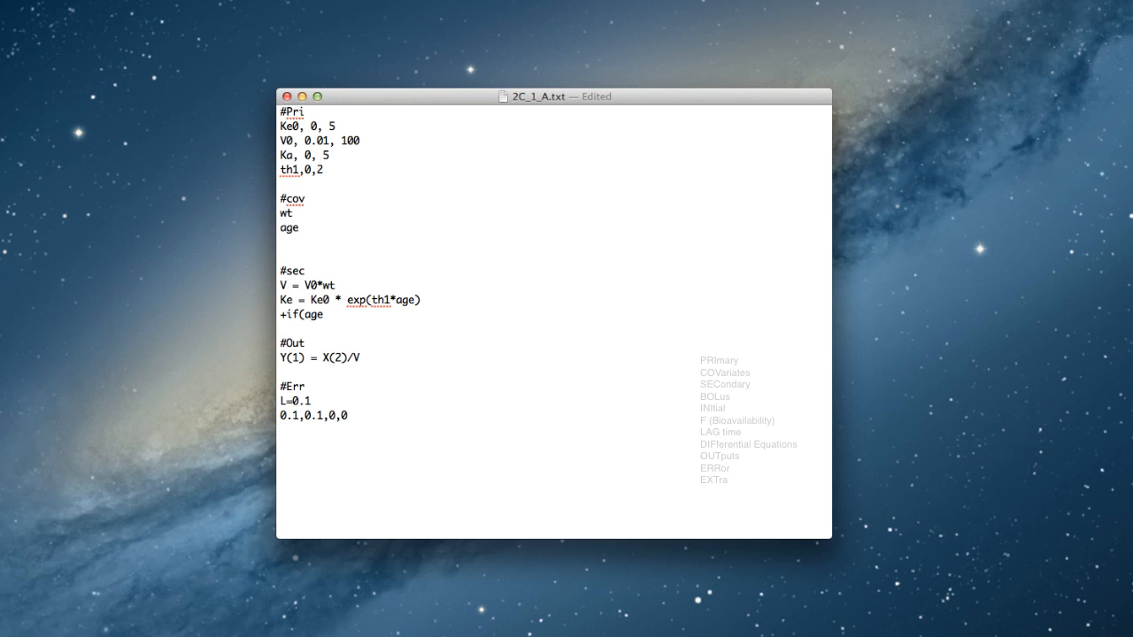
pyautogui.write('>=')
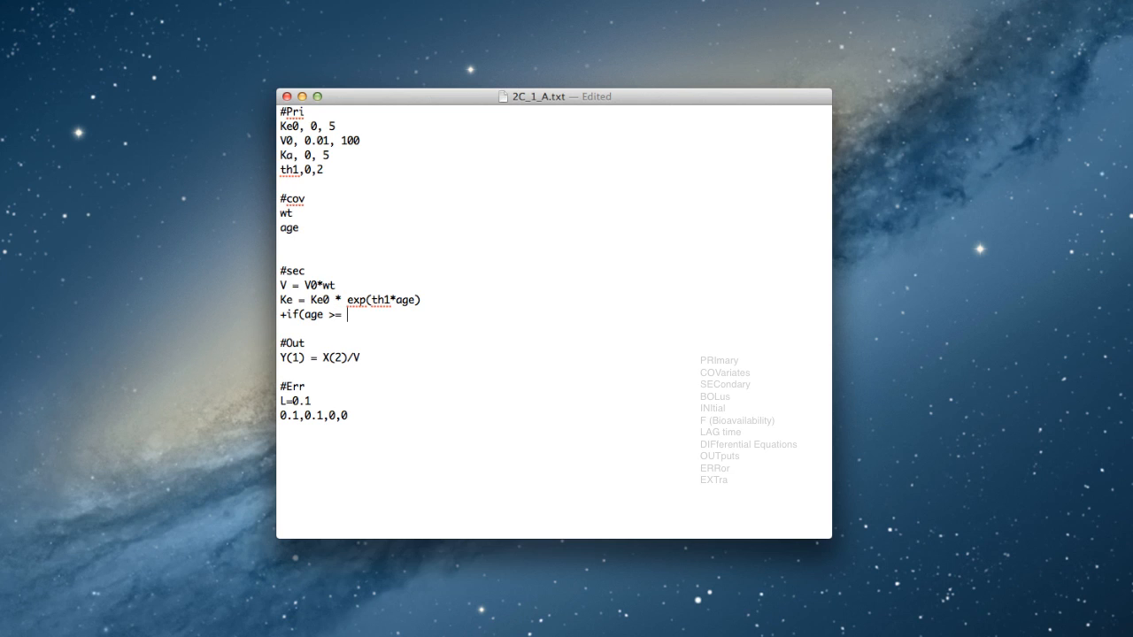
pyautogui.write('18) then')
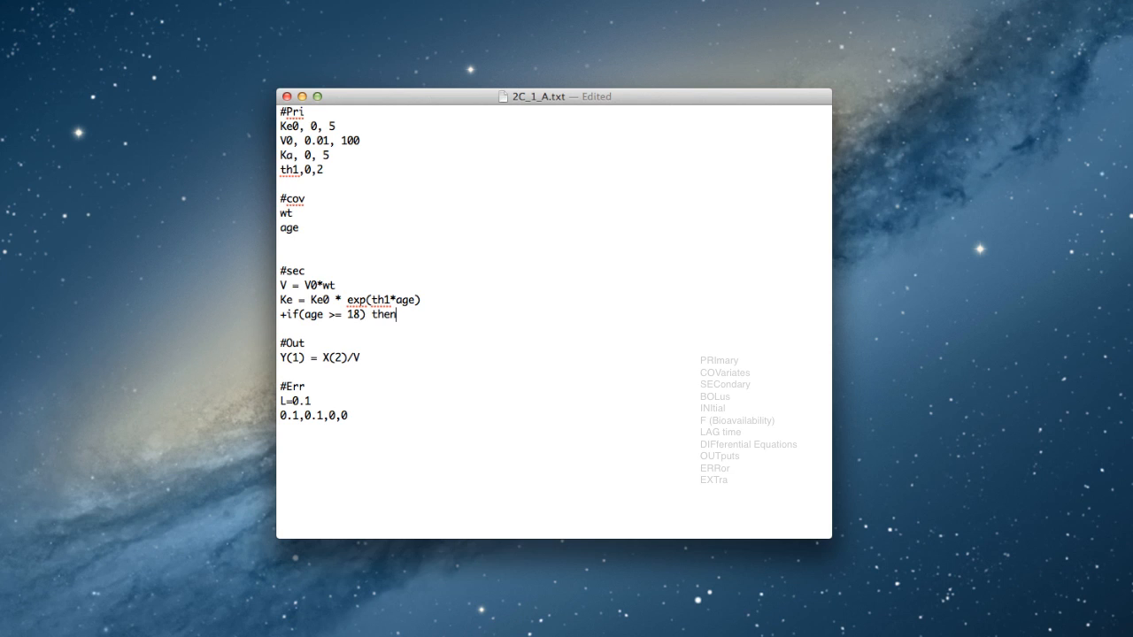
pyautogui.write('K')
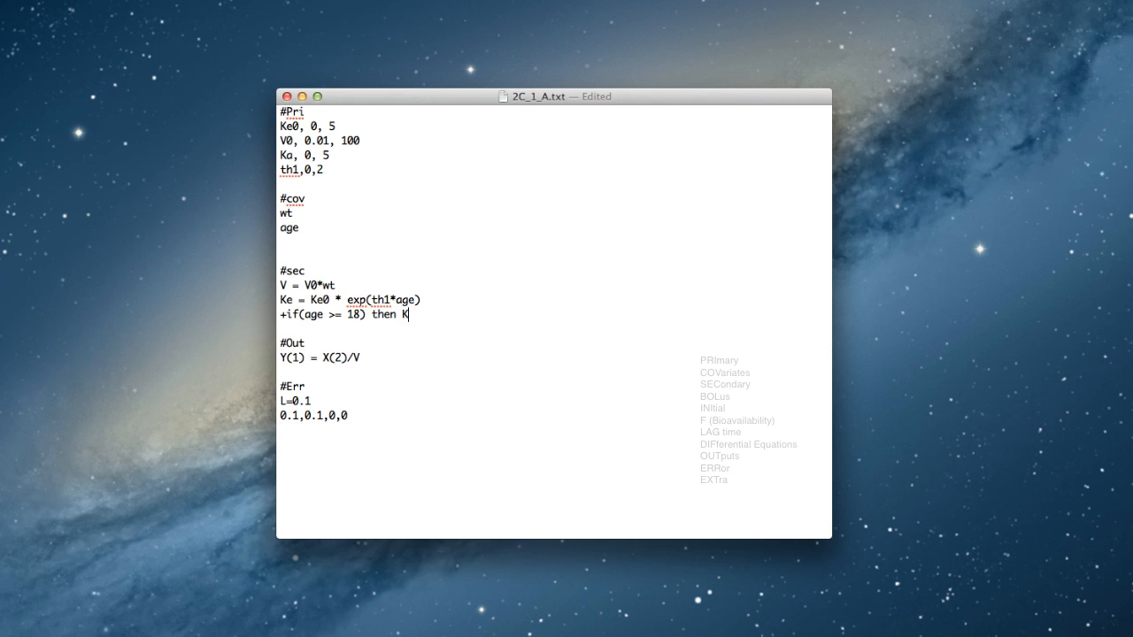
pyautogui.write('e=')
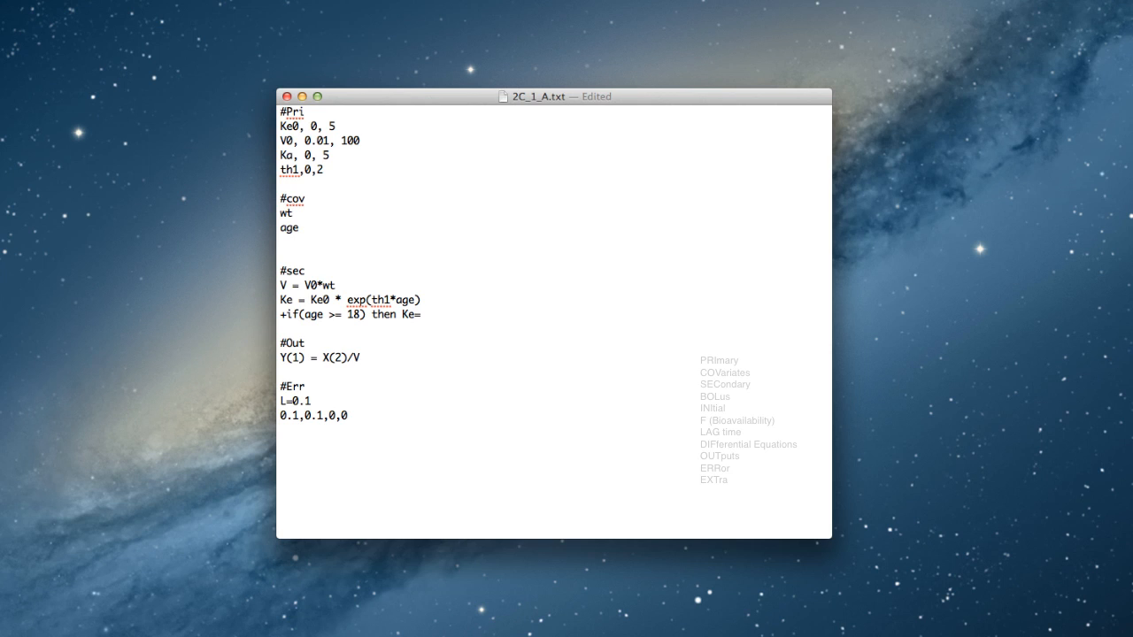
pyautogui.write('20')
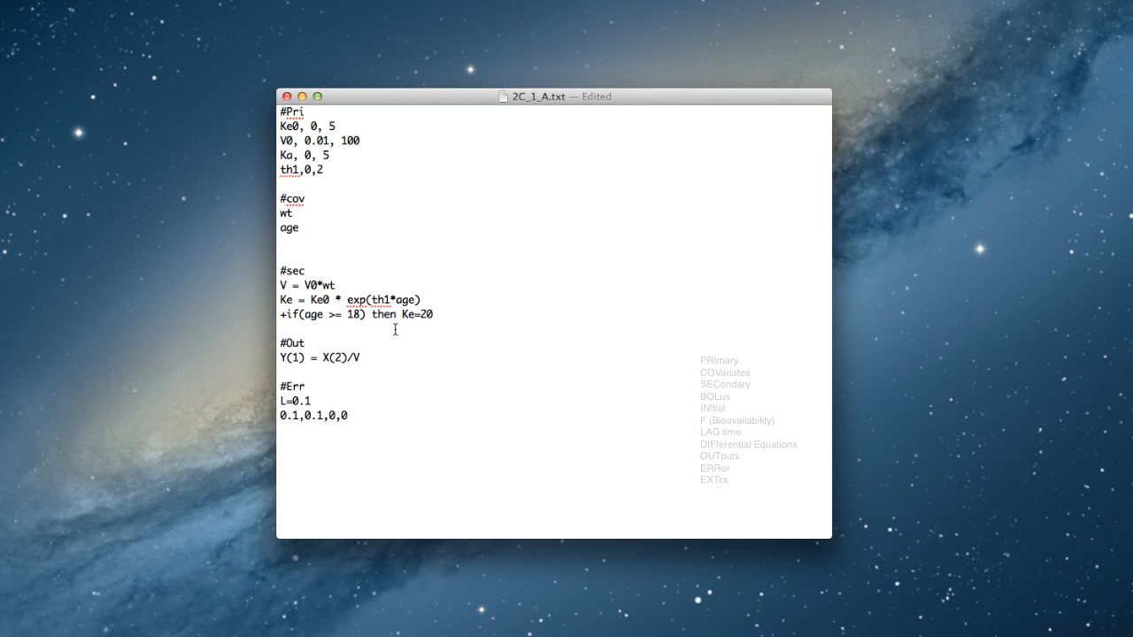
pyautogui.moveTo(342, 344)
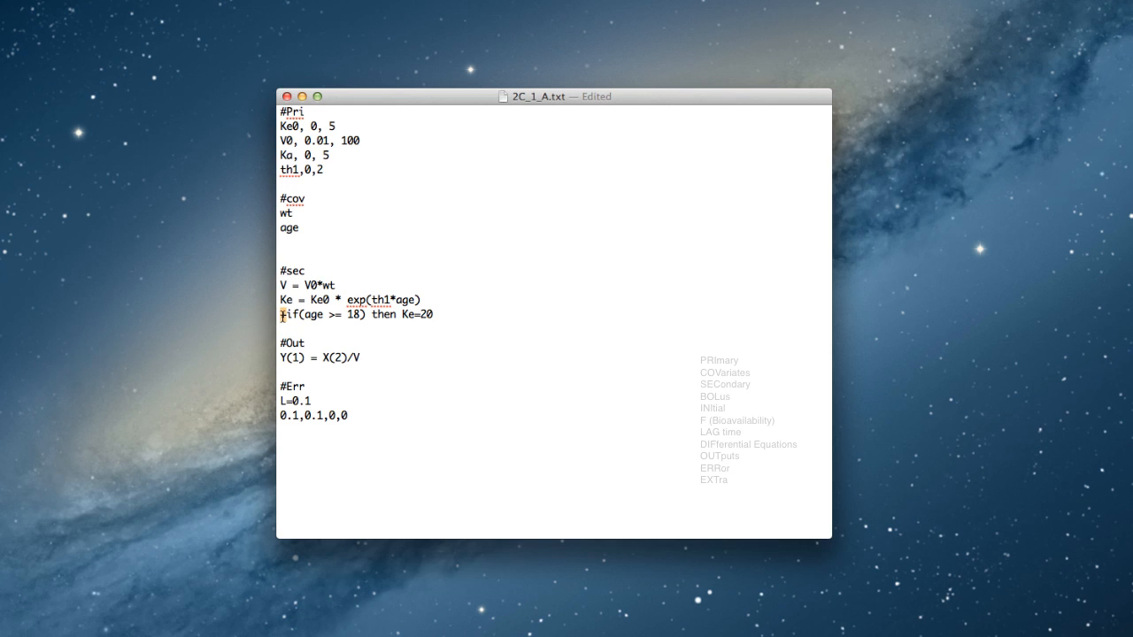
pyautogui.moveTo(305, 313)
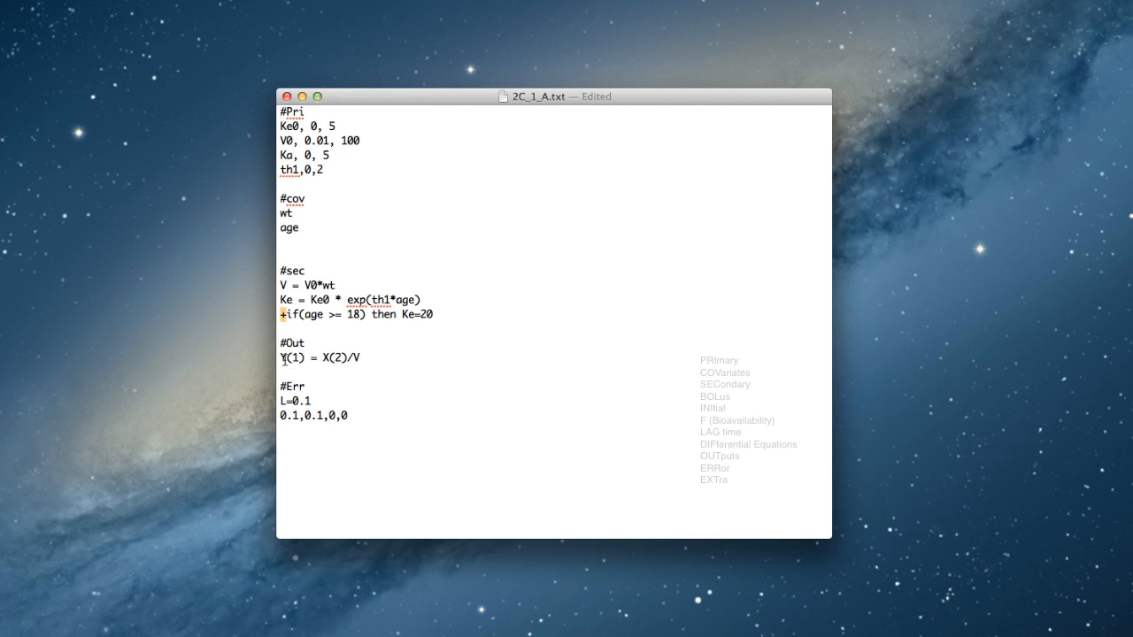
pyautogui.moveTo(314, 312)
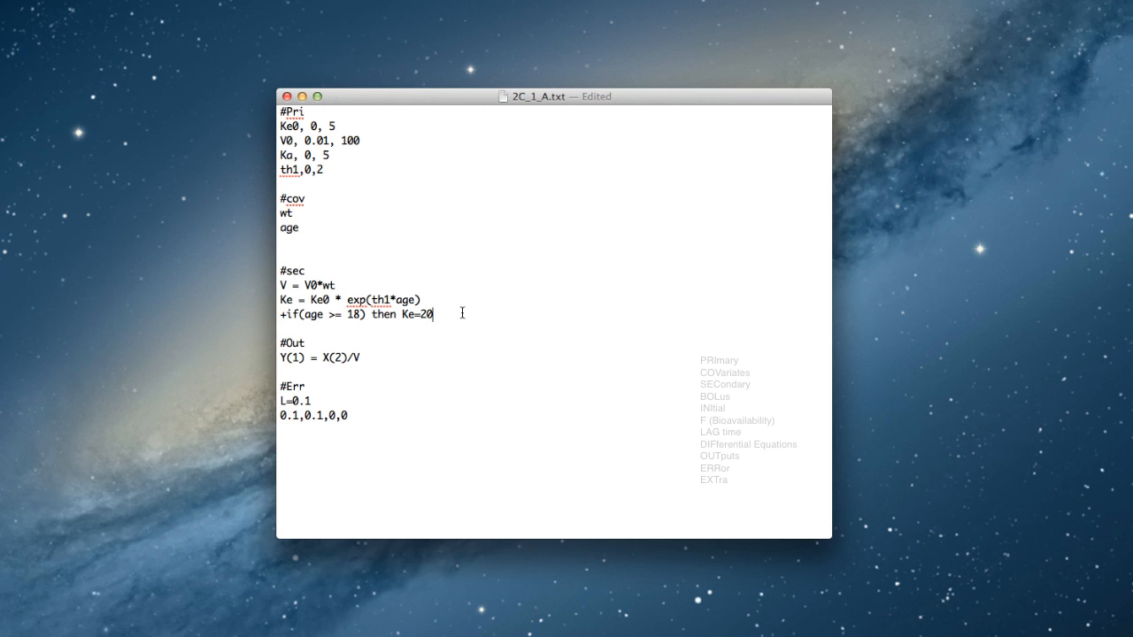
# - Add a #Bol block below the secondary equations with NBOLUS(1), then change 1 to 2
pyautogui.press('Return')
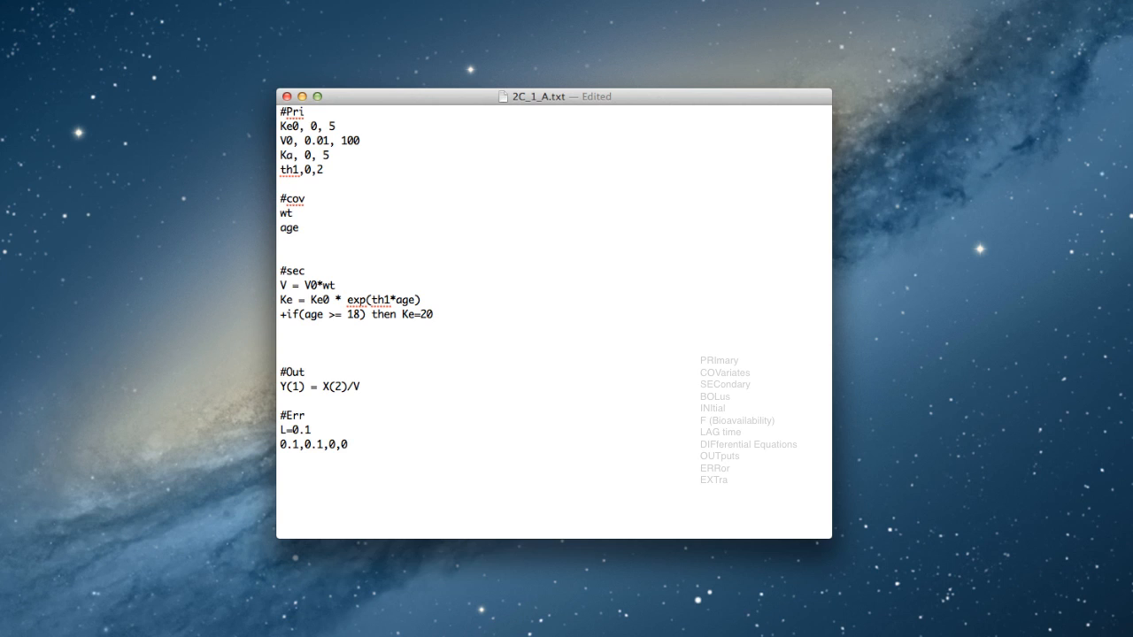
pyautogui.click(281, 344)
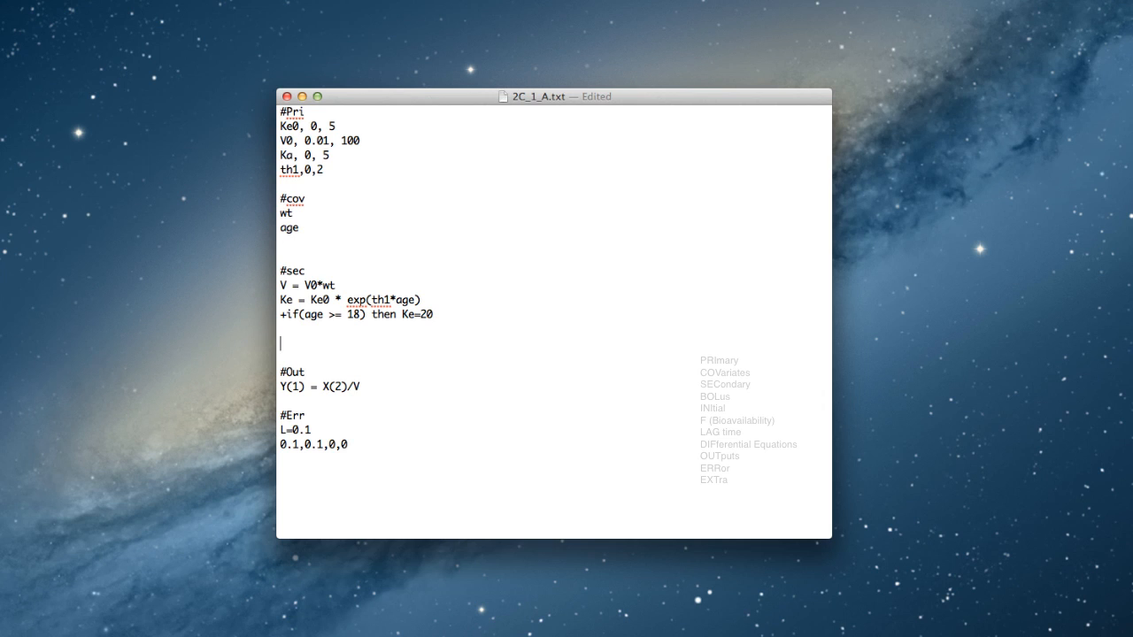
pyautogui.write('#Bol')
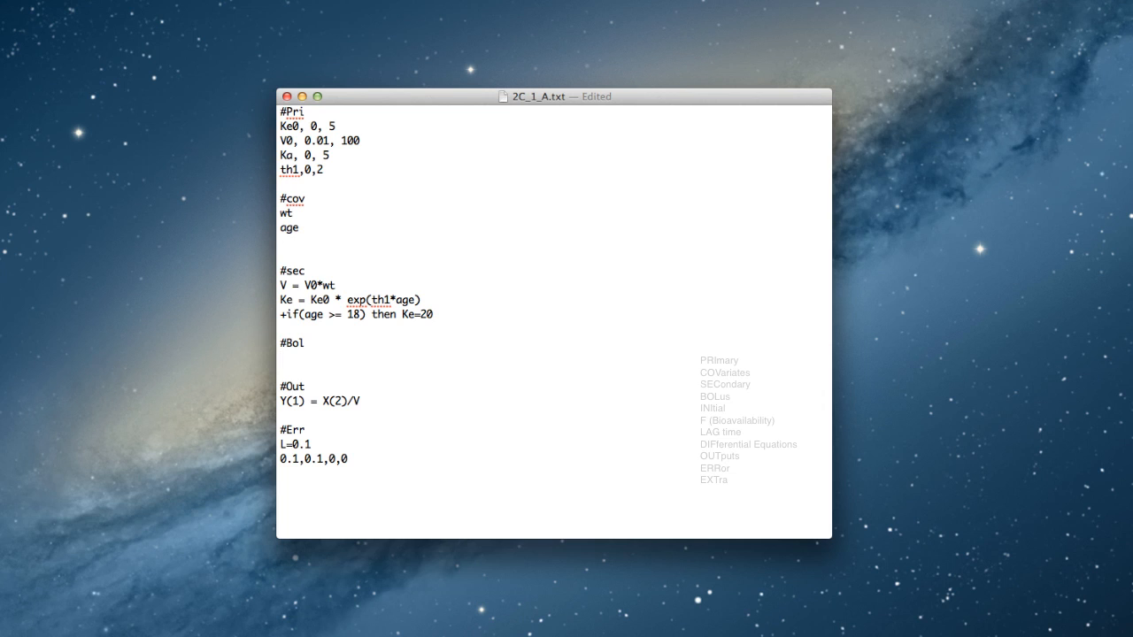
pyautogui.write('NBOLUS(1')
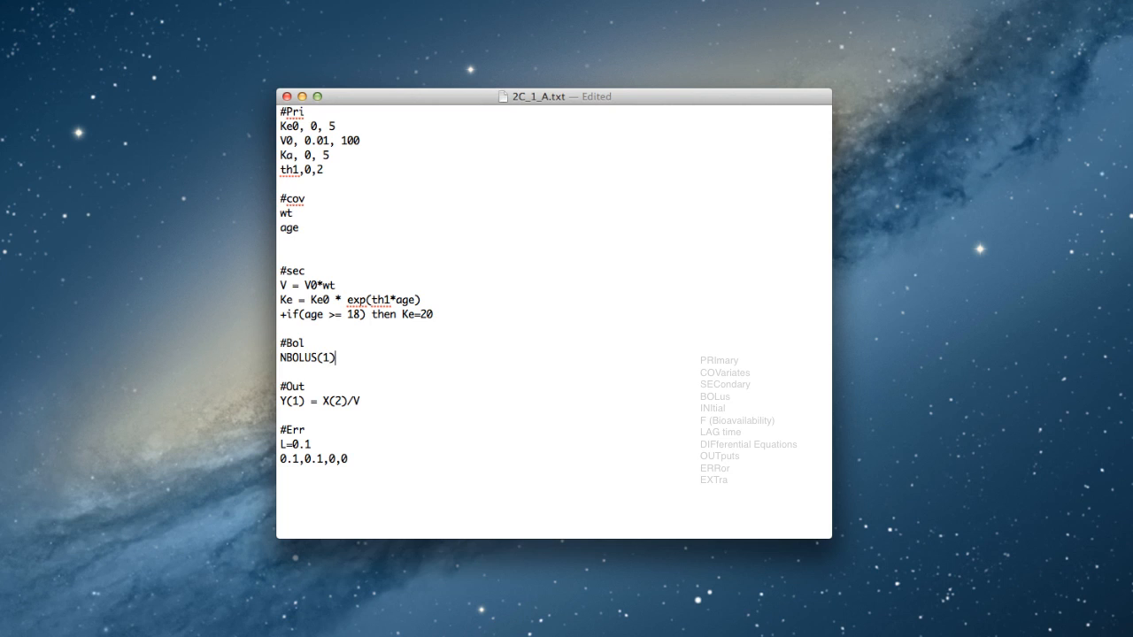
pyautogui.write('=')
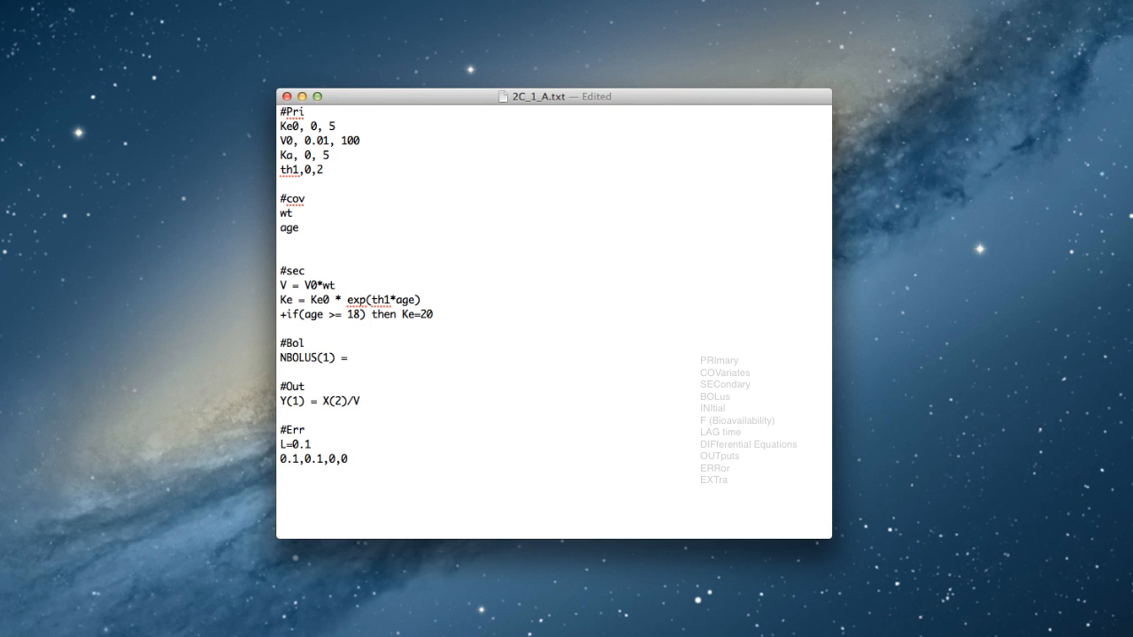
pyautogui.write('1')
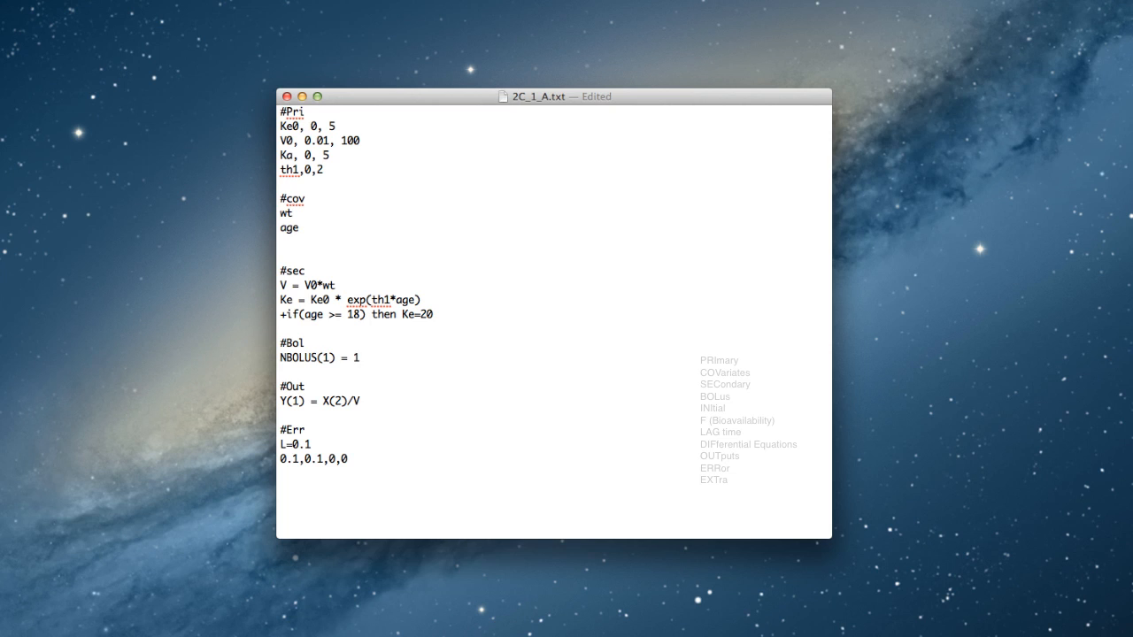
pyautogui.click(358, 357)
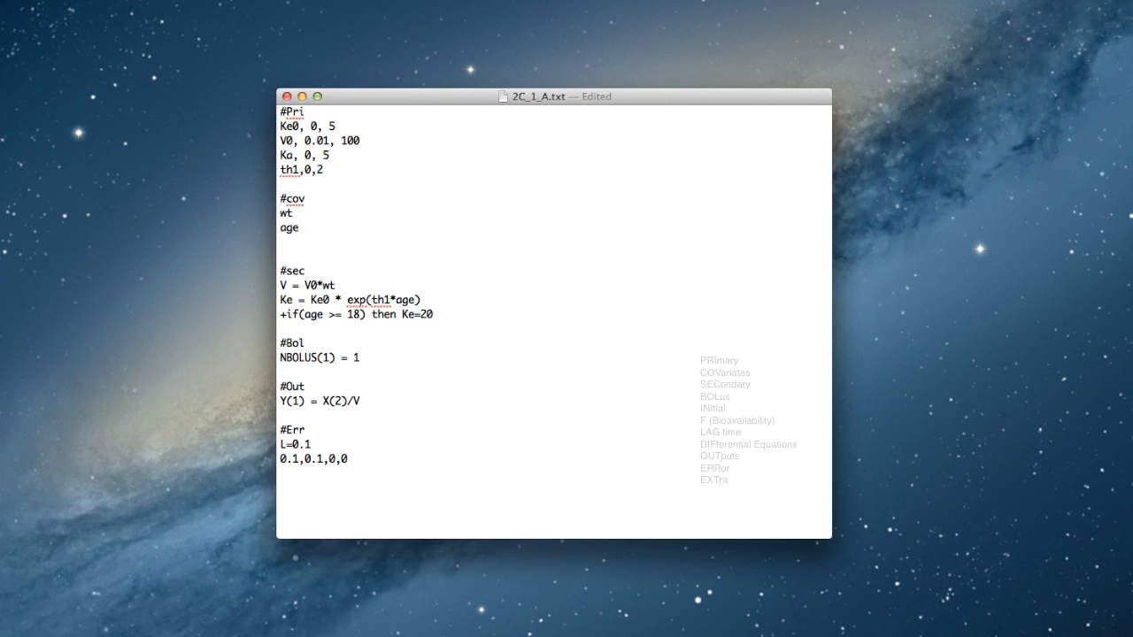
pyautogui.write('2')
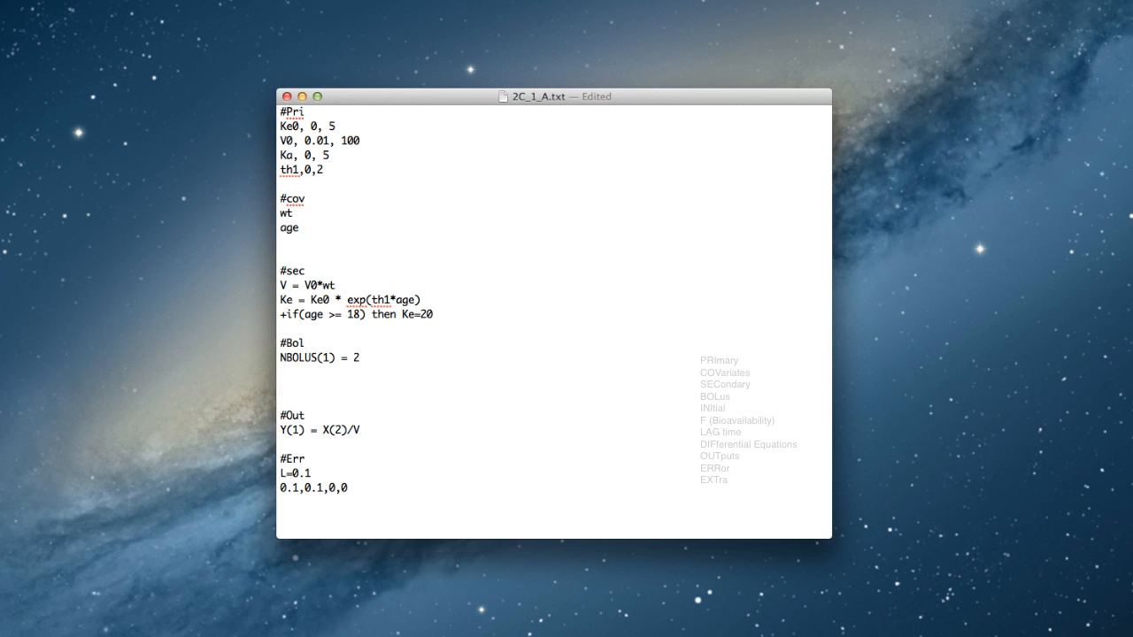
# - Type an #Ini block below #Bol containing X(2) = ic2
pyautogui.write('#I')
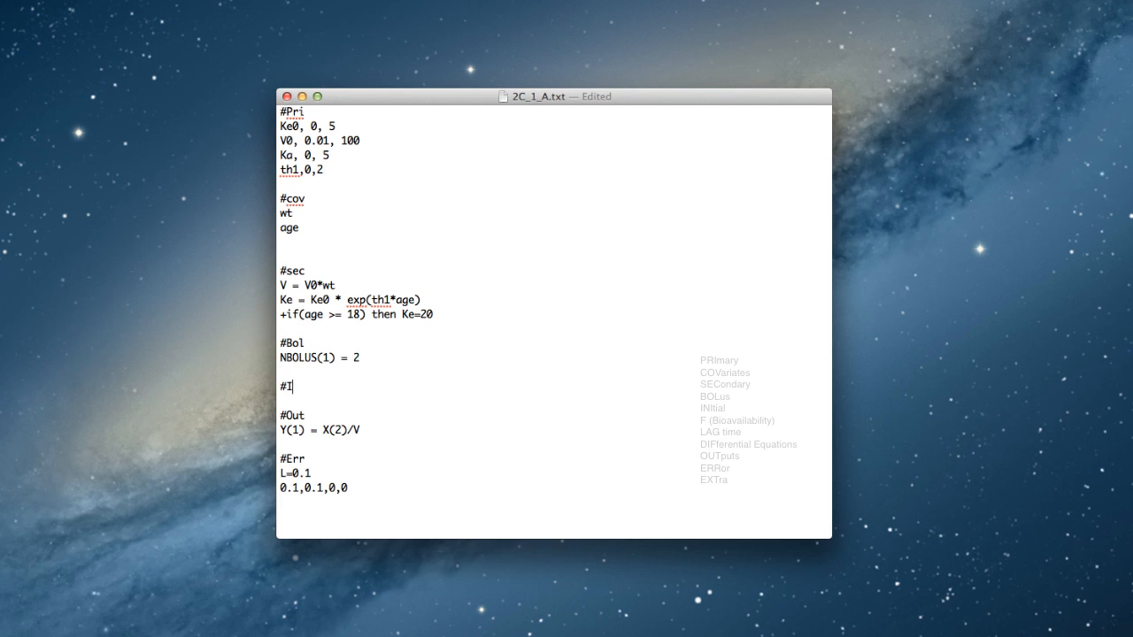
pyautogui.write('ni')
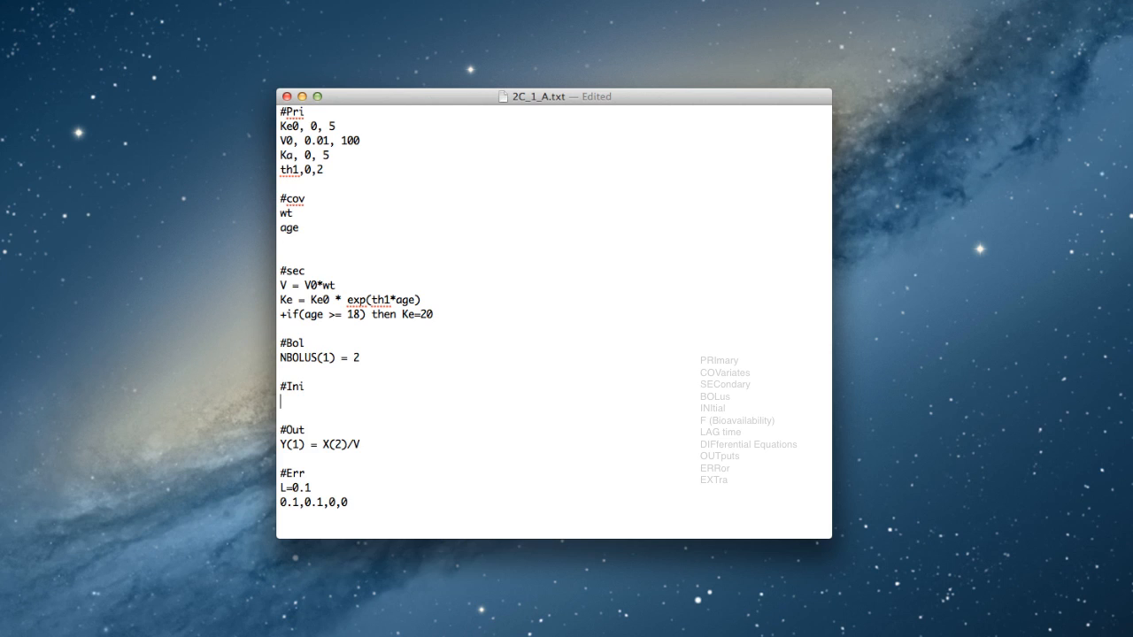
pyautogui.write('X')
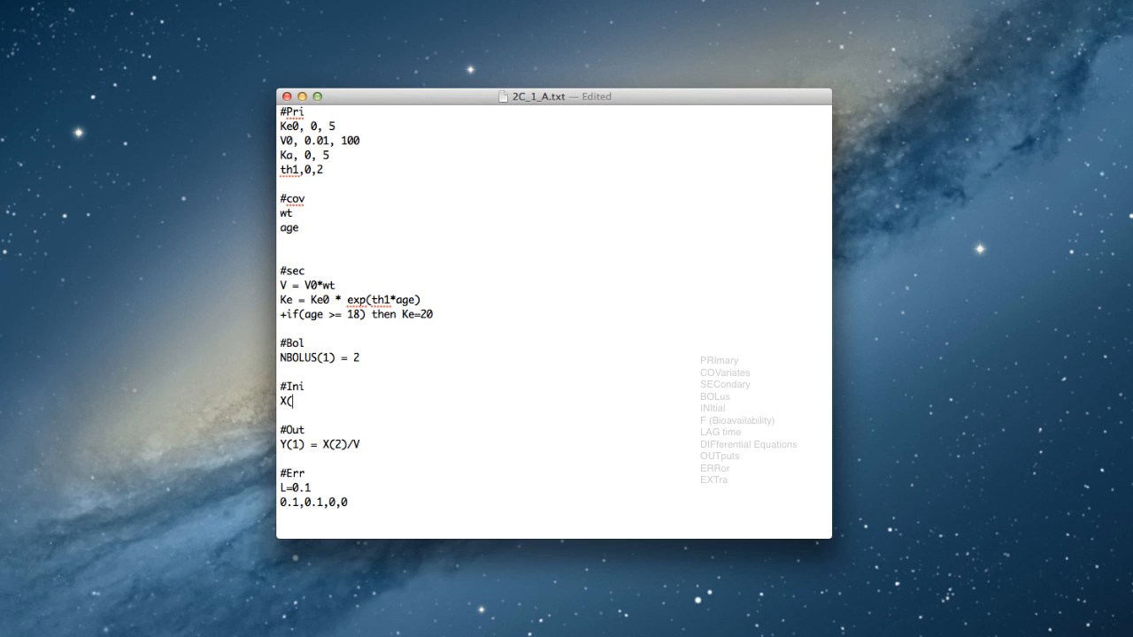
pyautogui.write('(2')
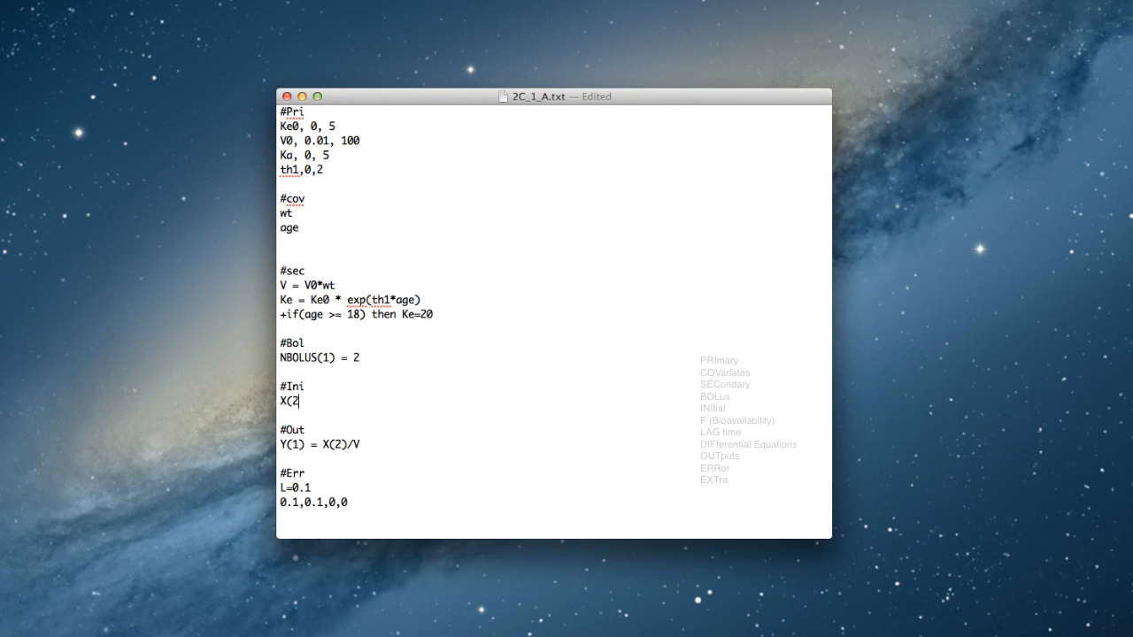
pyautogui.write(') =')
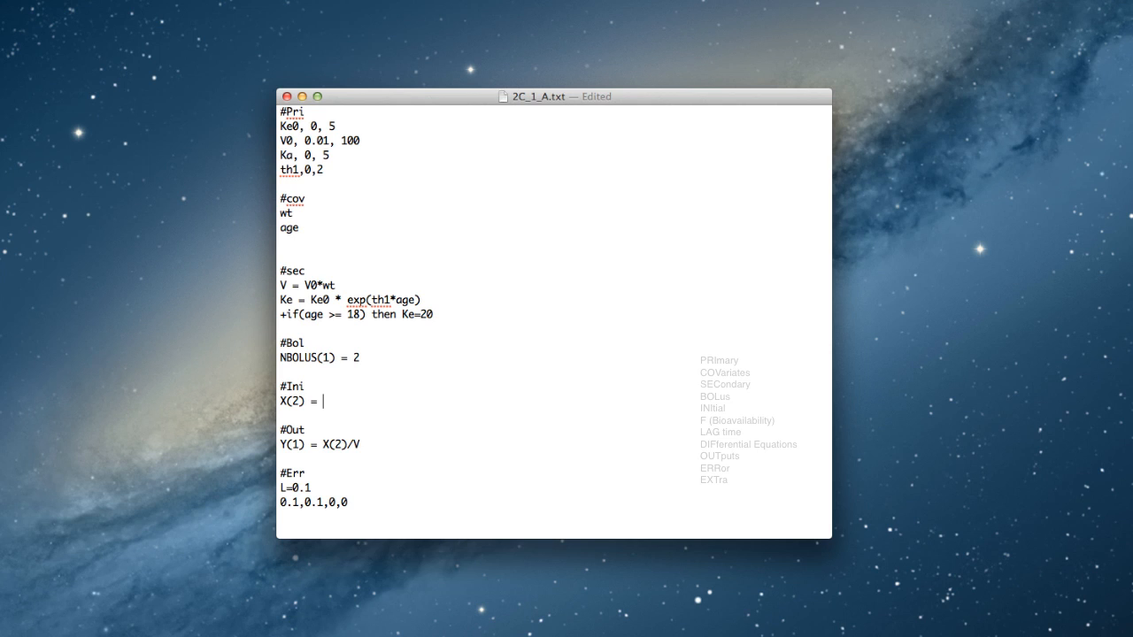
pyautogui.moveTo(479, 305)
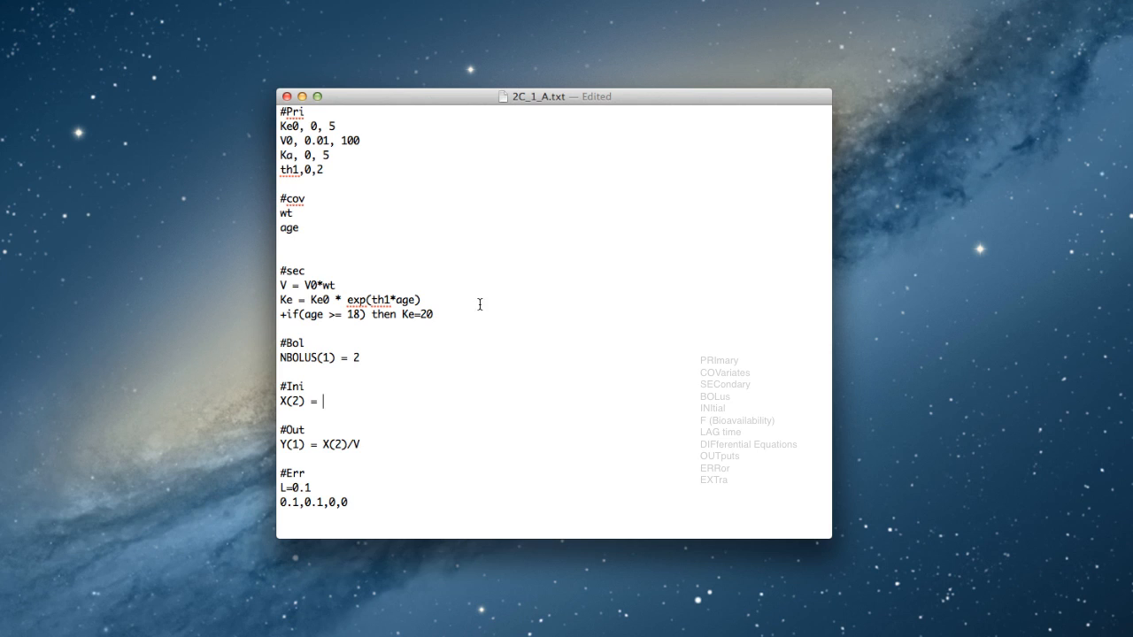
# - Add primary parameter ic2 with range 0 to 1000 at the end of #Pri
pyautogui.click(297, 227)
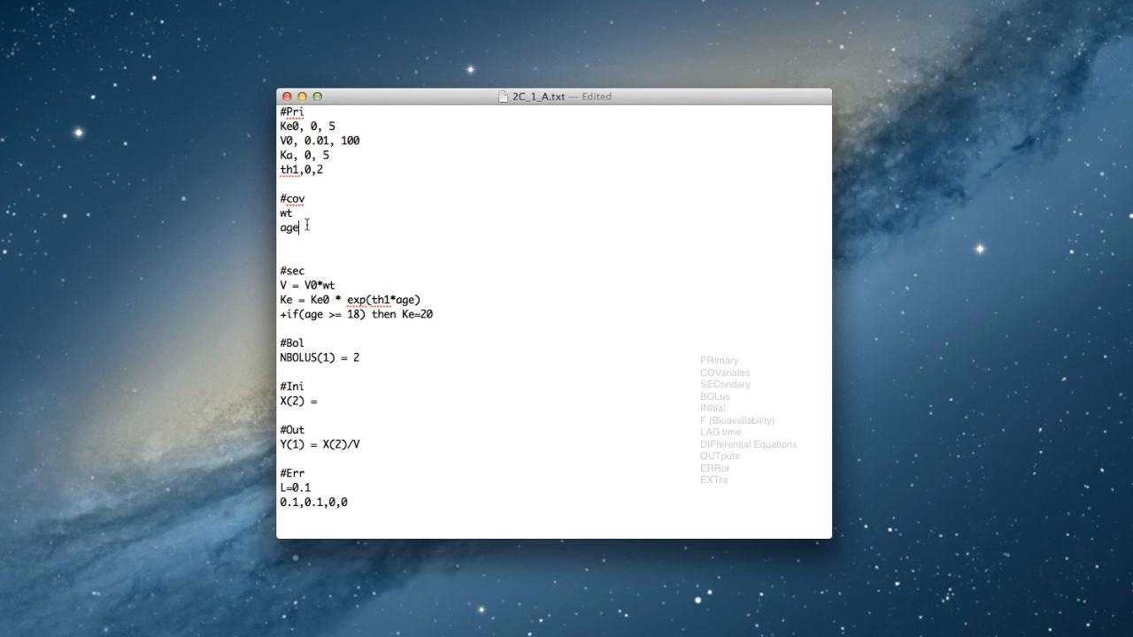
pyautogui.write('ic1')
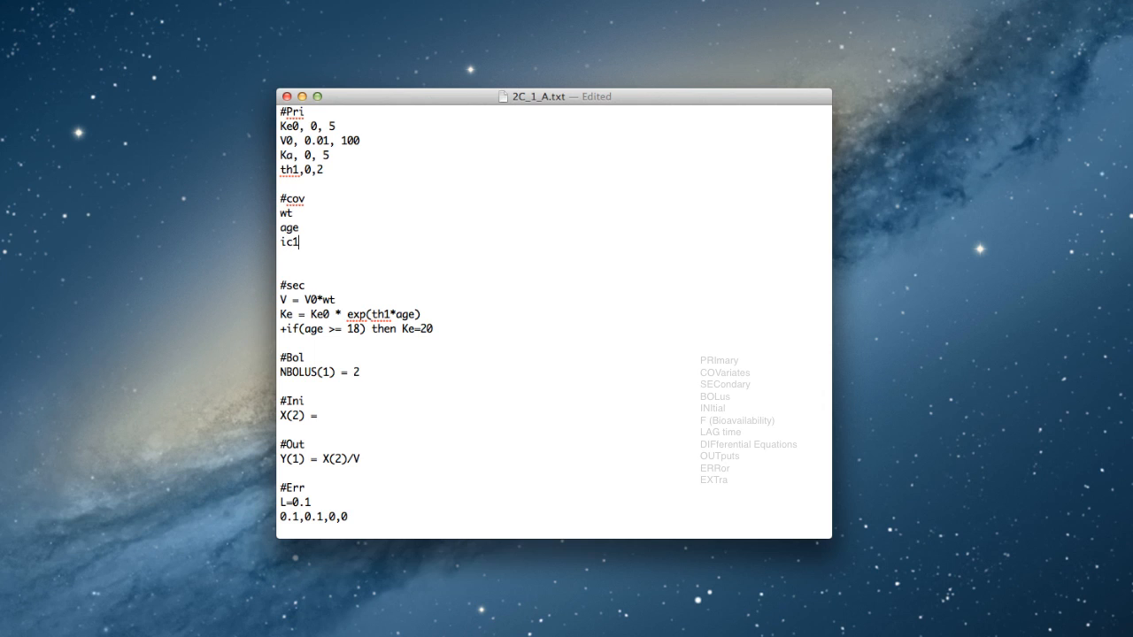
pyautogui.write('2')
pyautogui.click(554, 415)
pyautogui.write(' I')
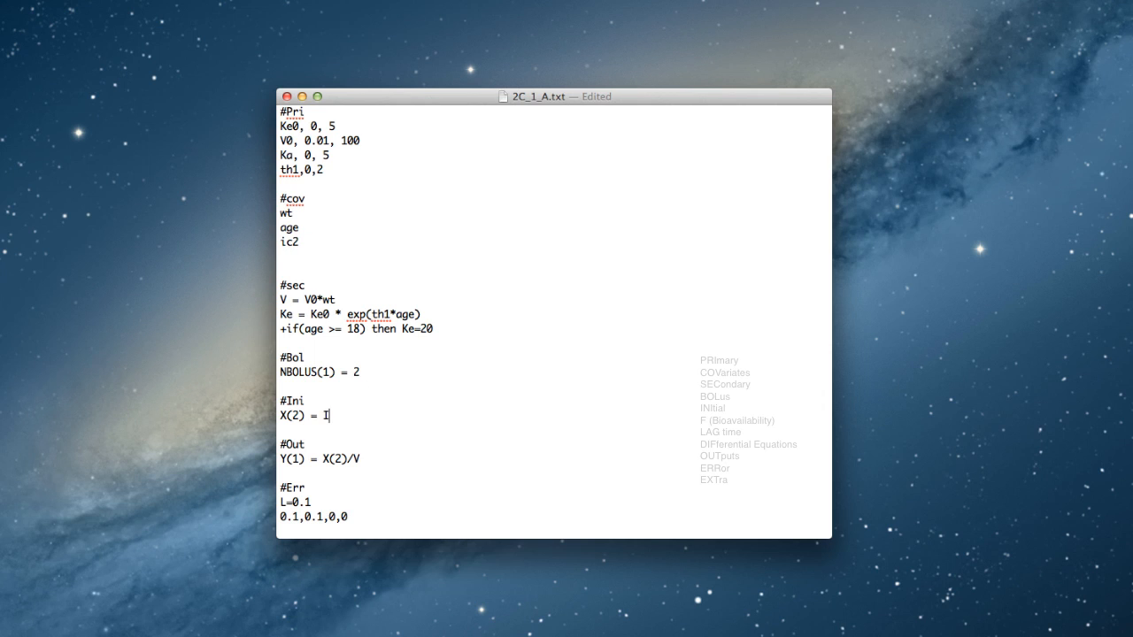
pyautogui.write('c2')
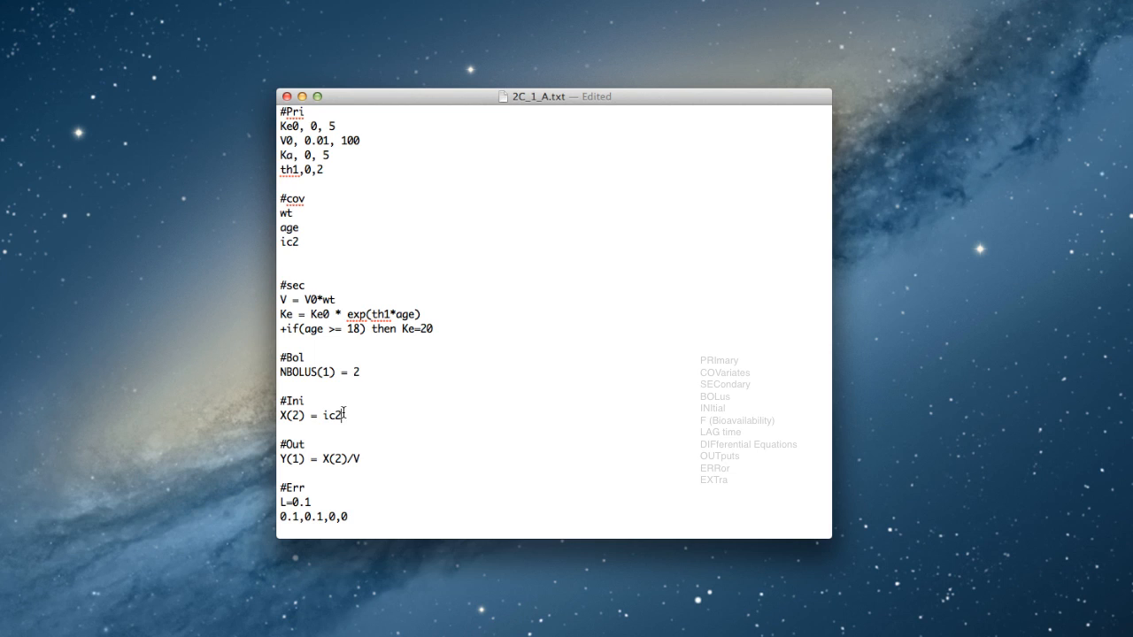
pyautogui.moveTo(268, 430)
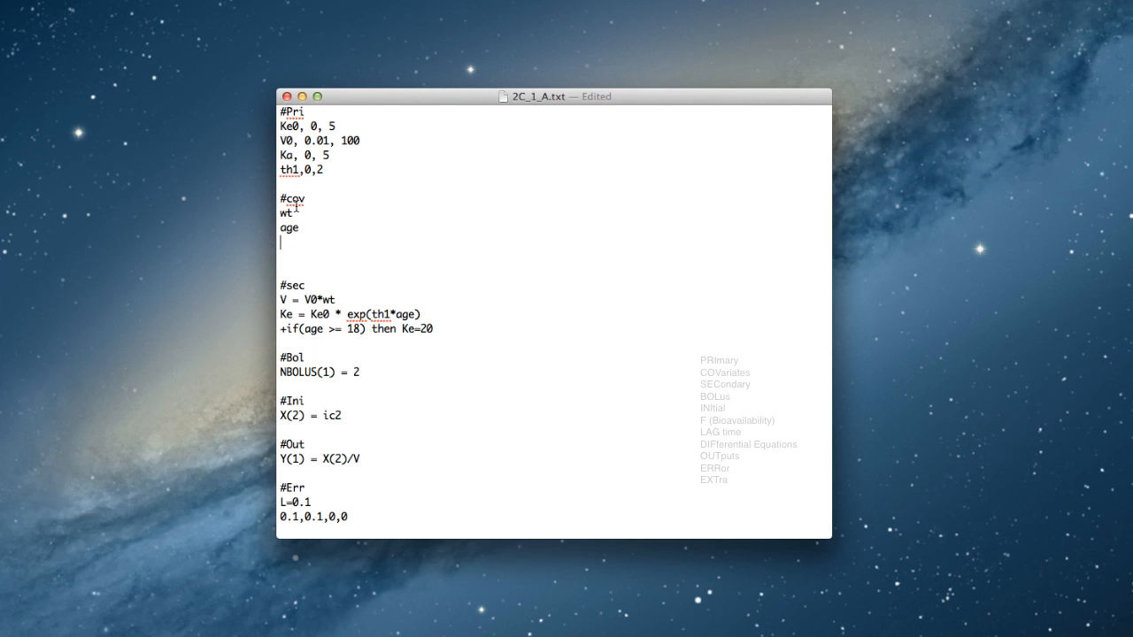
pyautogui.write('ic2')
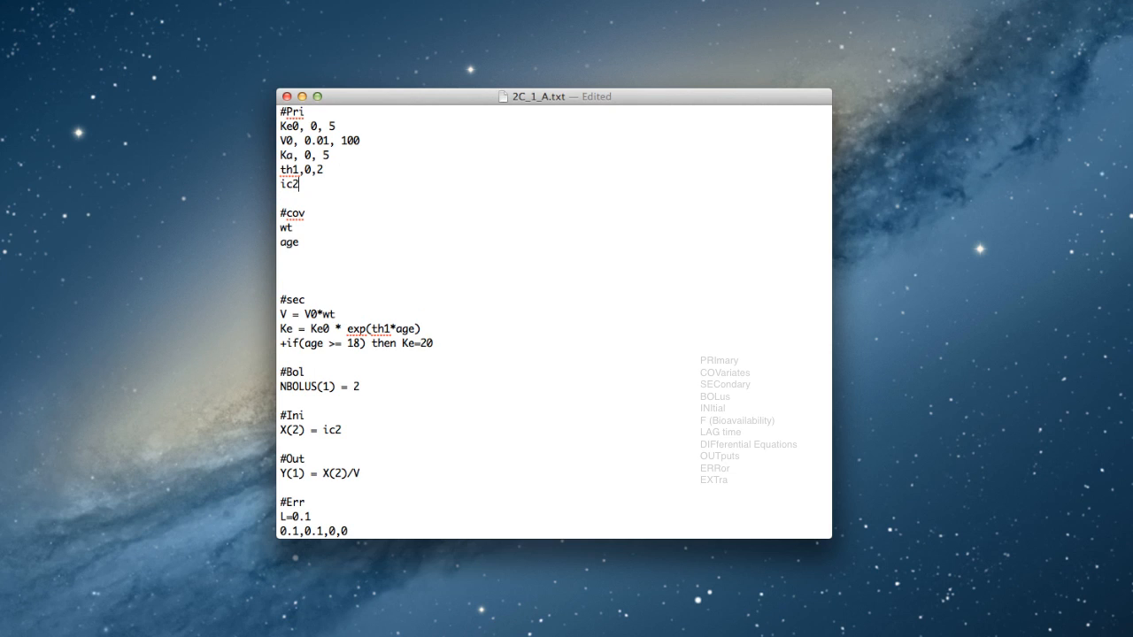
pyautogui.write(',0')
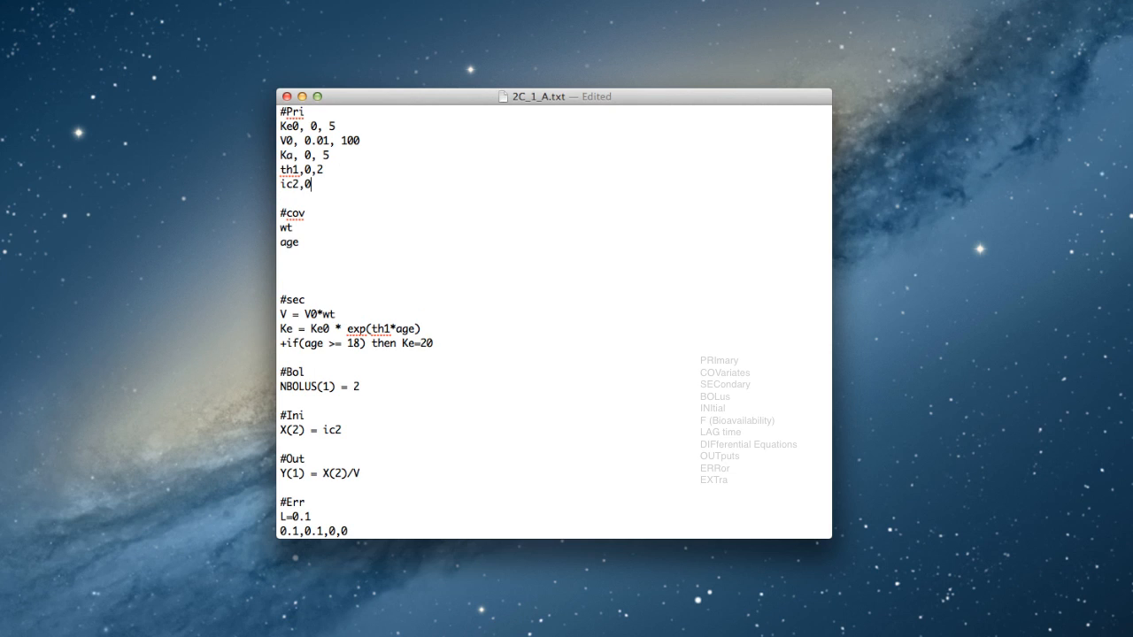
pyautogui.write('1000')
pyautogui.write('#')
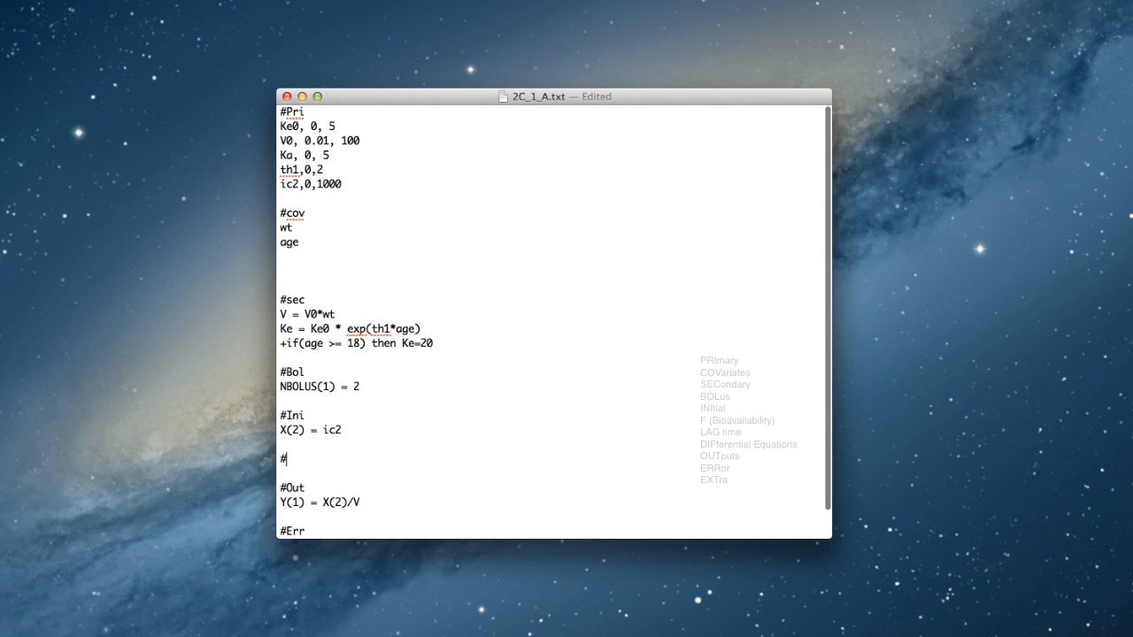
# - Type an #F block setting FA(1) = FA1 below the #Ini block
pyautogui.write('F')
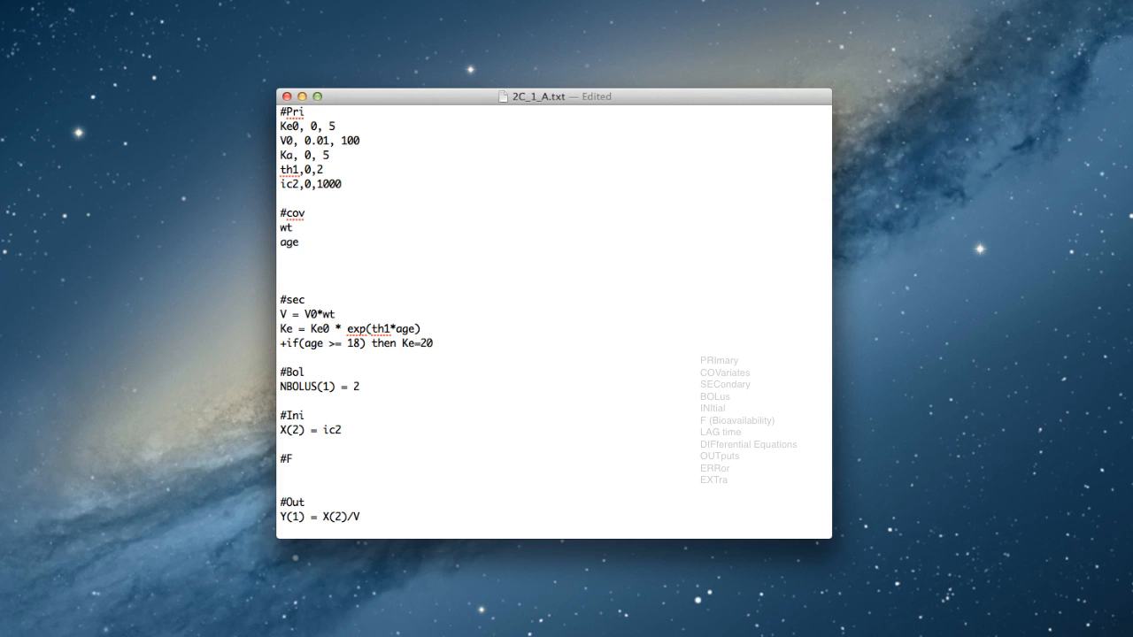
pyautogui.write('FA(1) =')
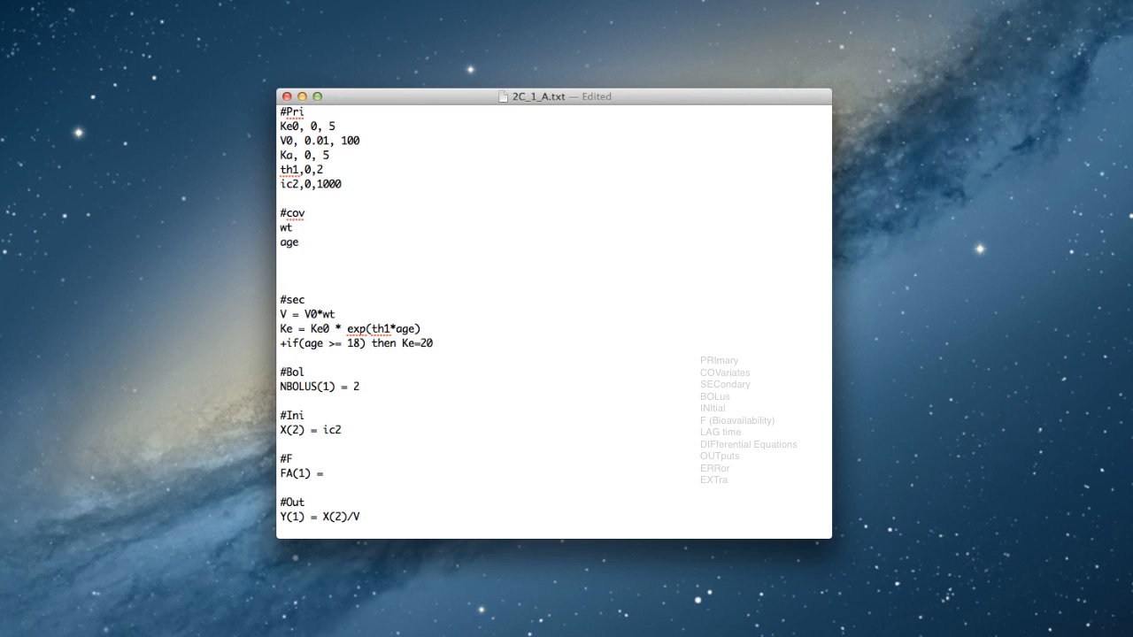
pyautogui.write('F')
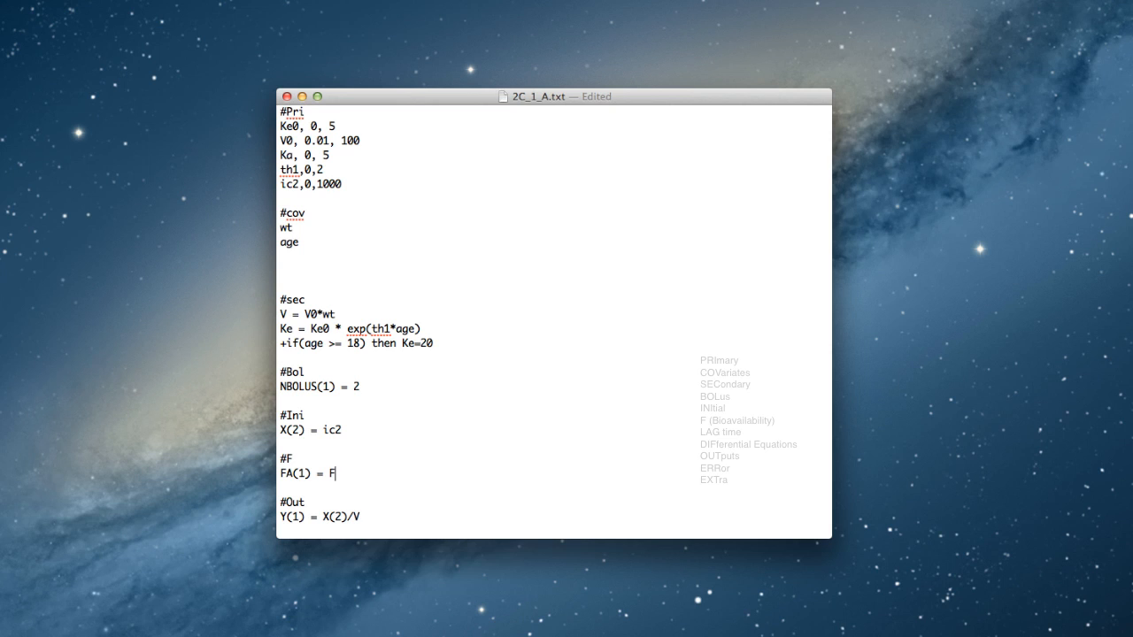
pyautogui.write('A1')
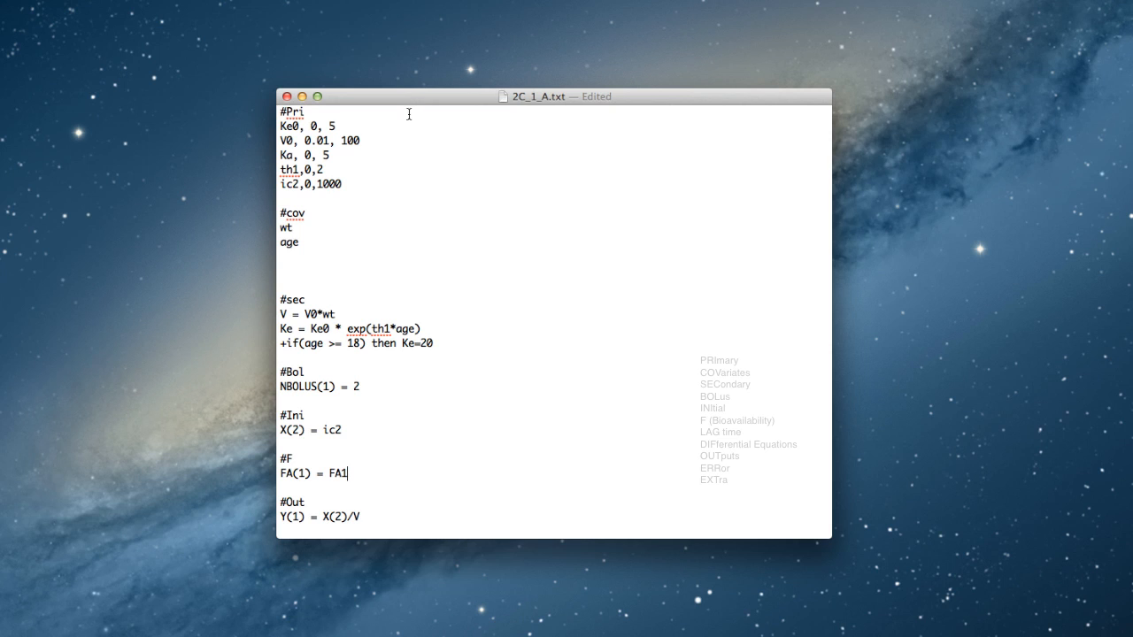
# - Add primary parameter fa1 ranging 0 to 1
pyautogui.write('f')
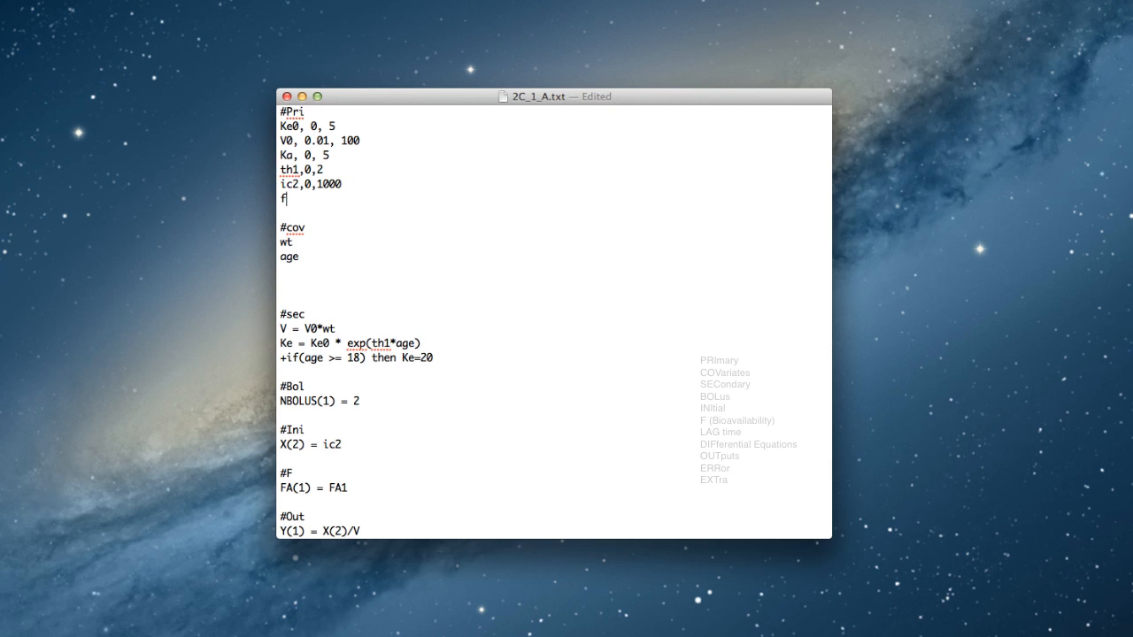
pyautogui.write('a1')
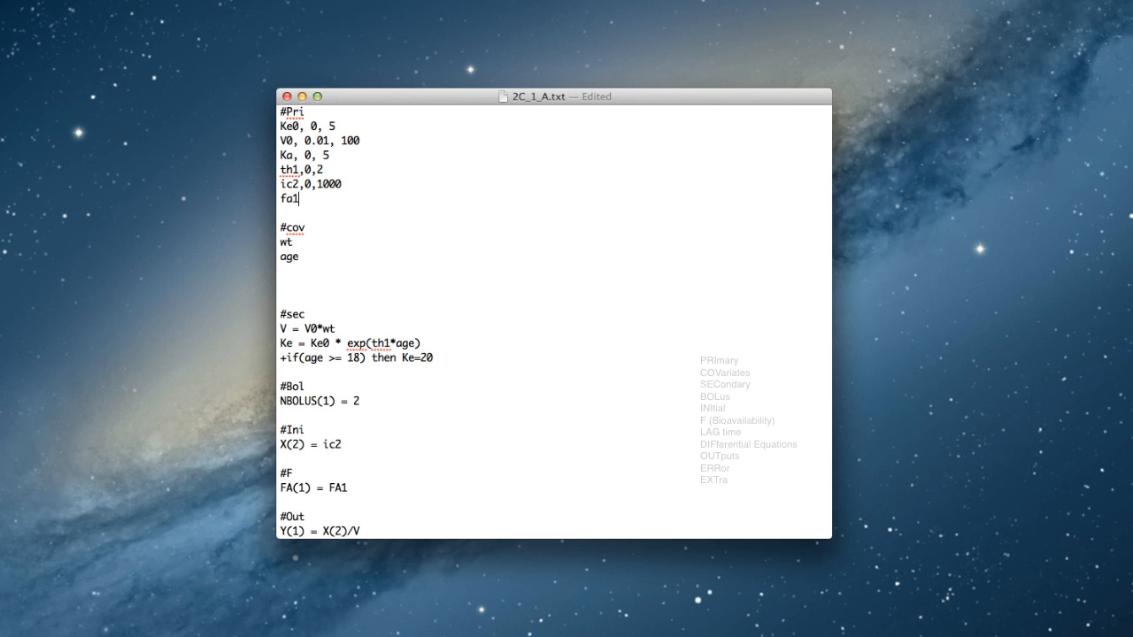
pyautogui.write(', 0')
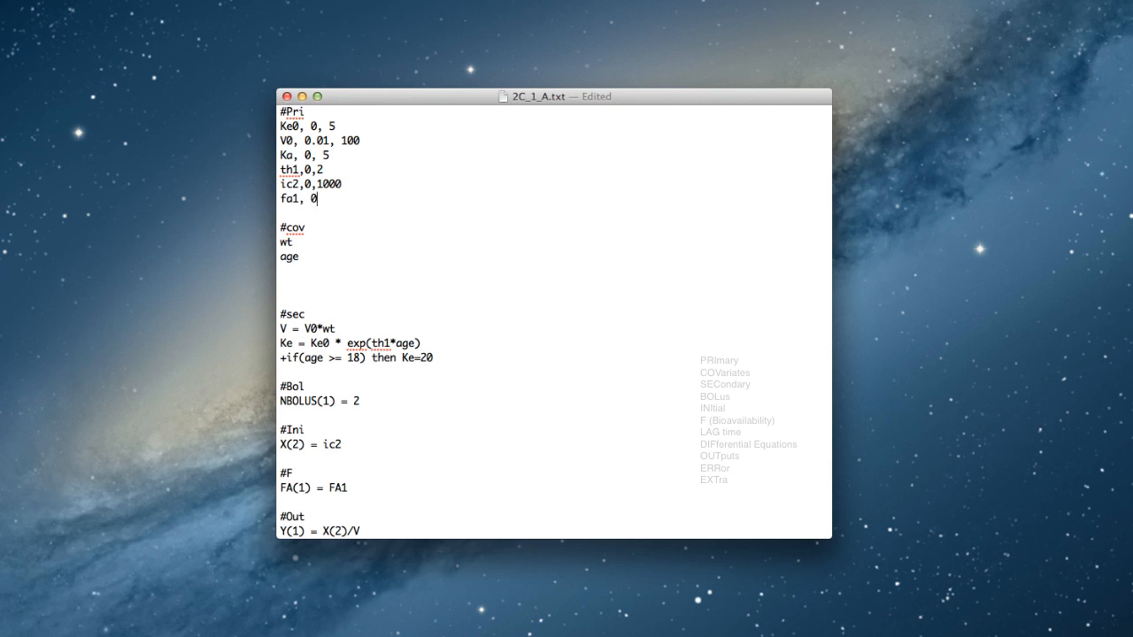
pyautogui.write(', 1')
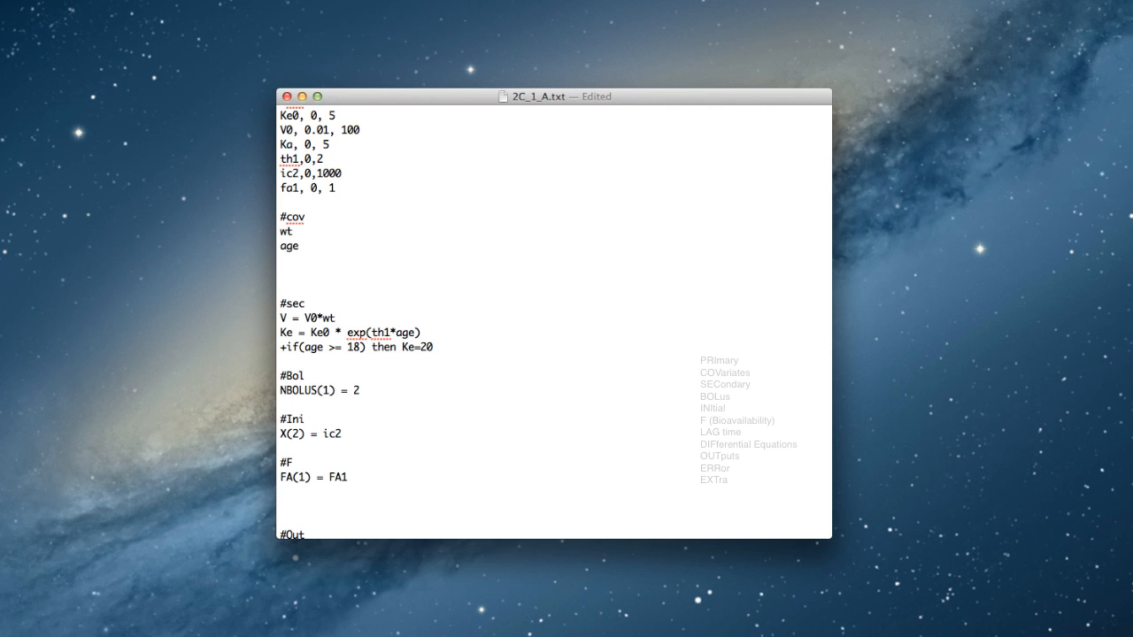
# - Type a #LAG block with TLAG(1) = tlag1
pyautogui.write('#LAG')
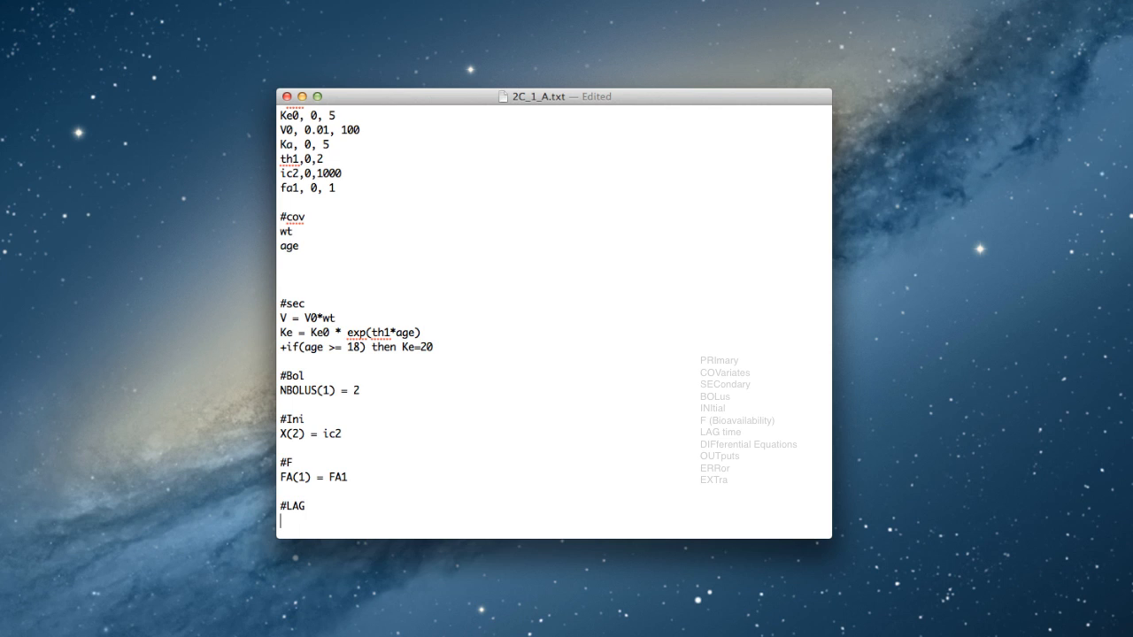
pyautogui.write('T')
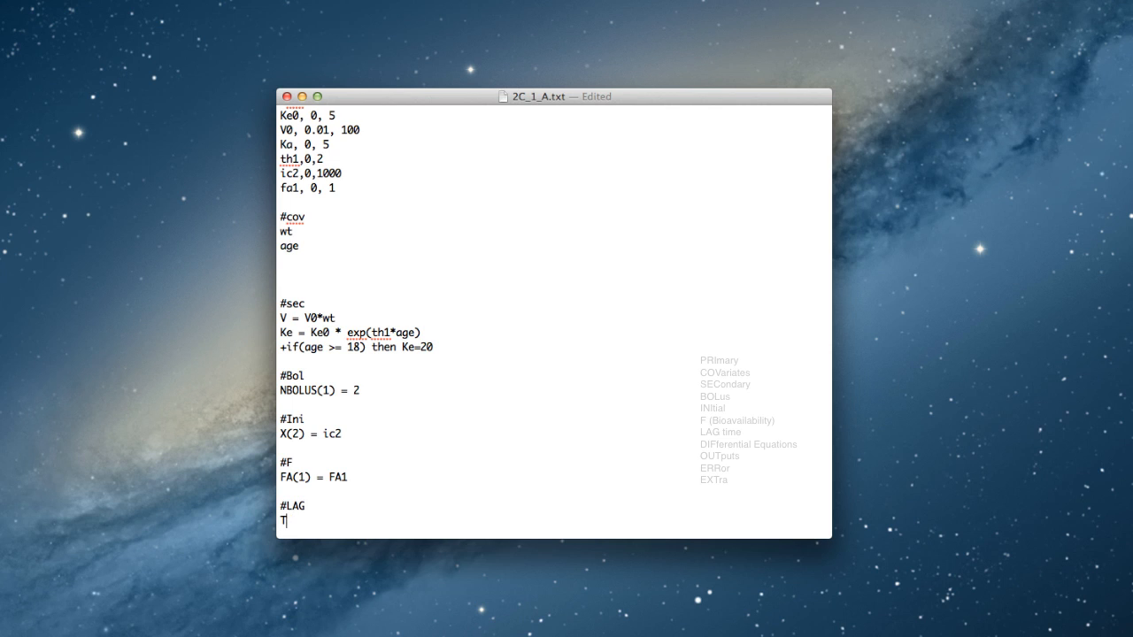
pyautogui.write('LAG(1) =')
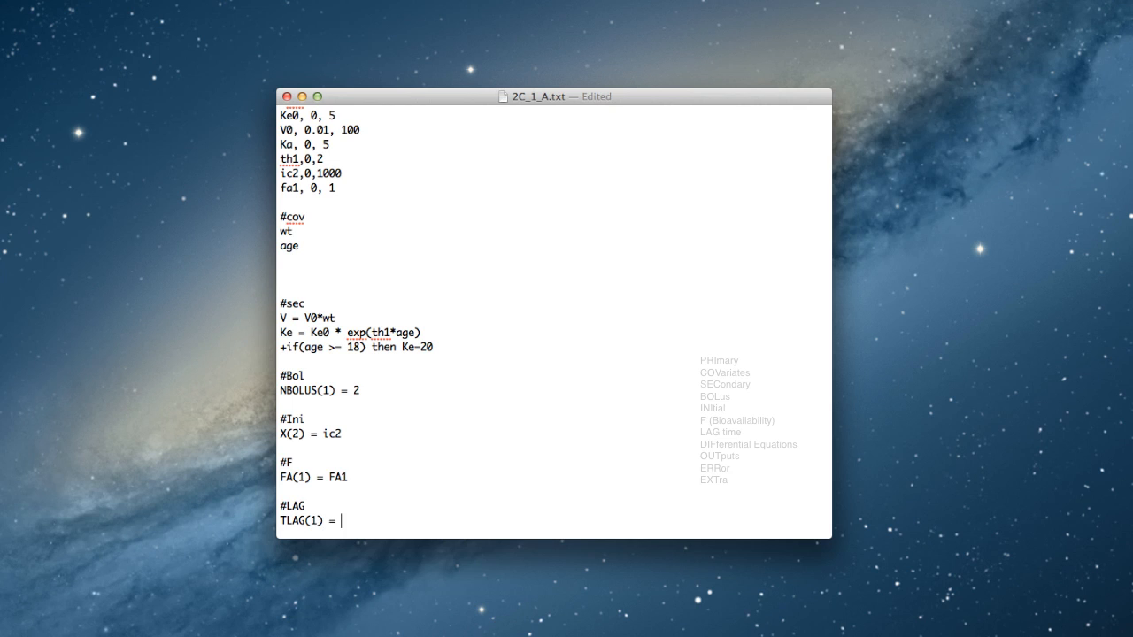
pyautogui.write('tlag1')
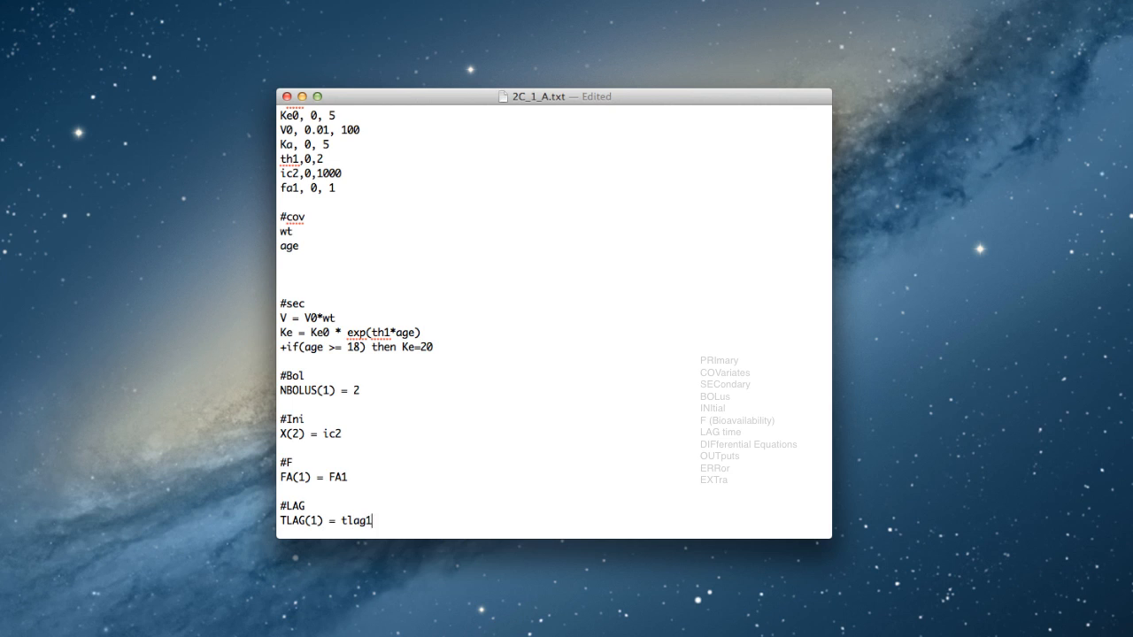
# - Add primary parameter tlag ranging 0 to 2 below fa1
pyautogui.press('Return')
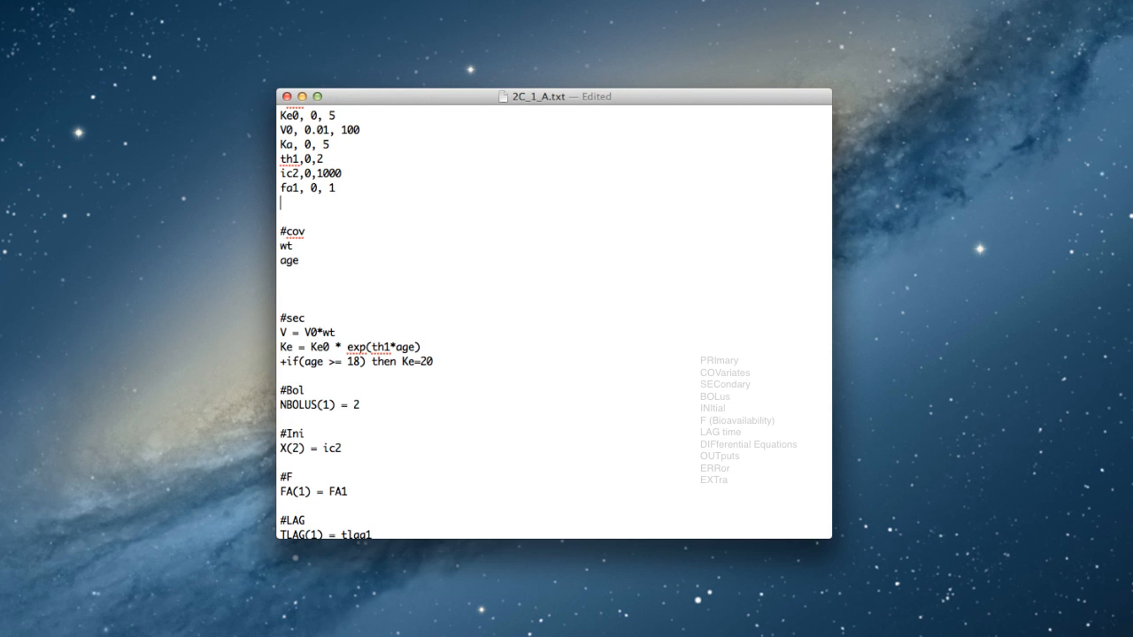
pyautogui.write('tlag,')
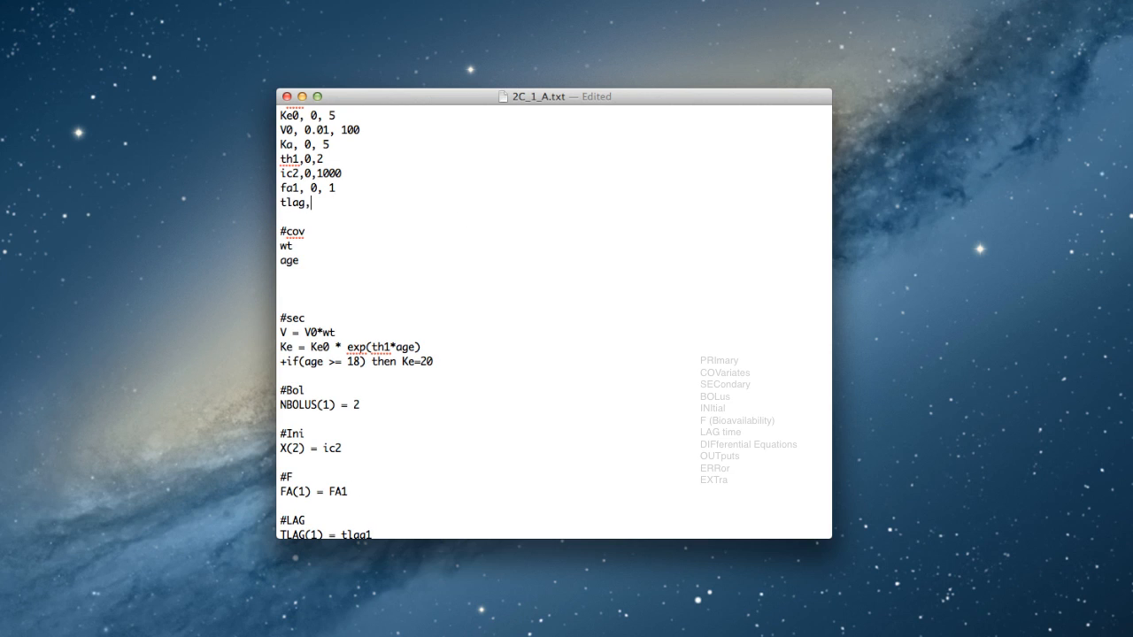
pyautogui.write('0, 2')
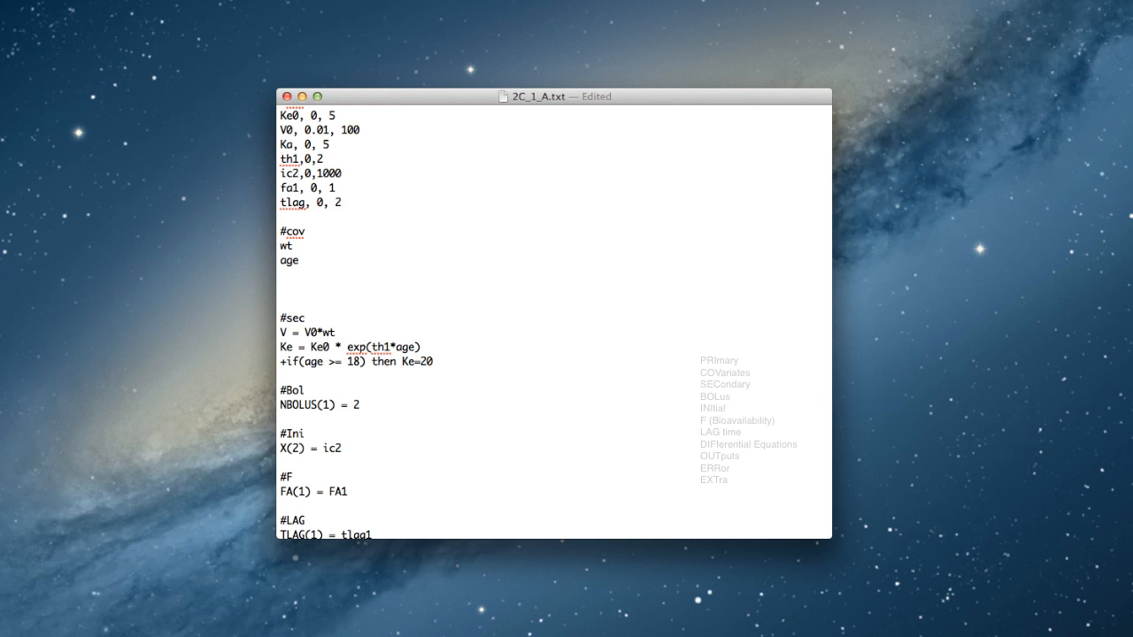
# - Add TLAG(2) = 3 to the #LAG block
pyautogui.scroll(-3)
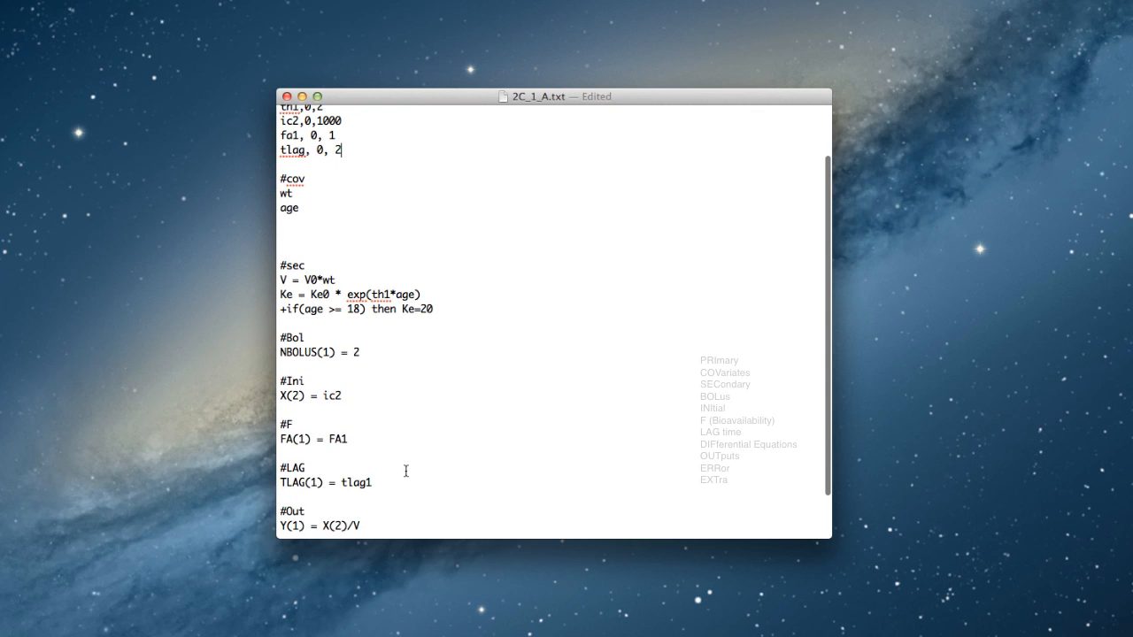
pyautogui.write('Tlag')
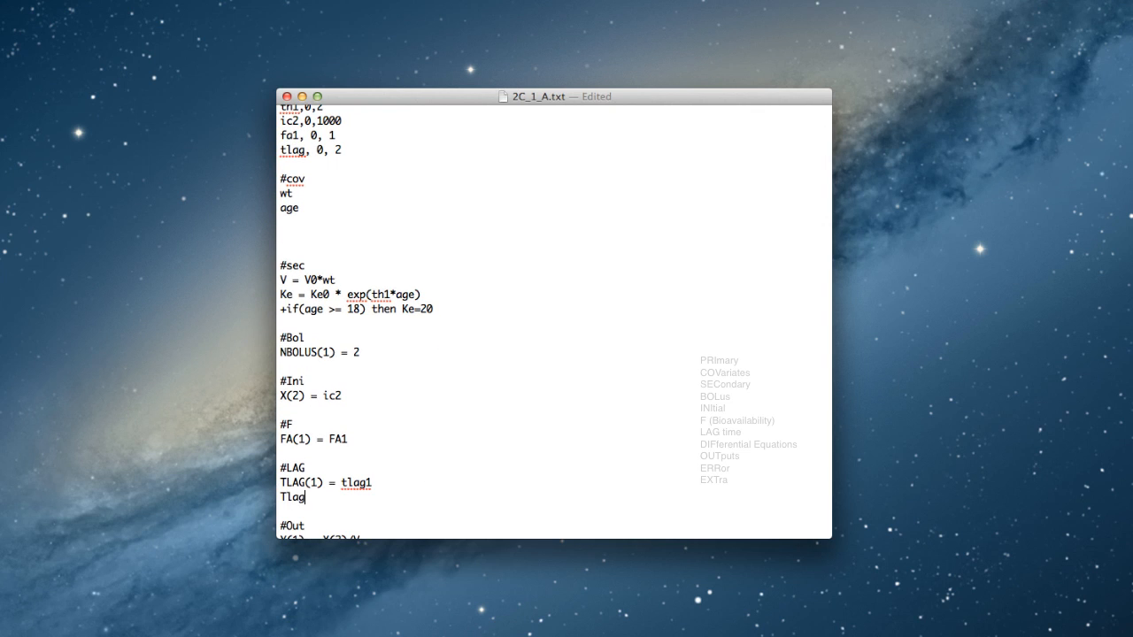
pyautogui.write('TLAG2')
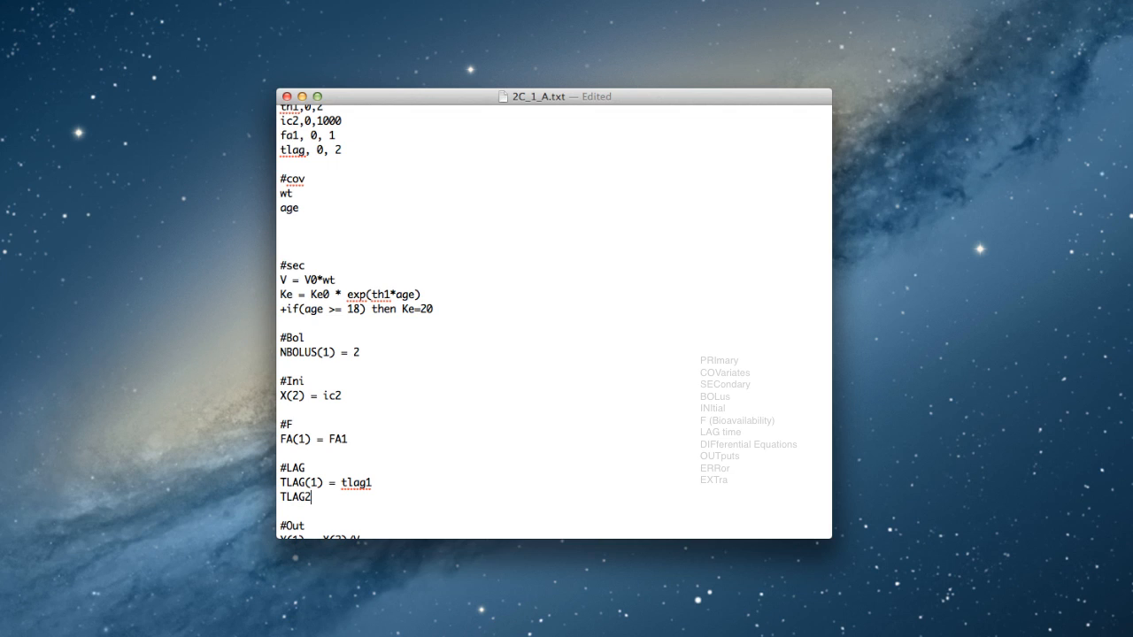
pyautogui.write('(2)')
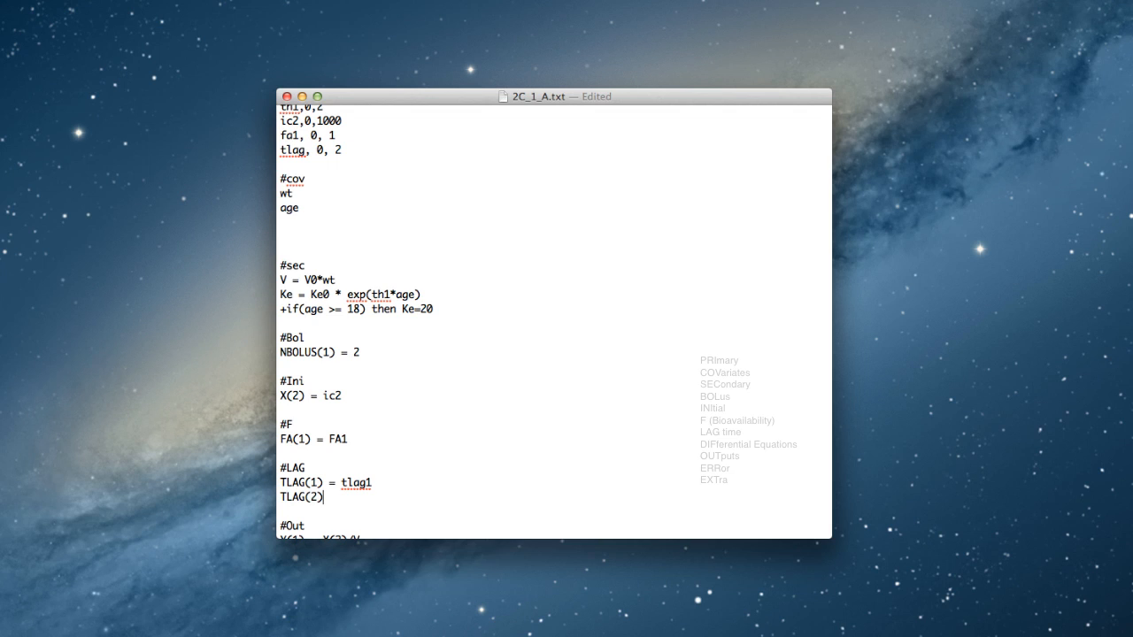
pyautogui.write('= 3')
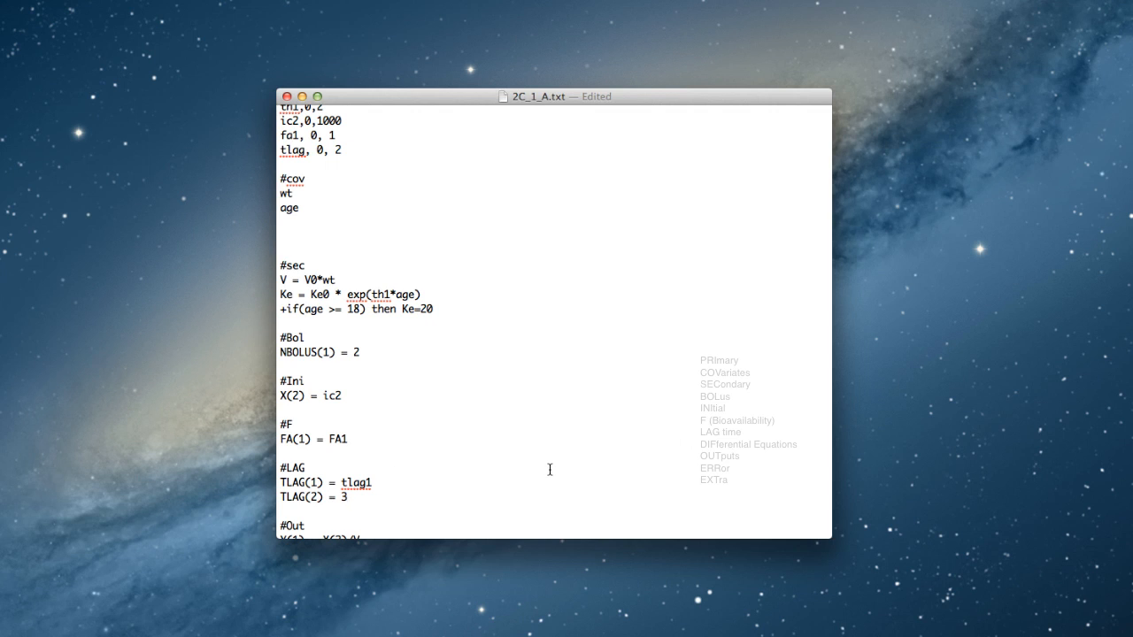
# - Replace the #Err G value 0.1 with 4 and add a second 0.1,0.1,0,0 line
pyautogui.scroll(-3)
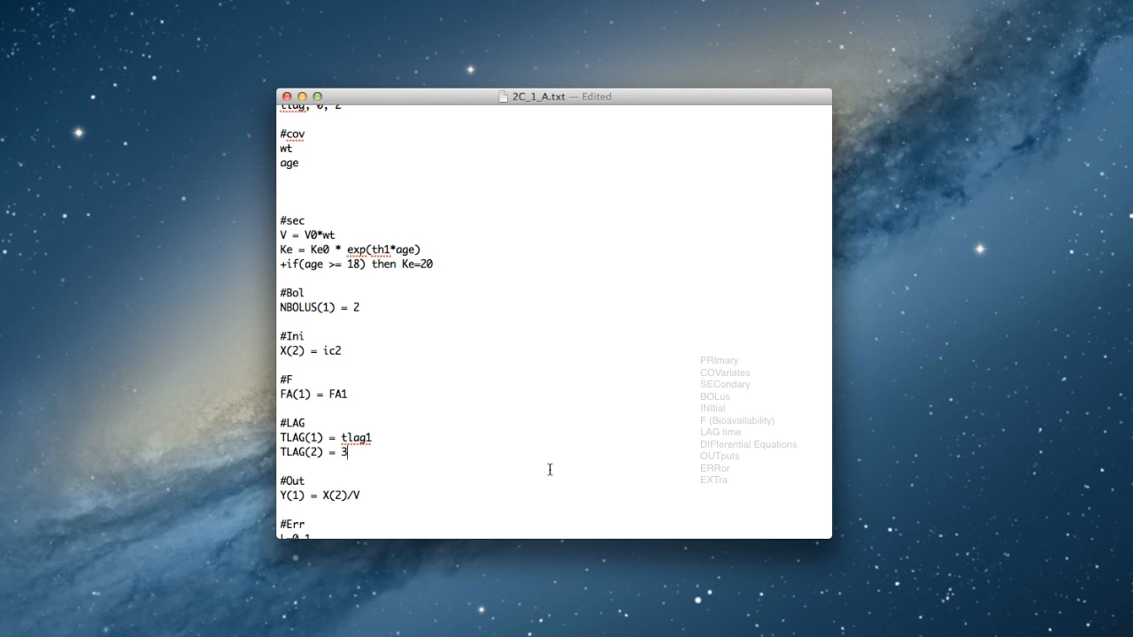
pyautogui.scroll(-3)
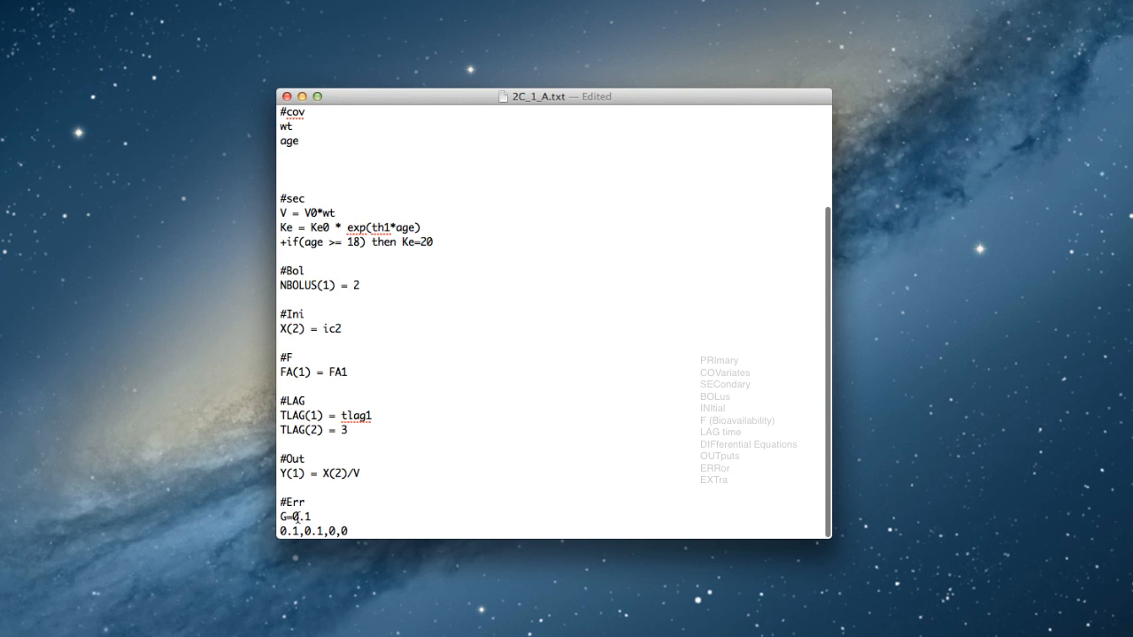
pyautogui.doubleClick(300, 518)
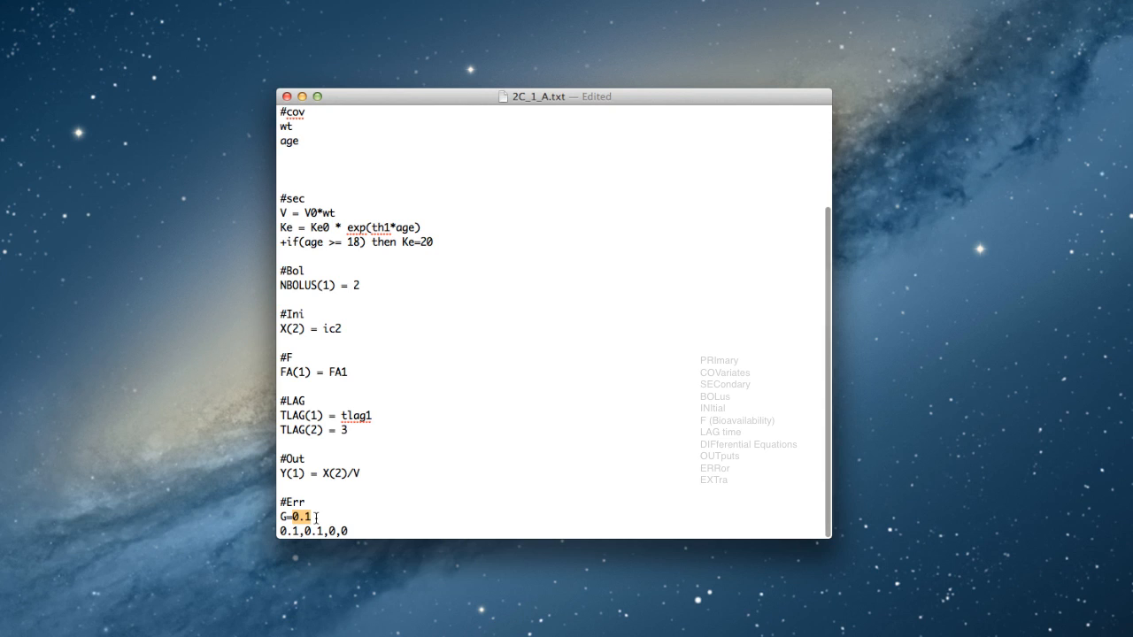
pyautogui.write('4')
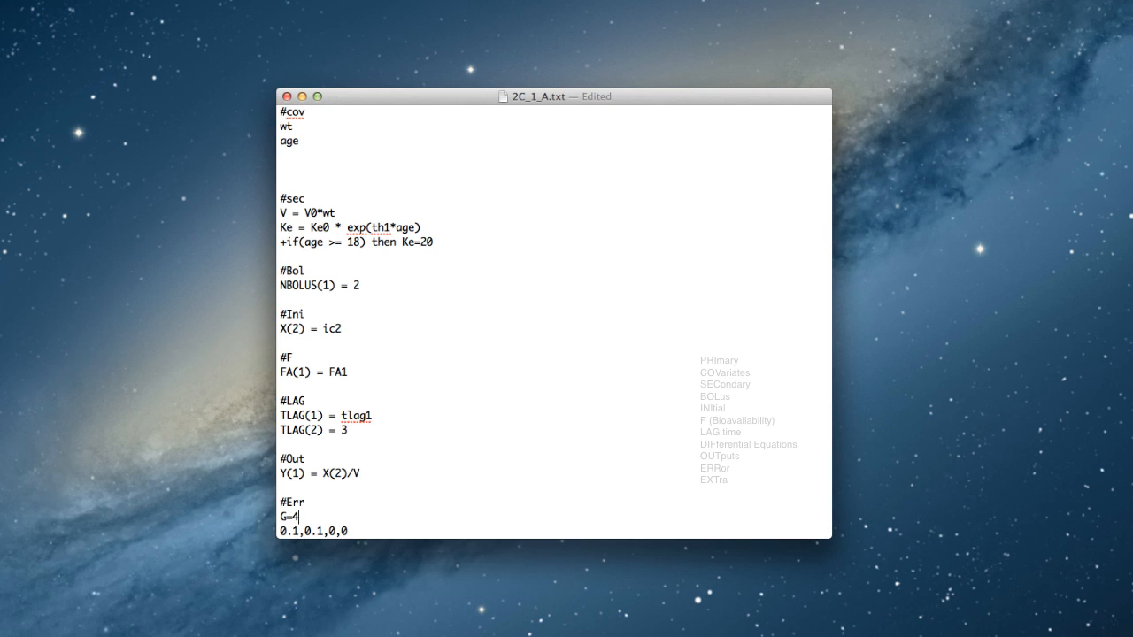
pyautogui.write('!')
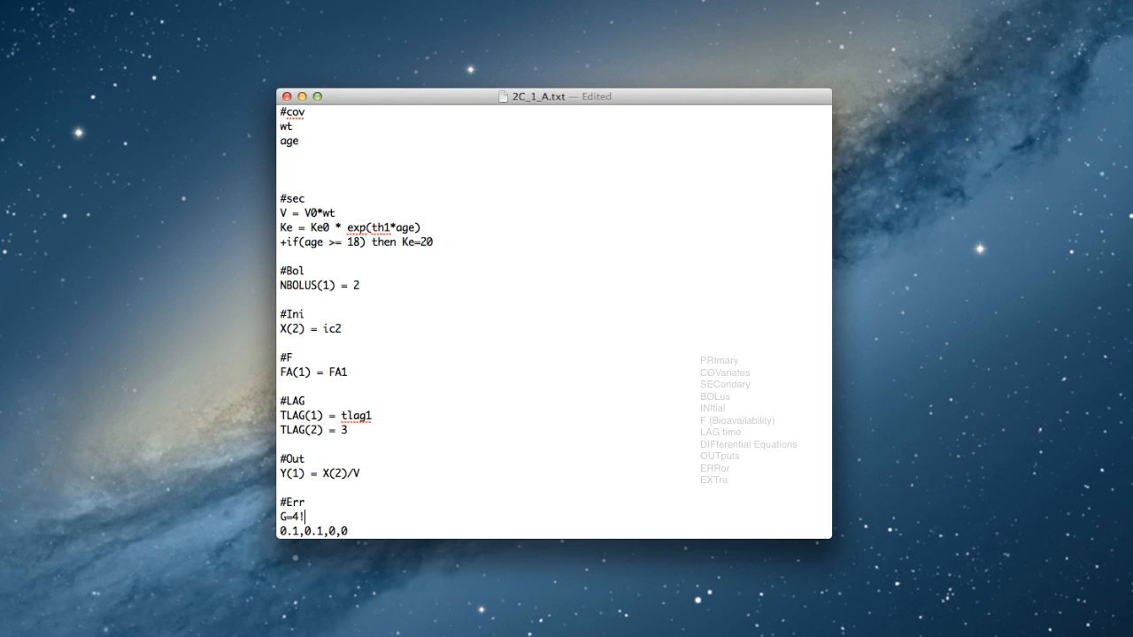
pyautogui.press('Backspace')
pyautogui.write('0')
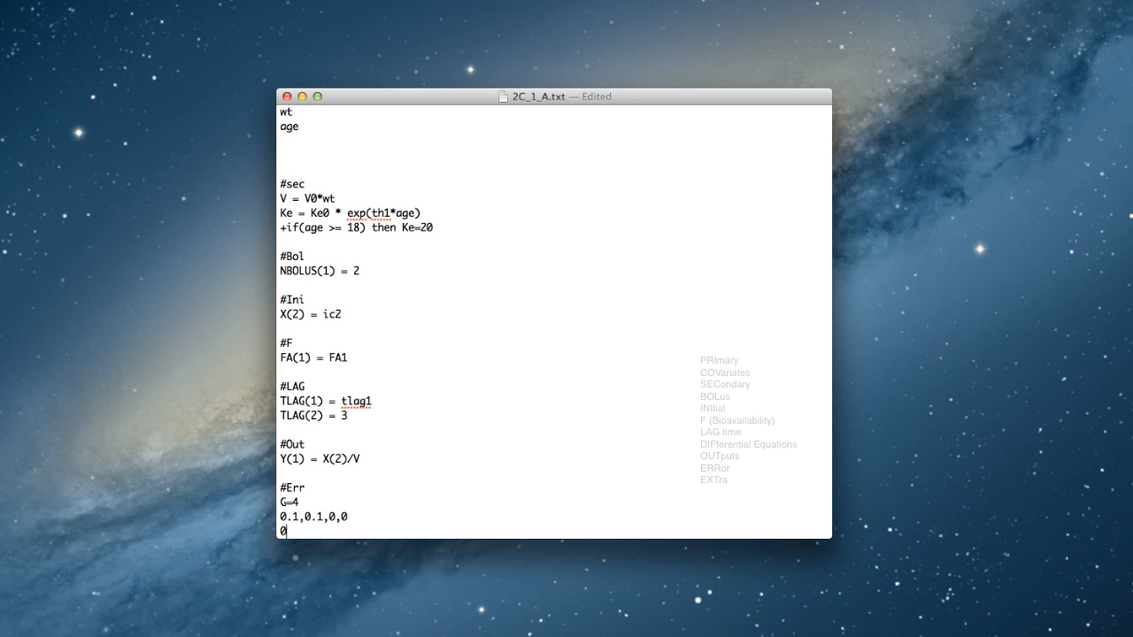
pyautogui.write('.1,0,')
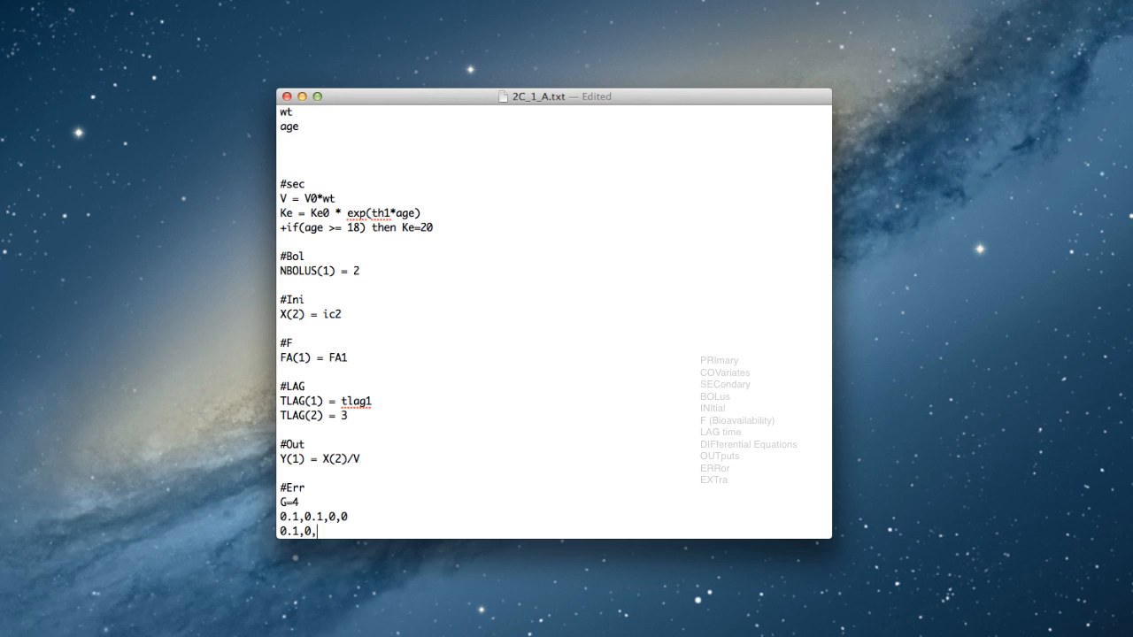
pyautogui.write('.1,0,0')
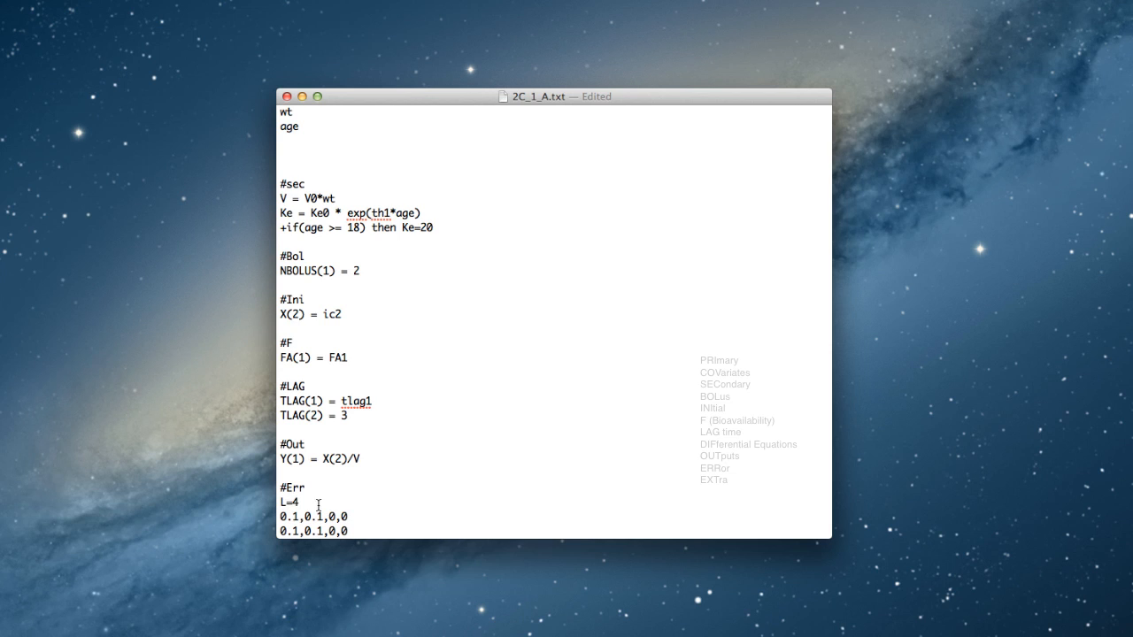
# - Change the #Err error value from 4 to L=0.1 and remove the stray character
pyautogui.doubleClick(294, 501)
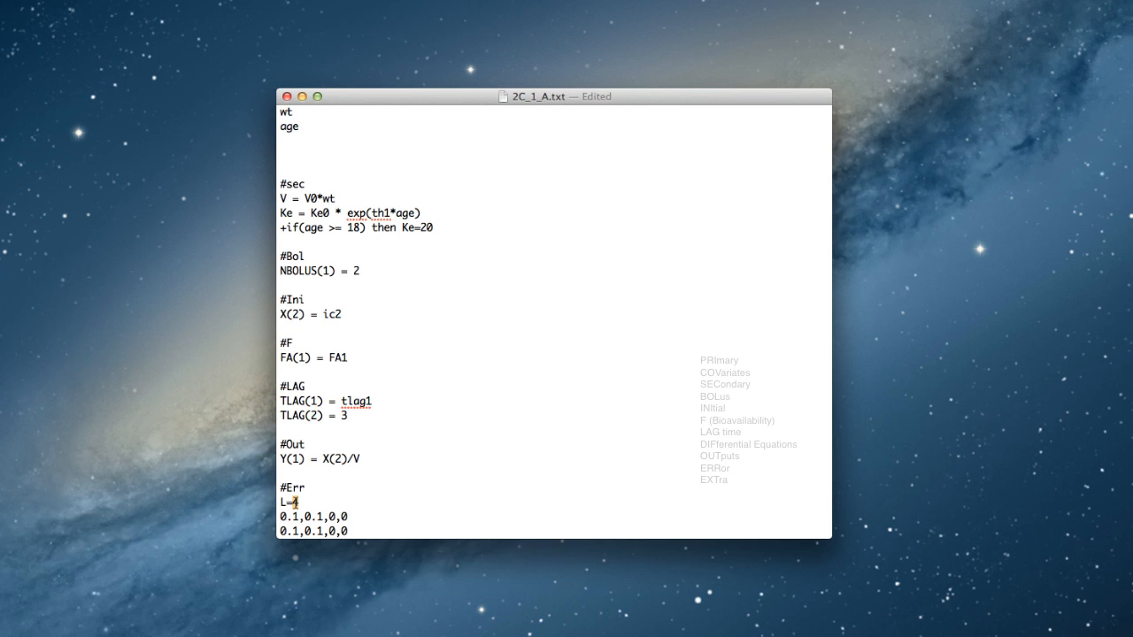
pyautogui.write('0.1')
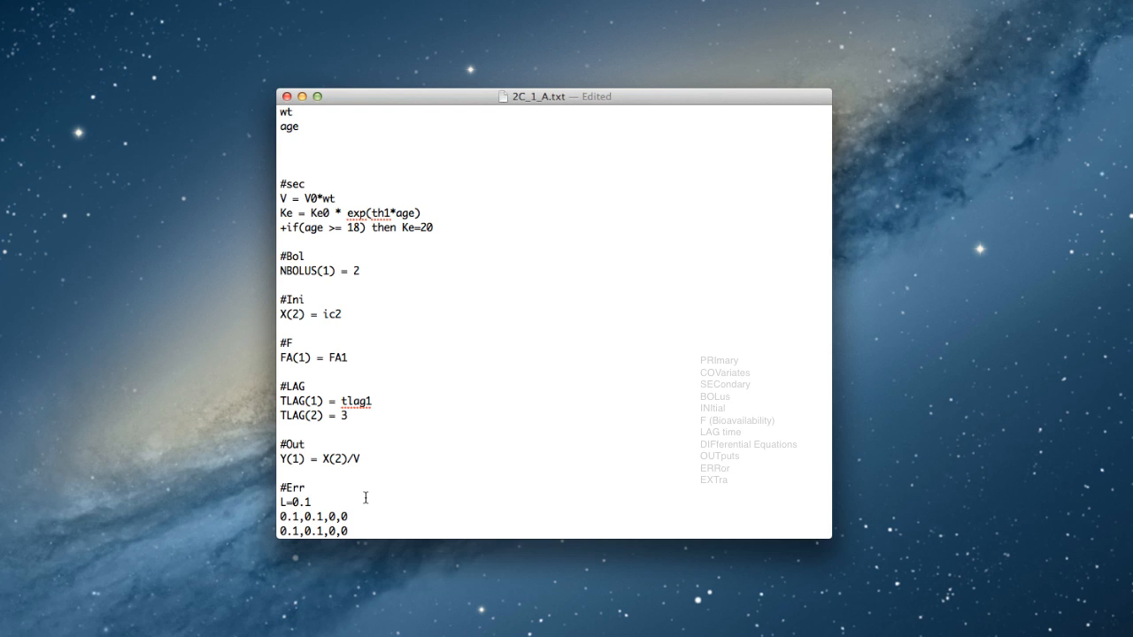
pyautogui.moveTo(385, 402)
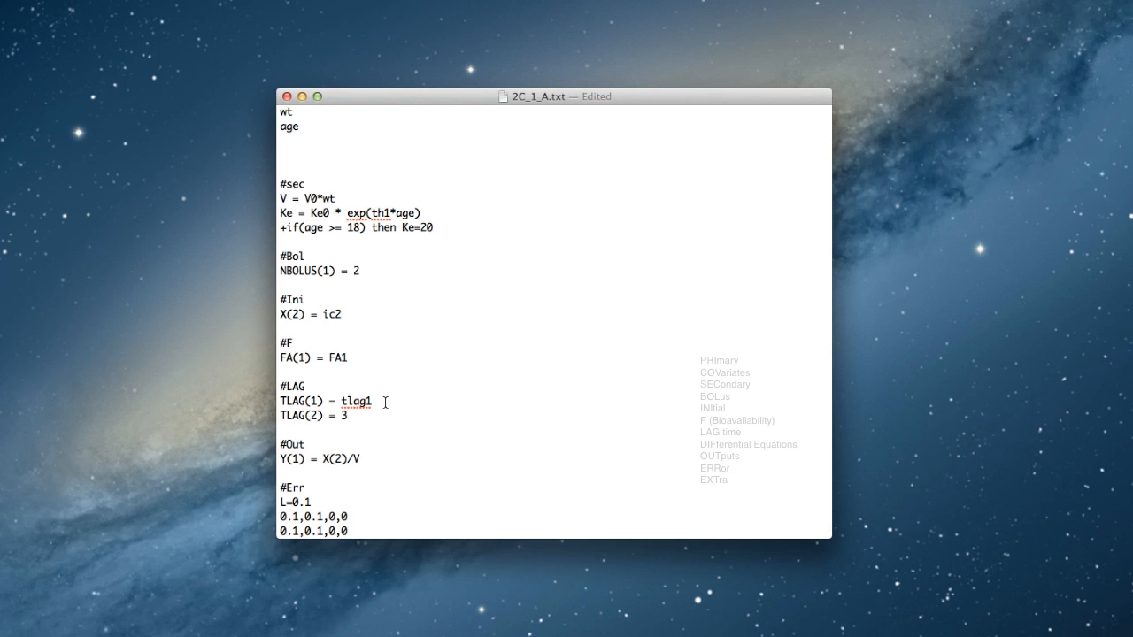
pyautogui.write('!')
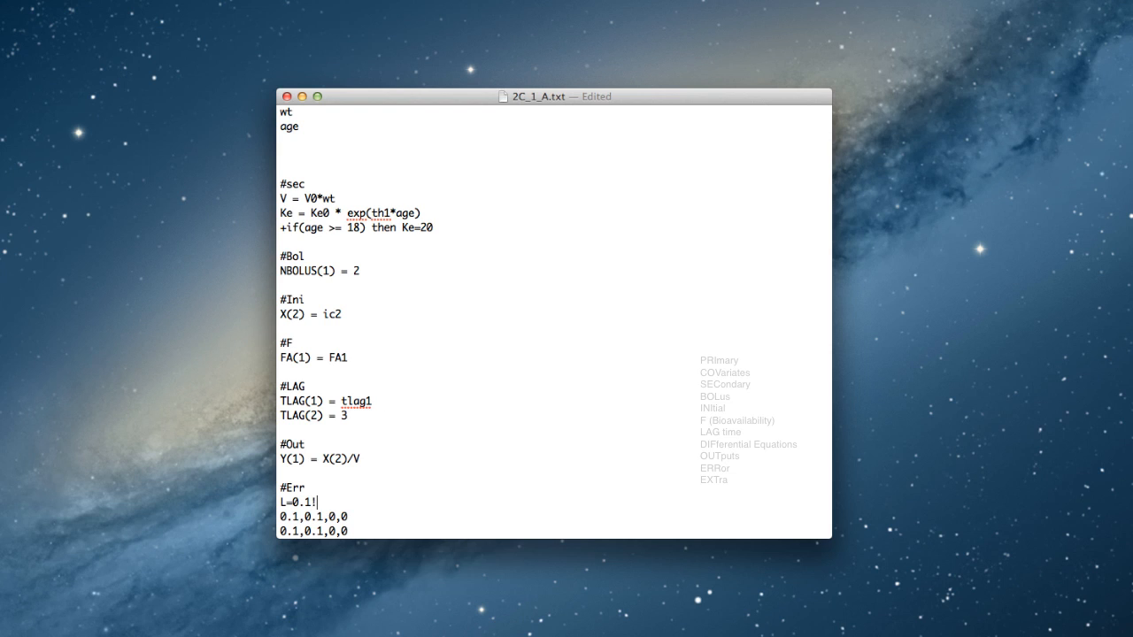
pyautogui.press('Backspace')
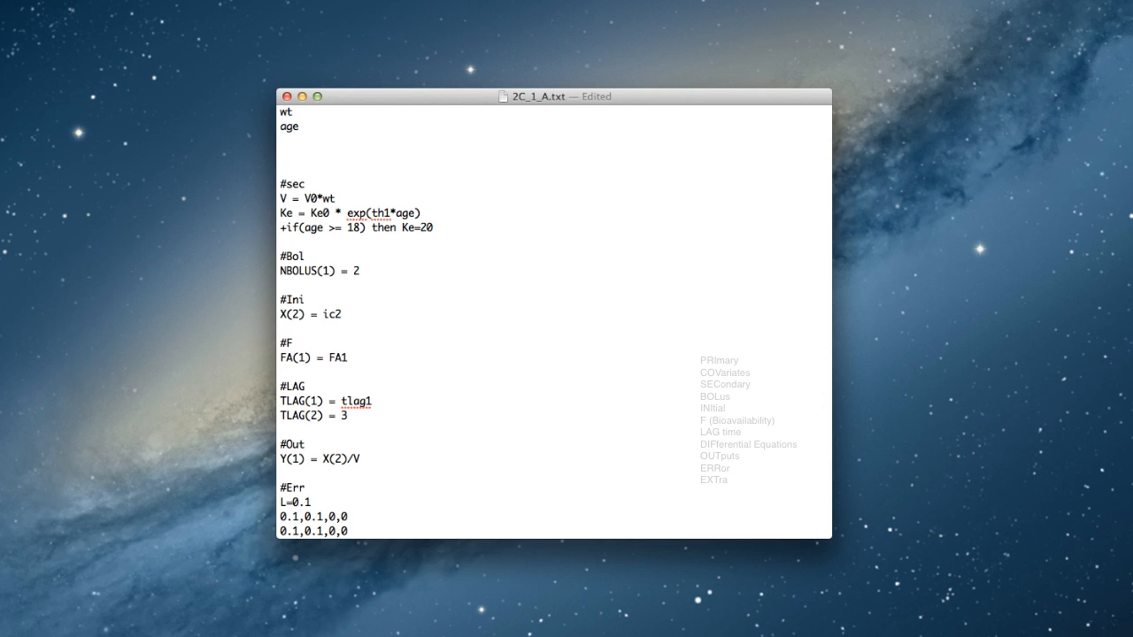
# - Type the #EXT header below the #Err block and place the cursor beneath it
pyautogui.click(347, 531)
pyautogui.write('#')
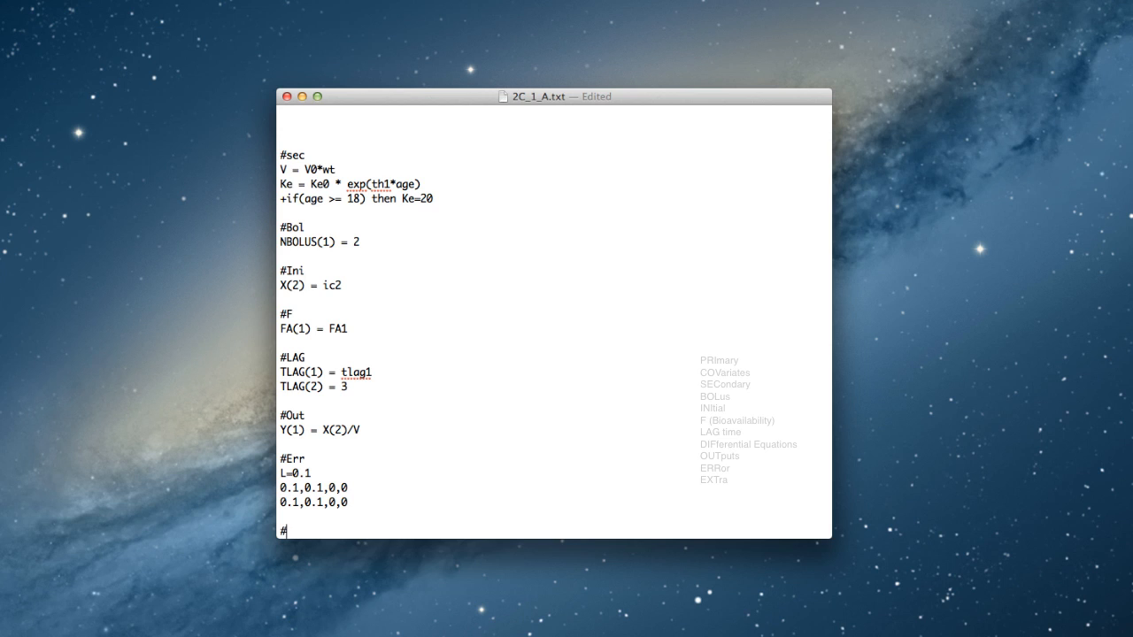
pyautogui.write('EXTra')
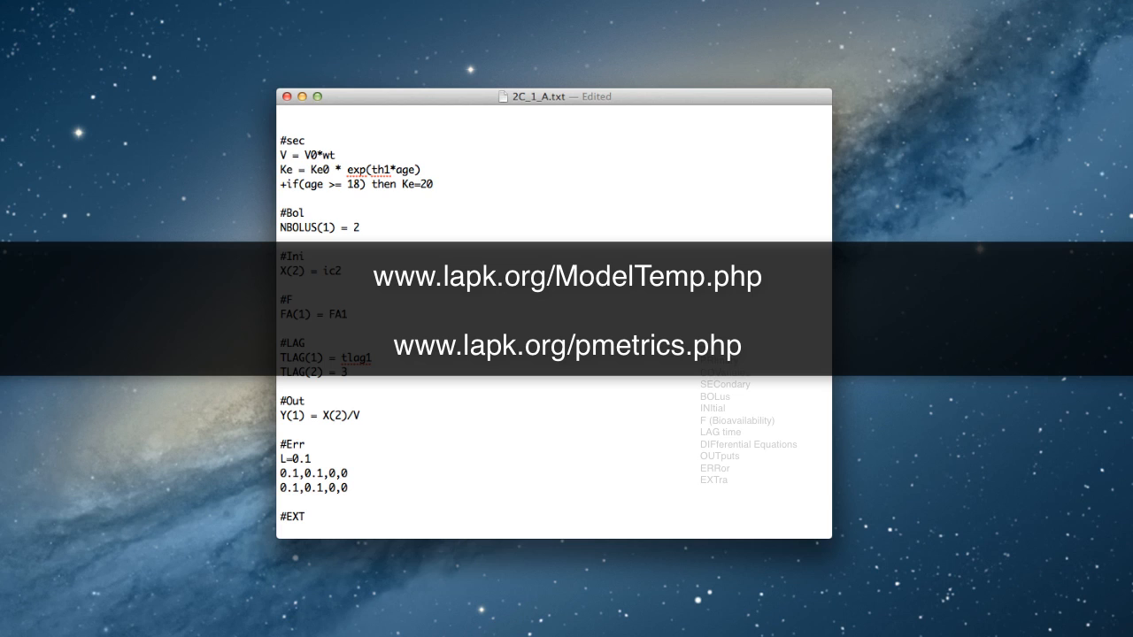
pyautogui.click(283, 529)
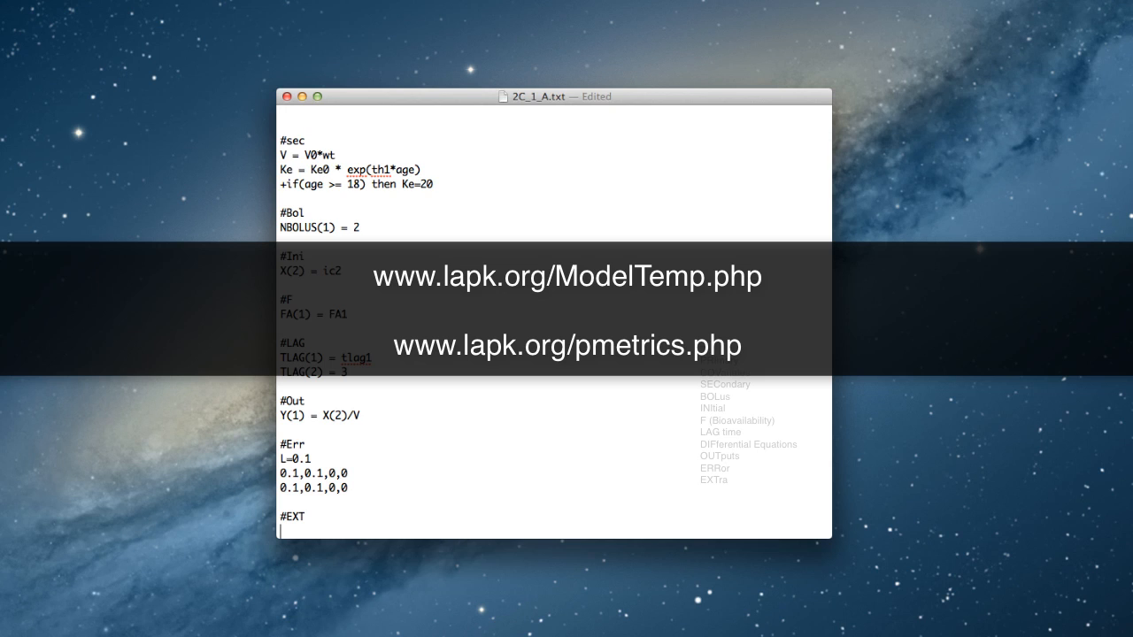